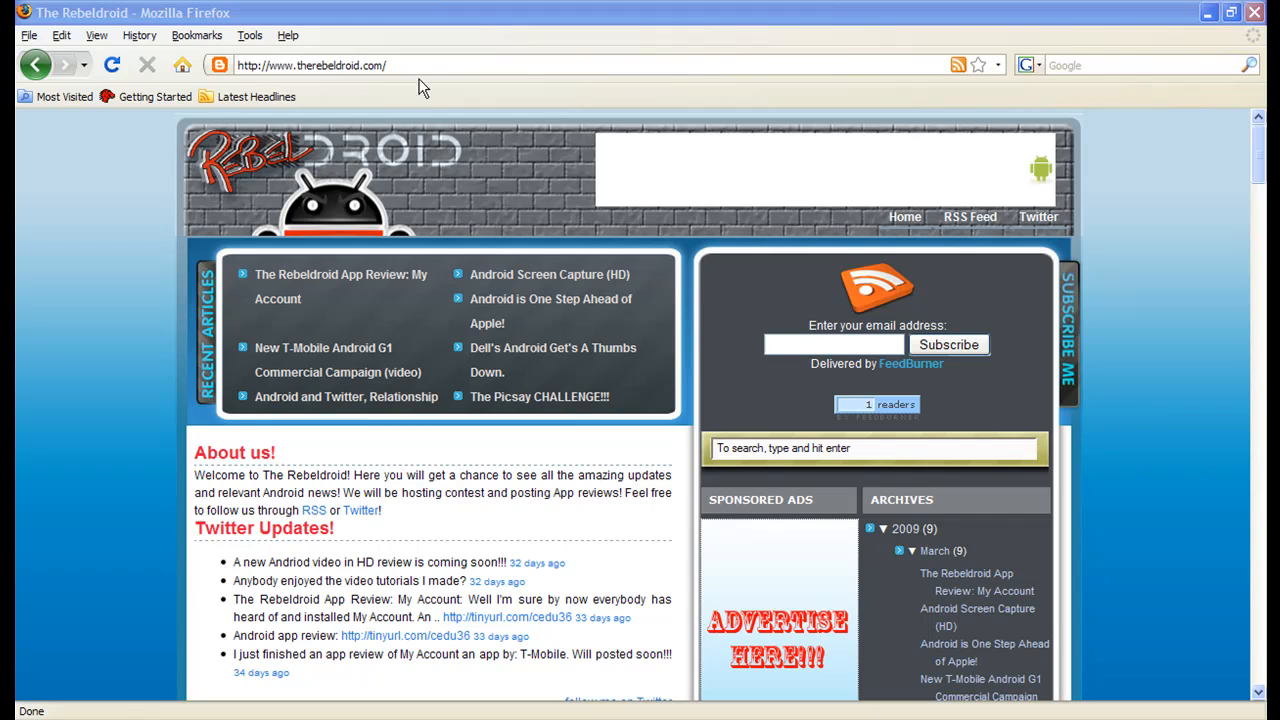
- Replace The Rebeldroid address with androidapps.com to load the AppVee review site
click(311, 65)
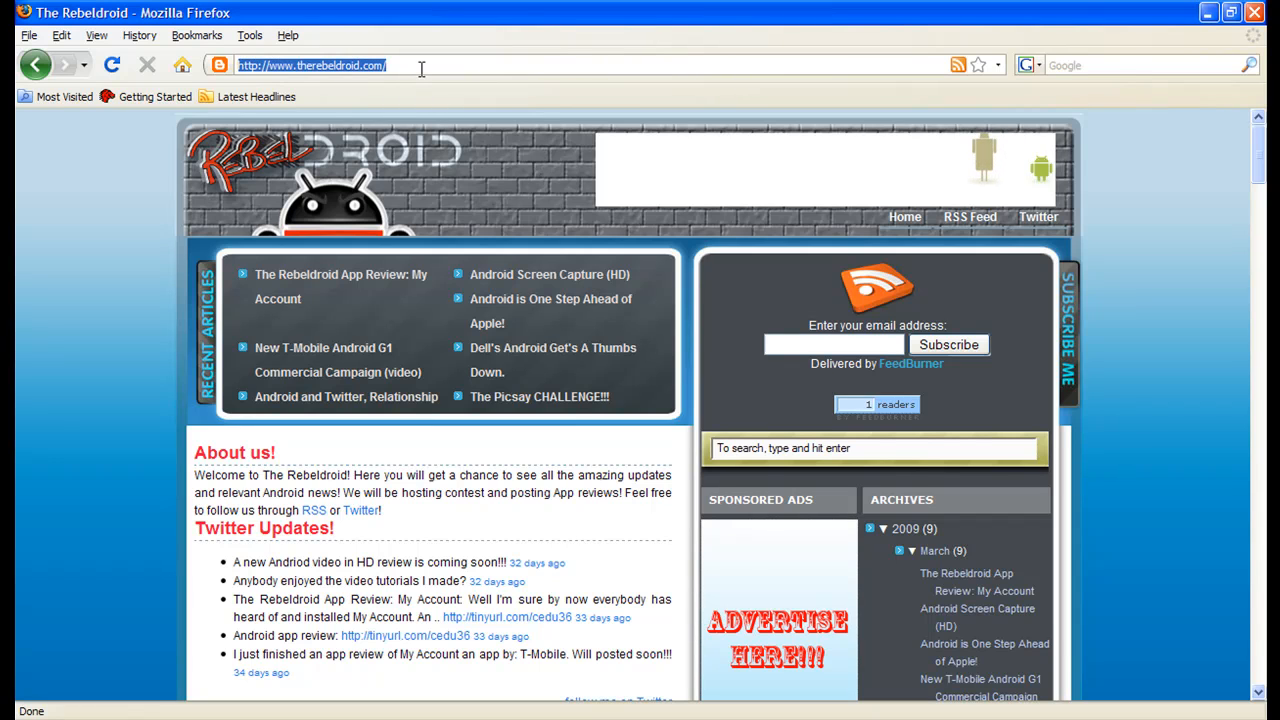
text(andriod)
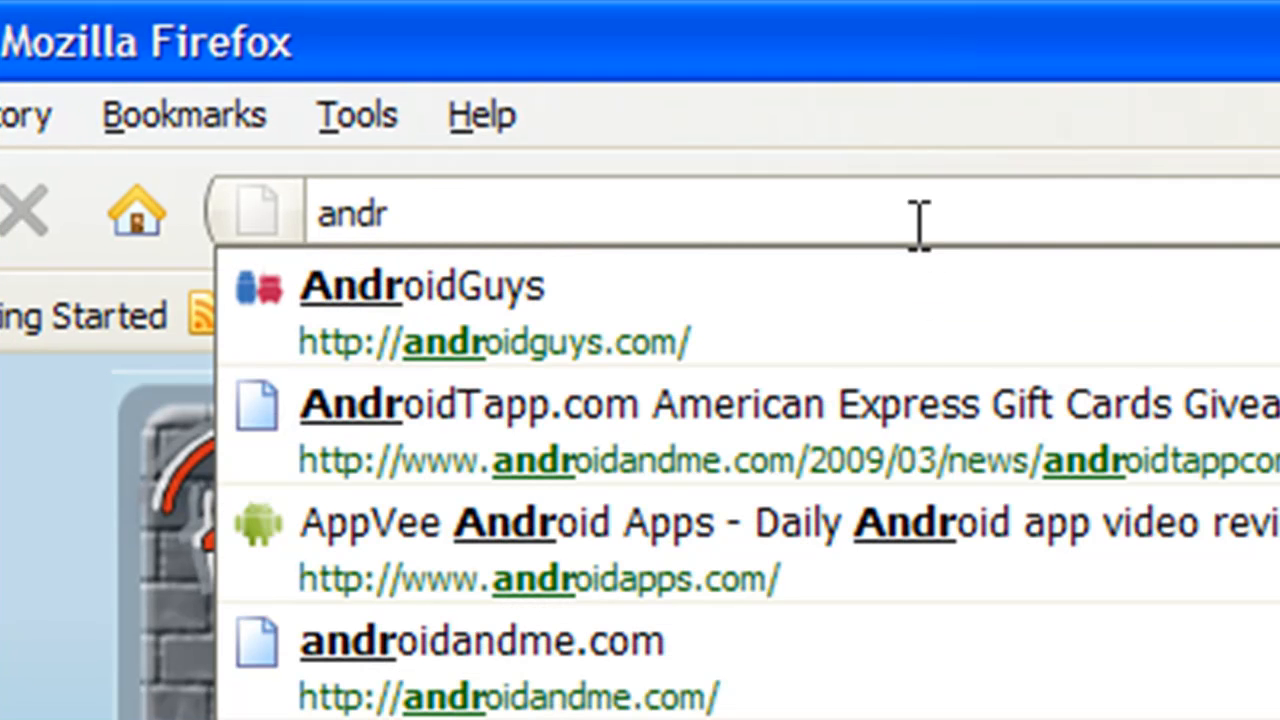
text(oids)
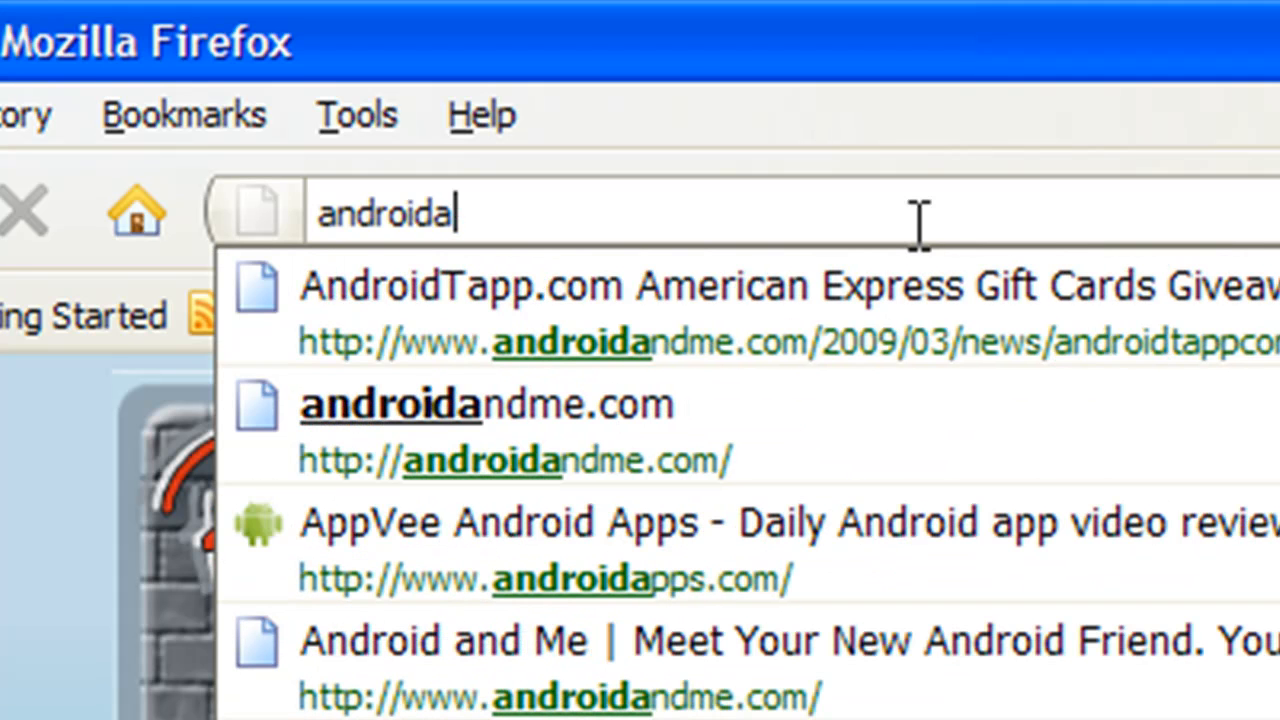
text(o)
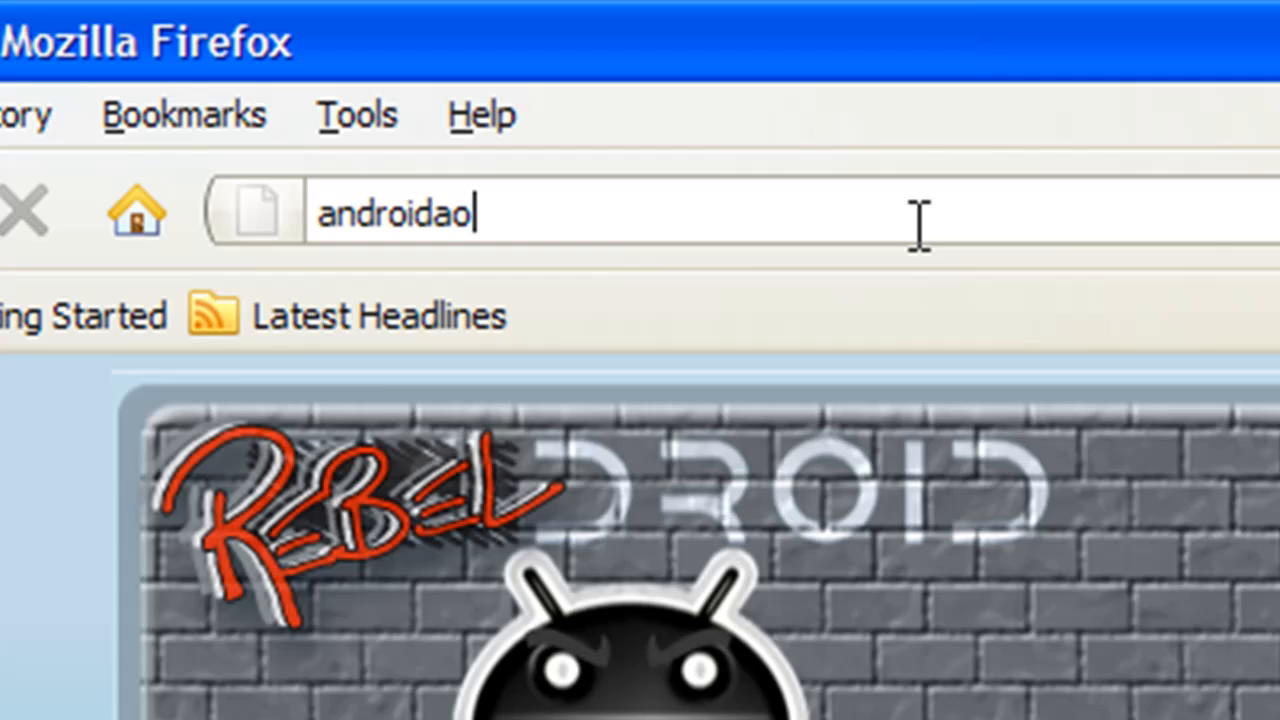
text(apps.com/)
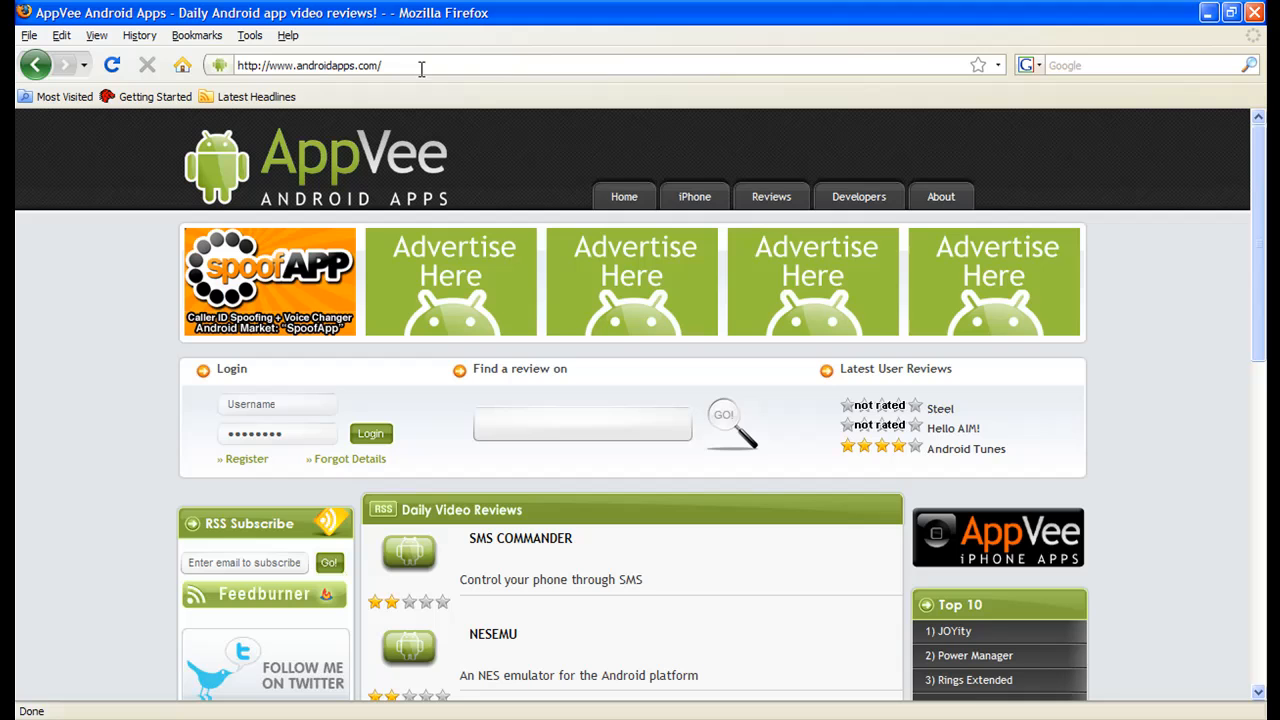
mouse_move(560, 557)
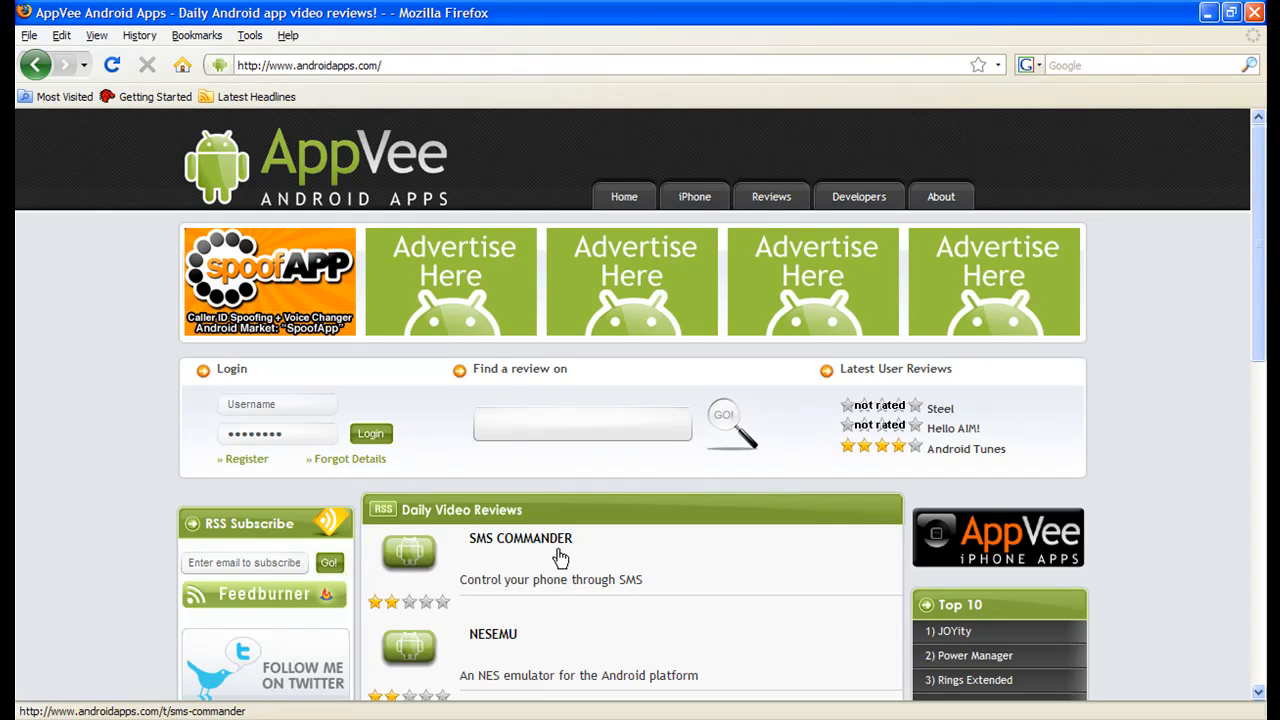
scroll(down, 3)
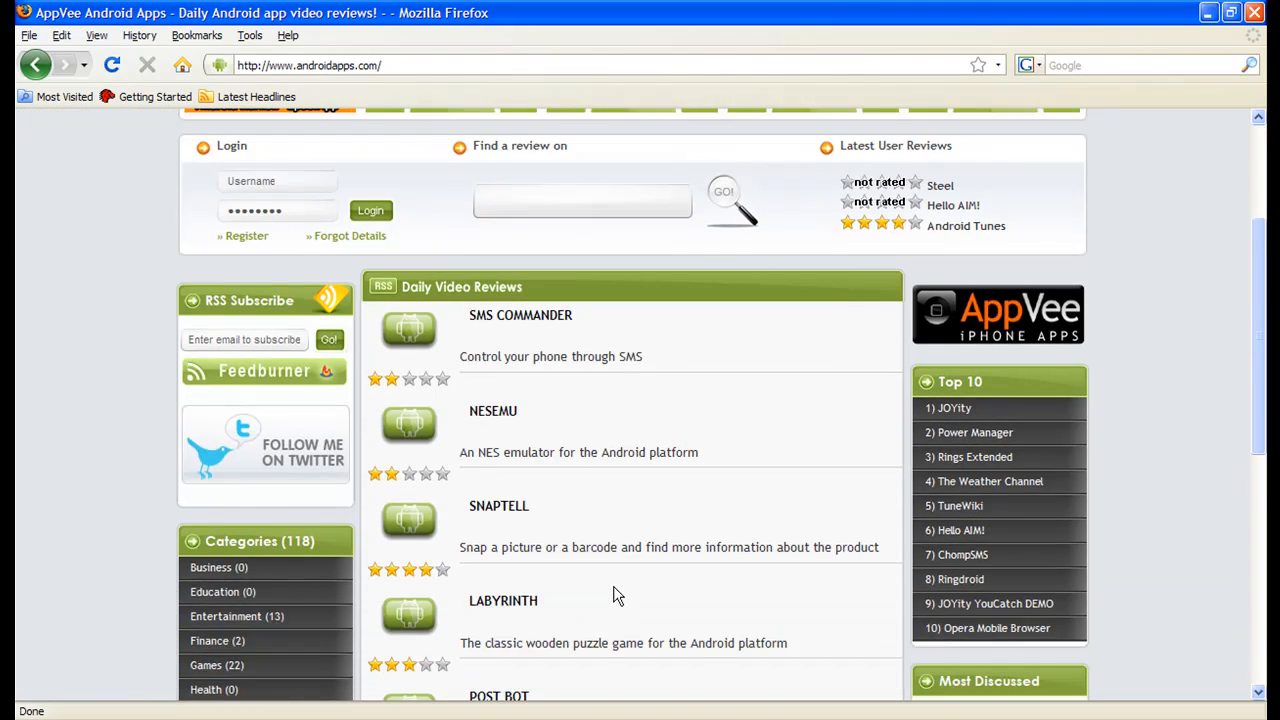
scroll(down, 3)
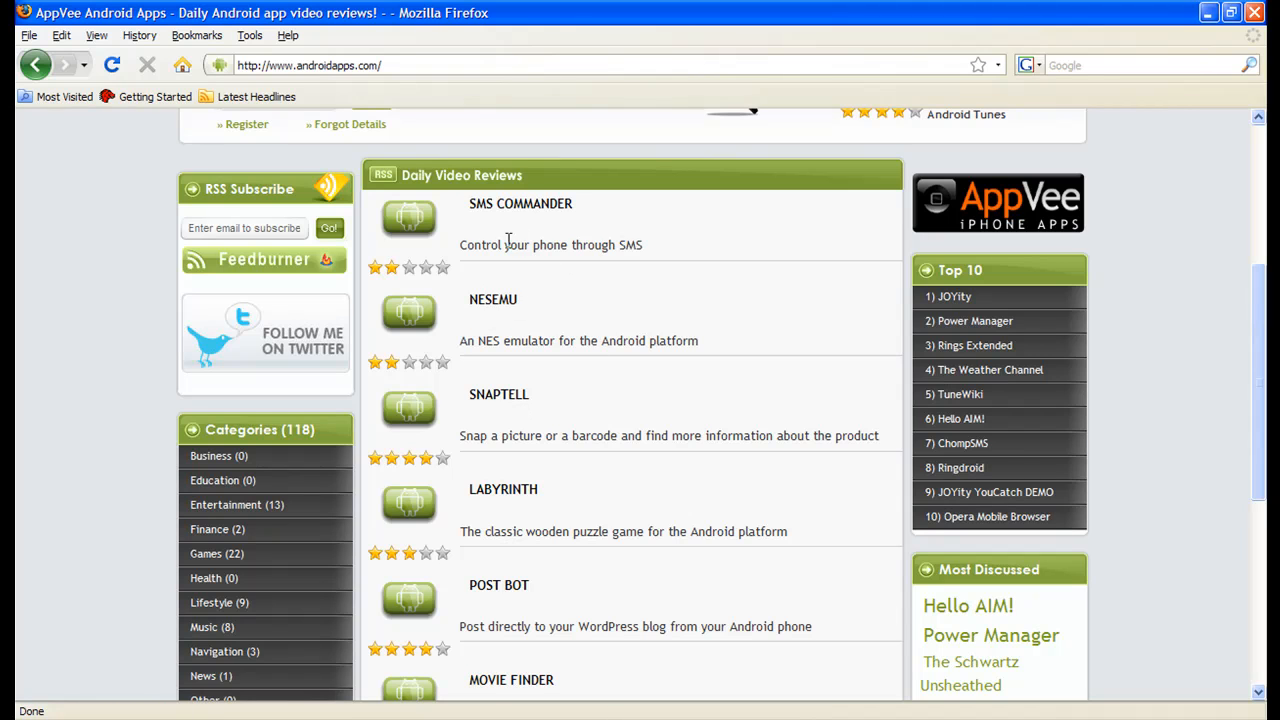
mouse_move(533, 315)
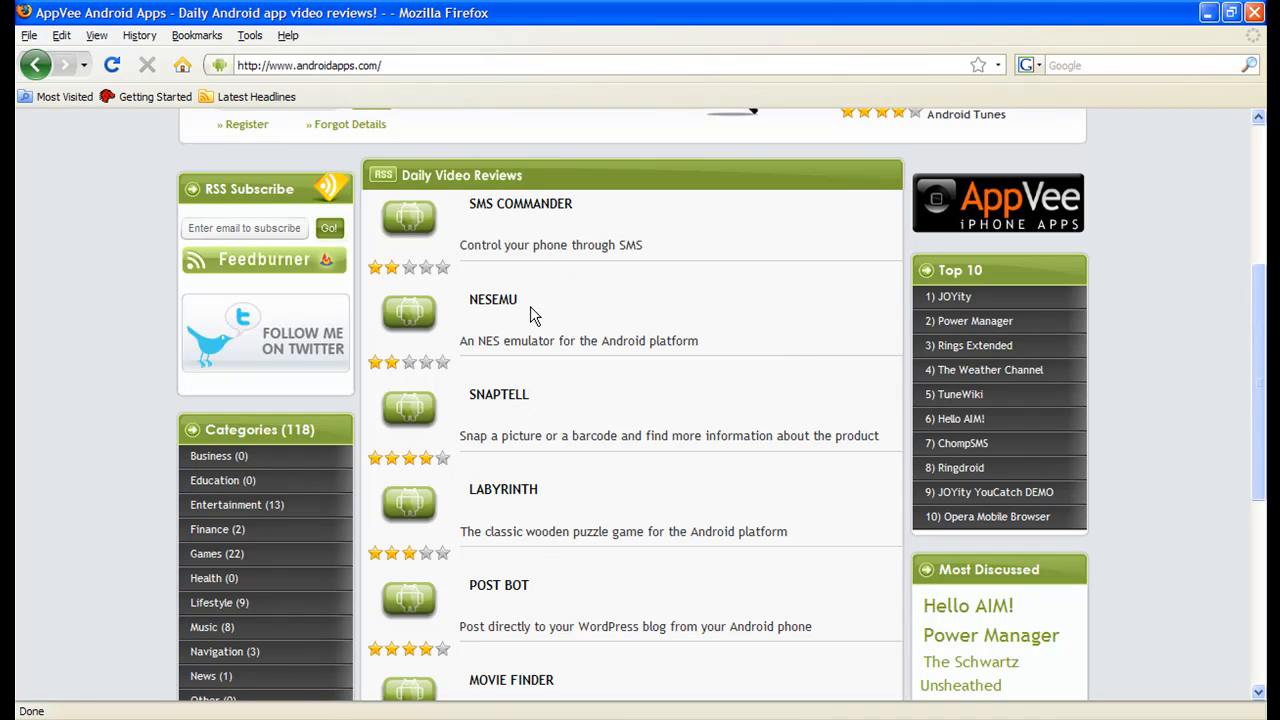
mouse_move(478, 453)
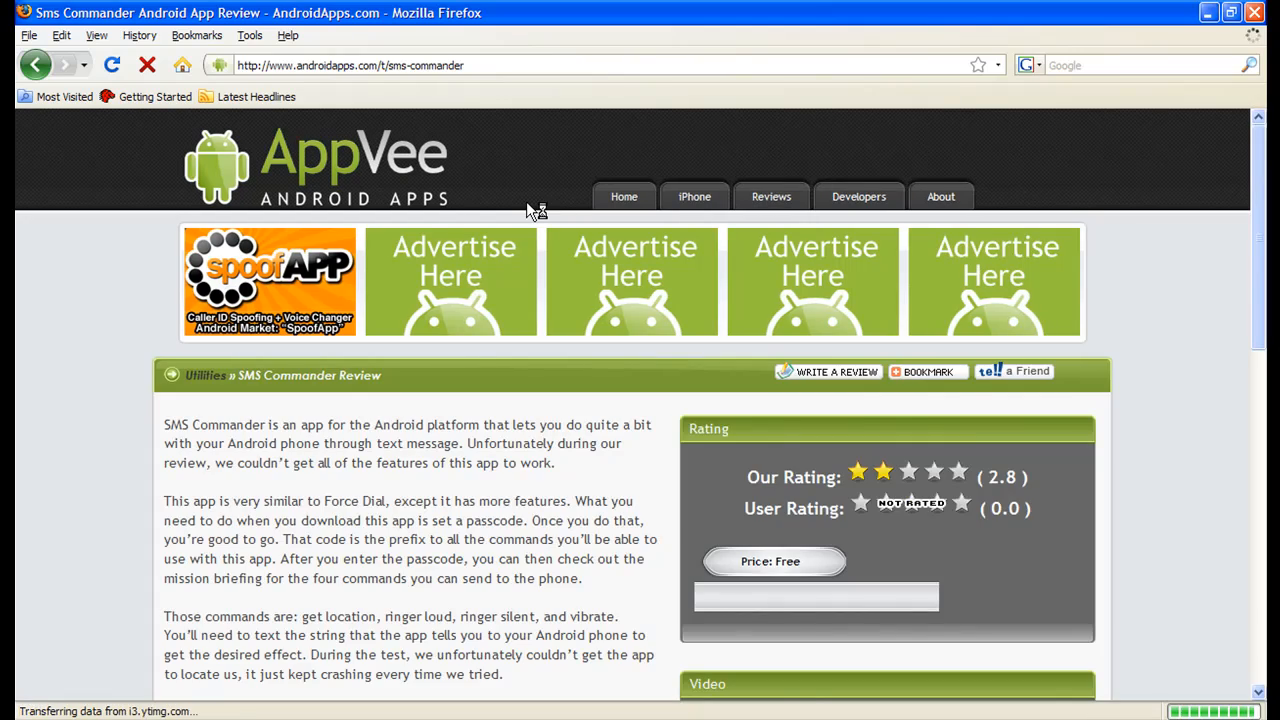
scroll(down, 3)
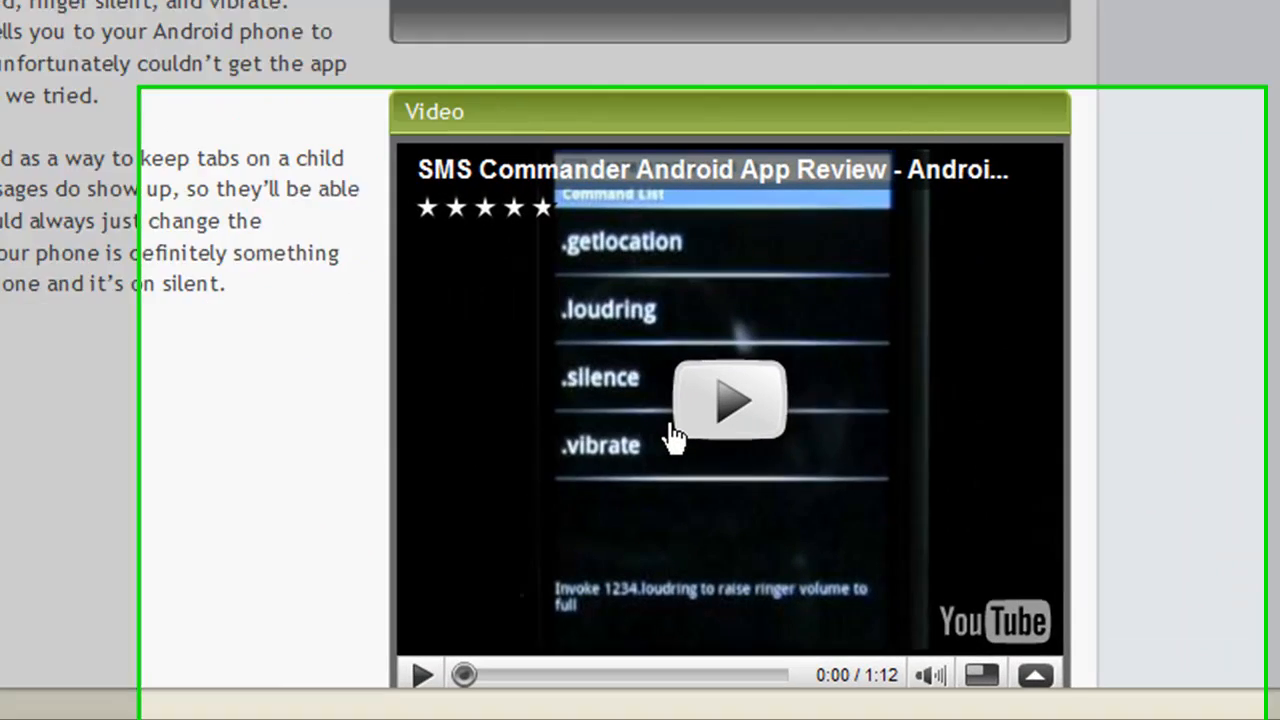
scroll(up, 3)
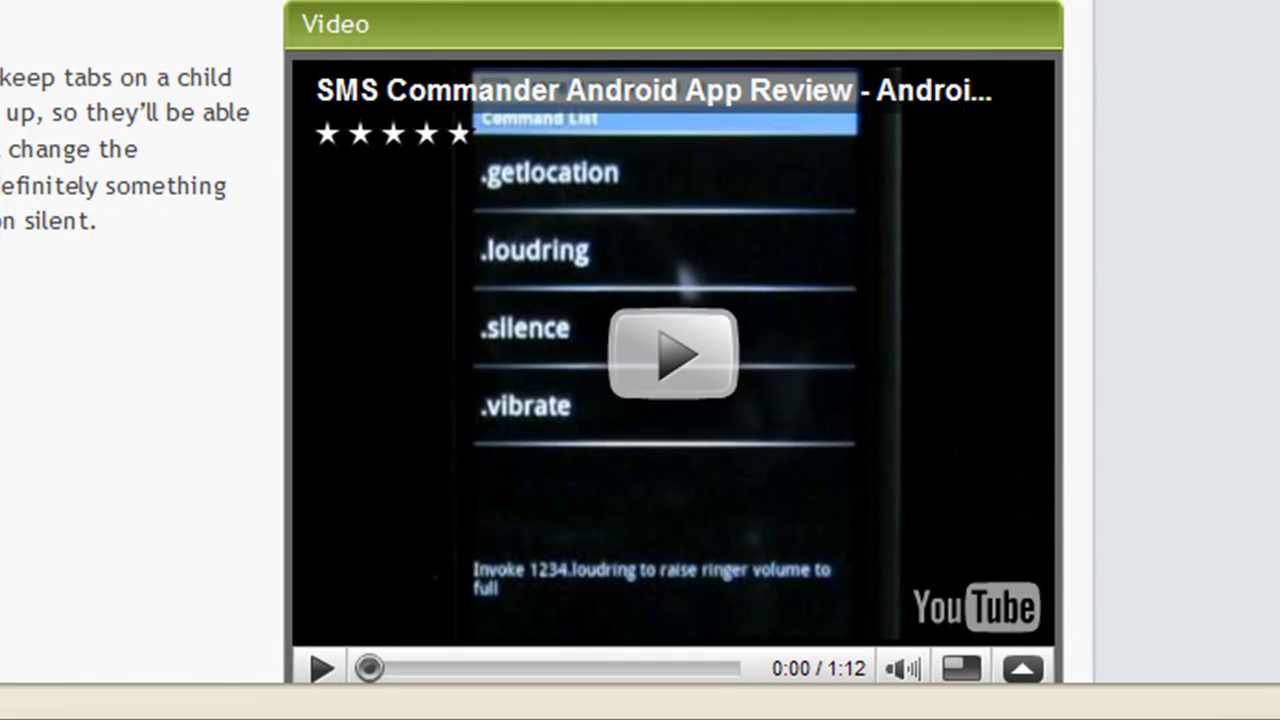
scroll(up, 3)
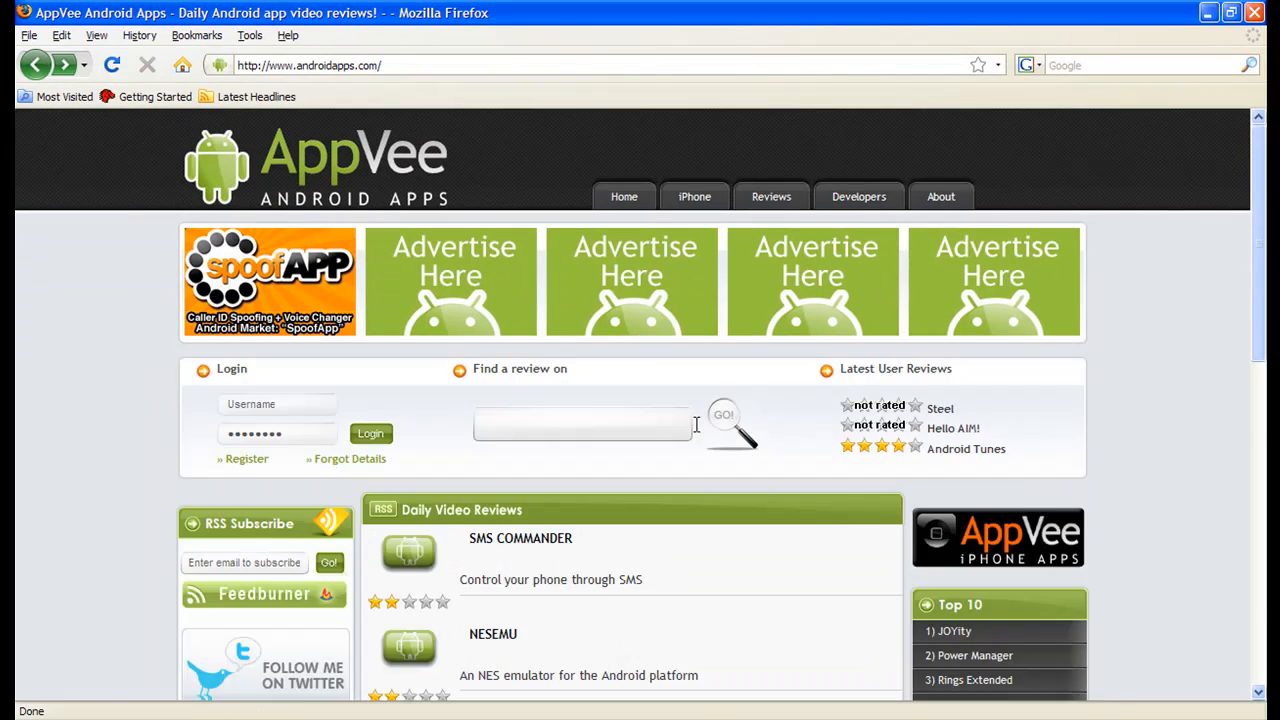
scroll(down, 3)
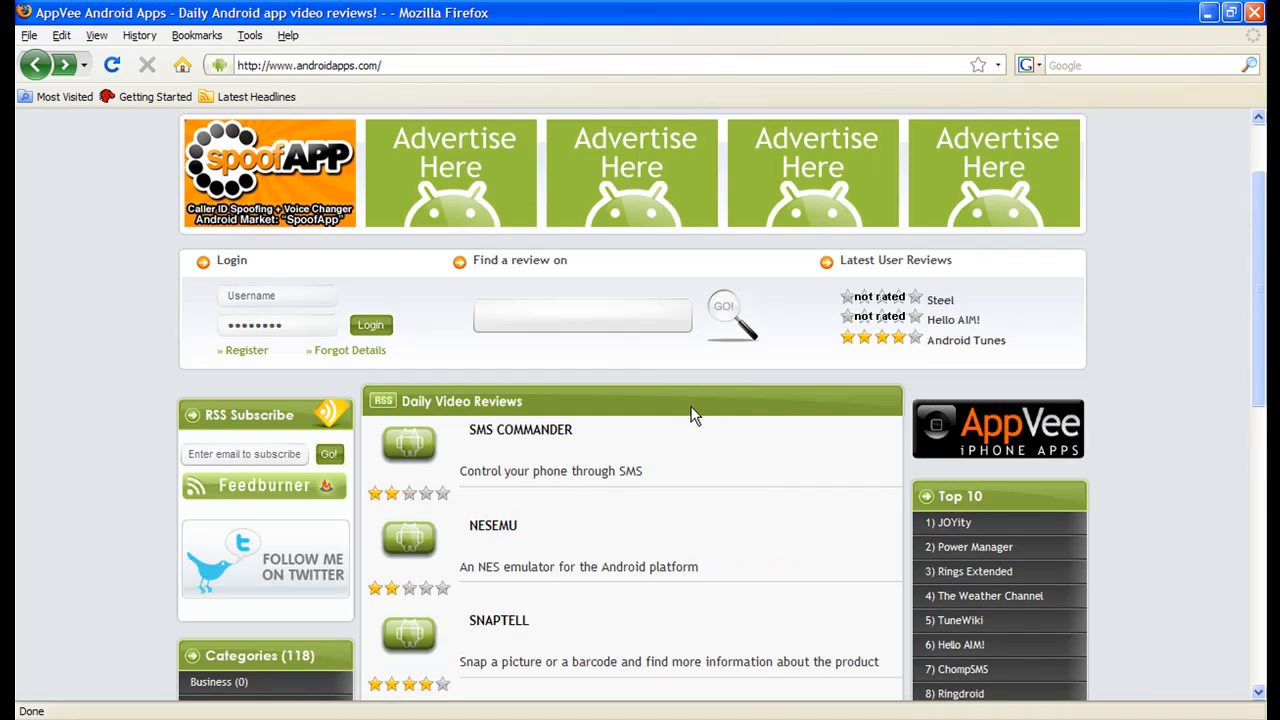
mouse_move(593, 388)
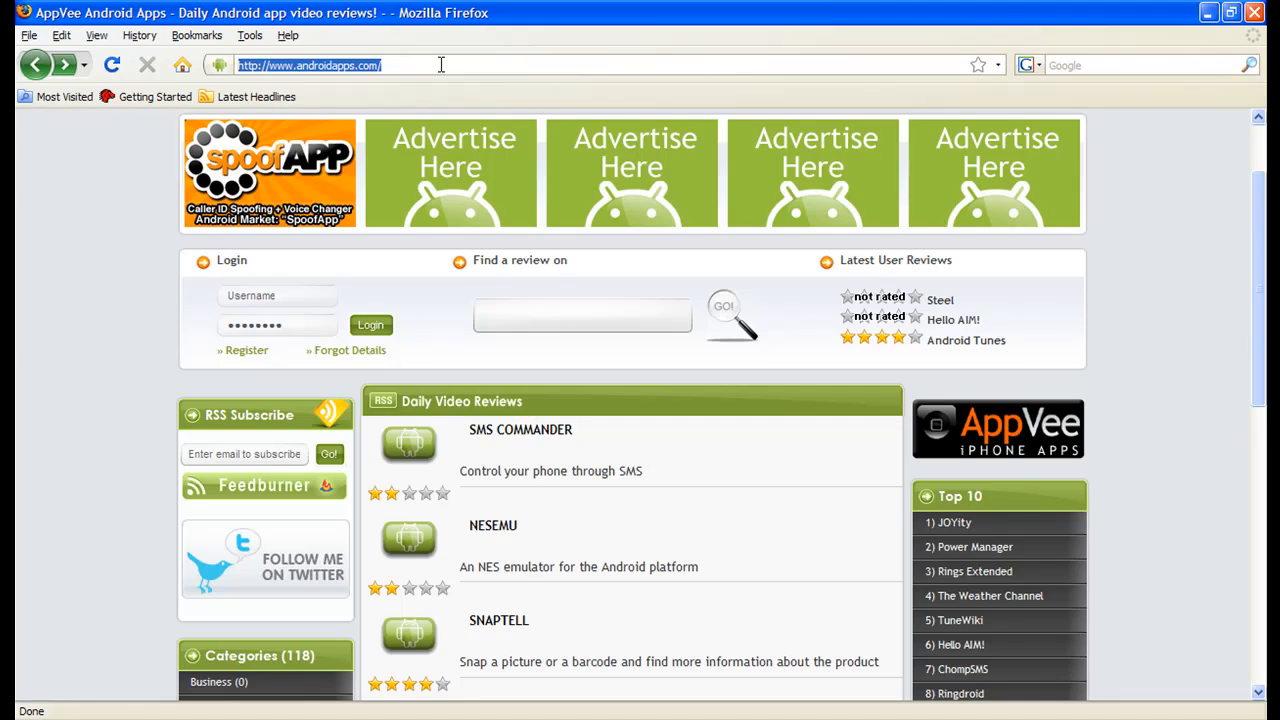
- Load androidtapp.com and scroll down its homepage reviews
text(androidt)
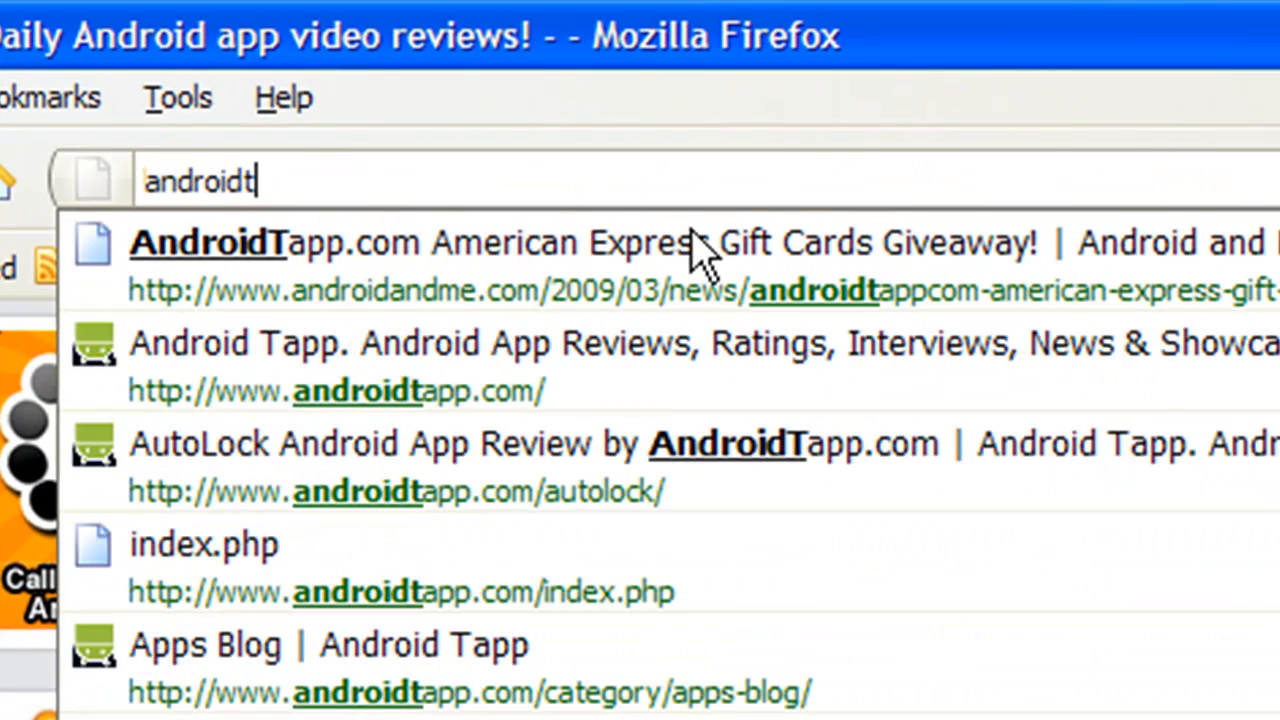
text(app.com/autolock/)
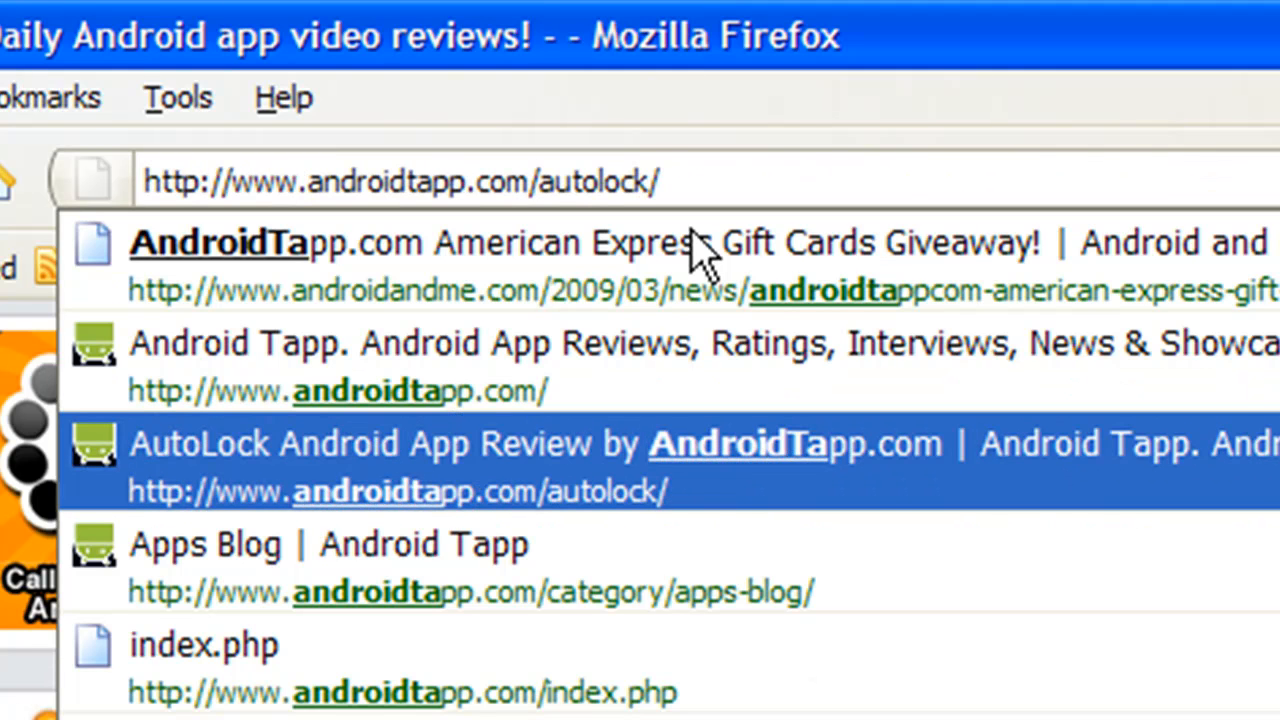
text(androidta)
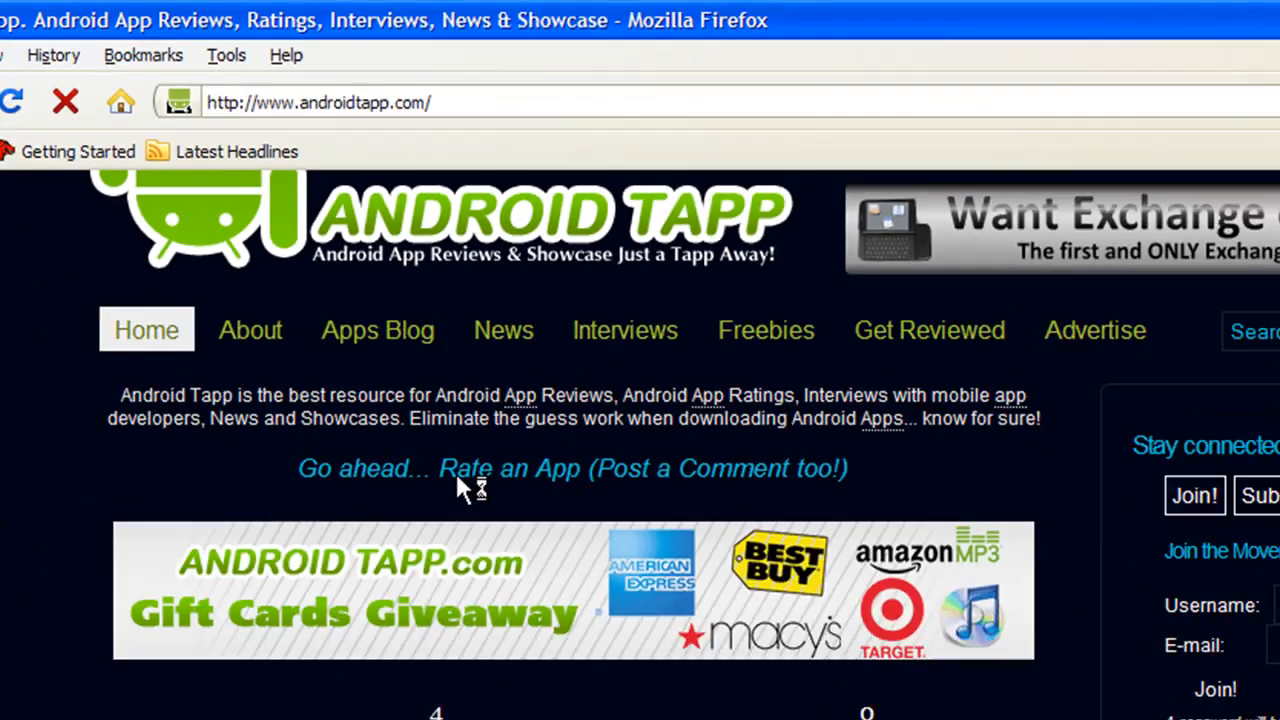
scroll(down, 3)
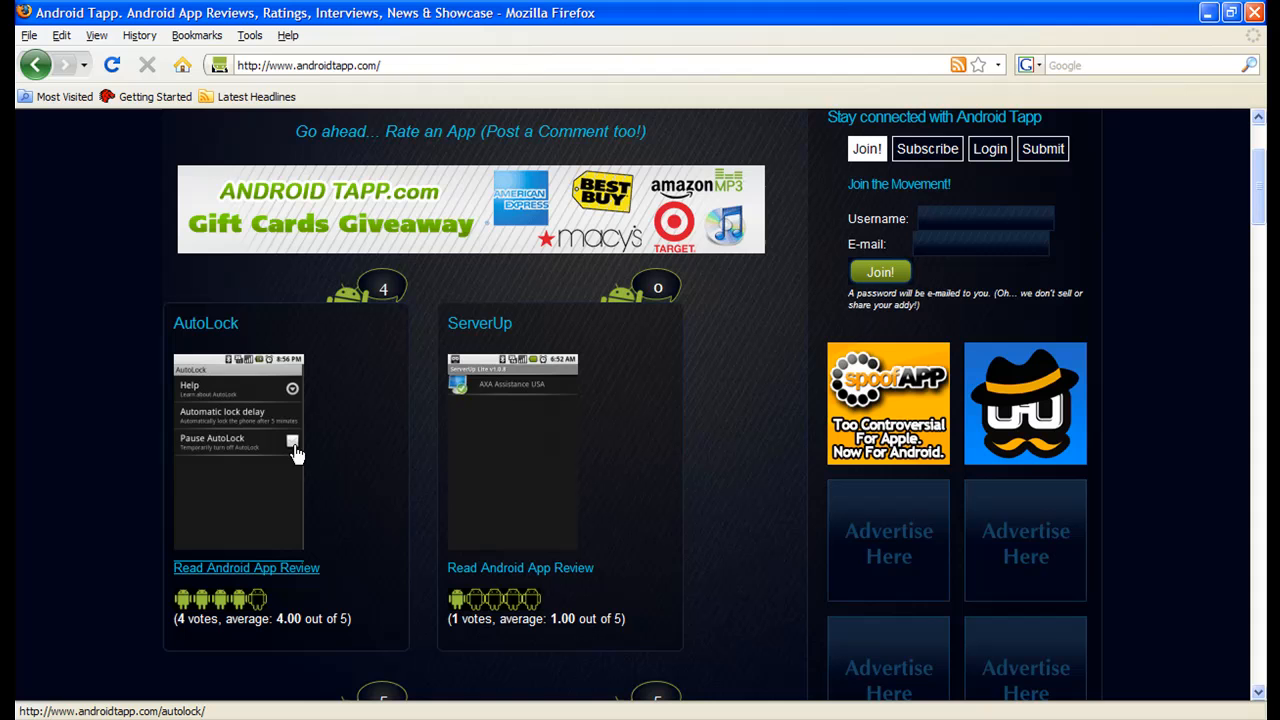
scroll(down, 3)
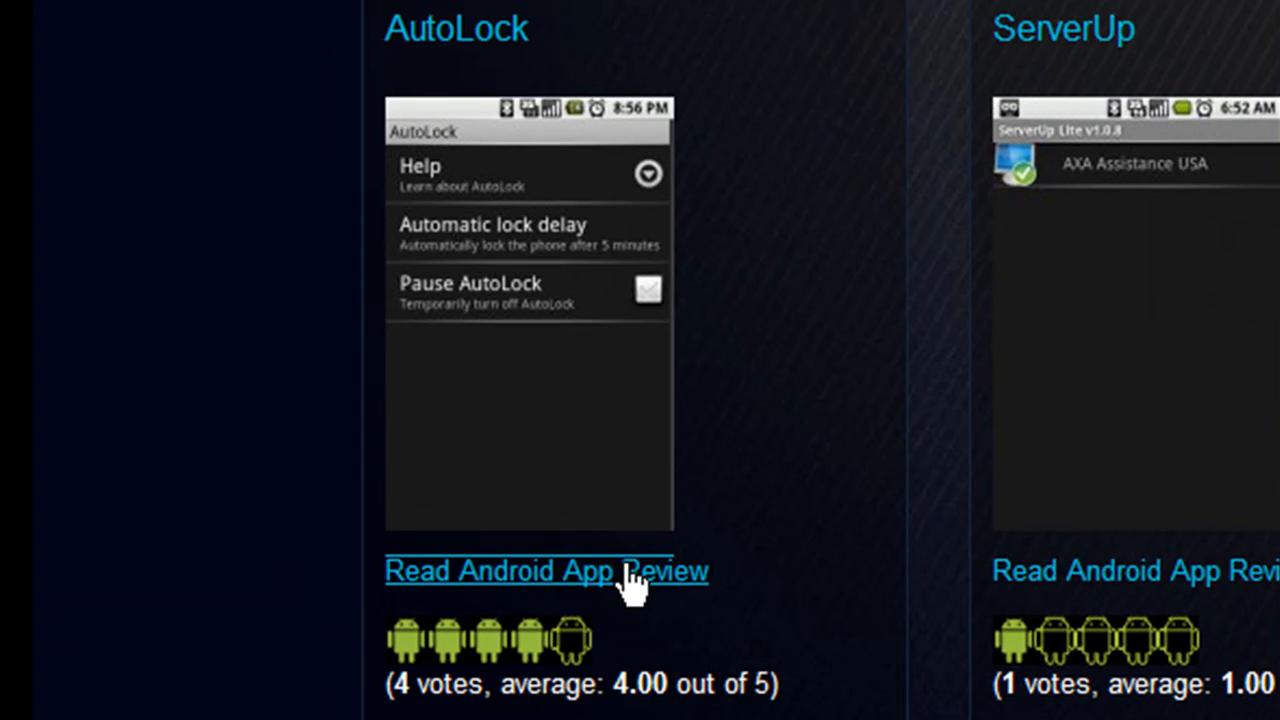
mouse_move(450, 645)
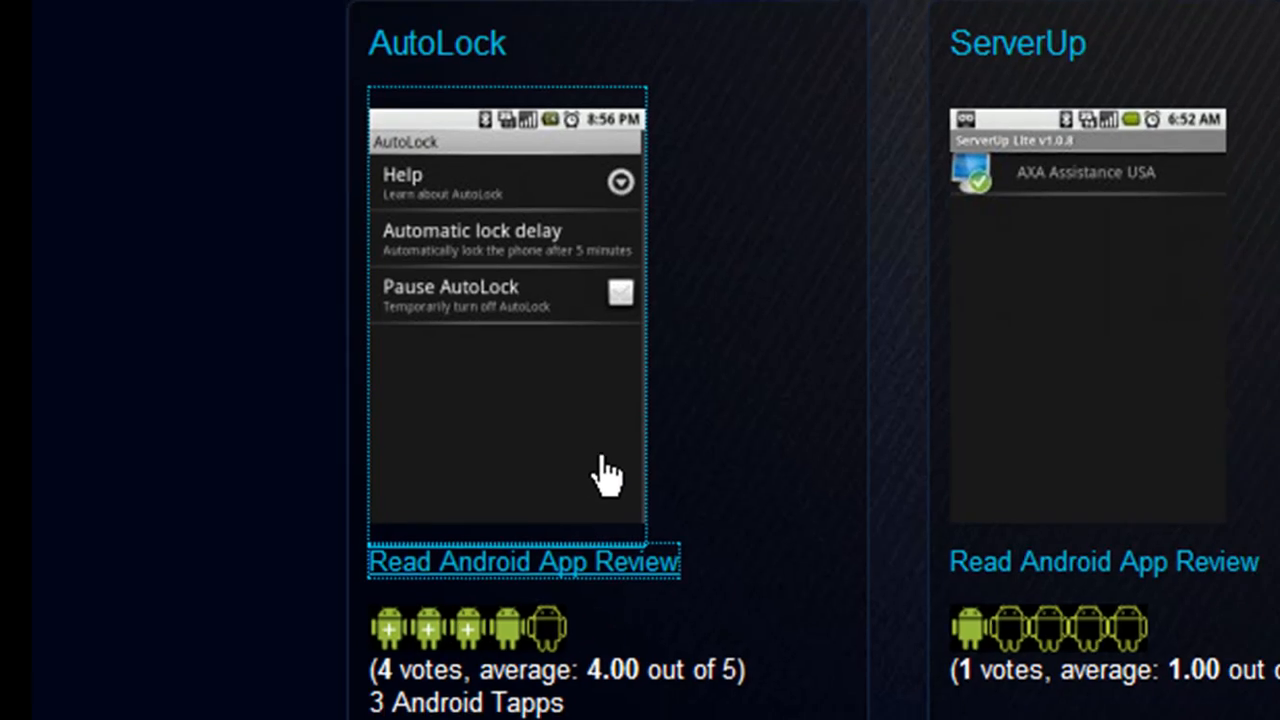
- Open AutoLock's full app review and browse its screenshots and rating
click(521, 561)
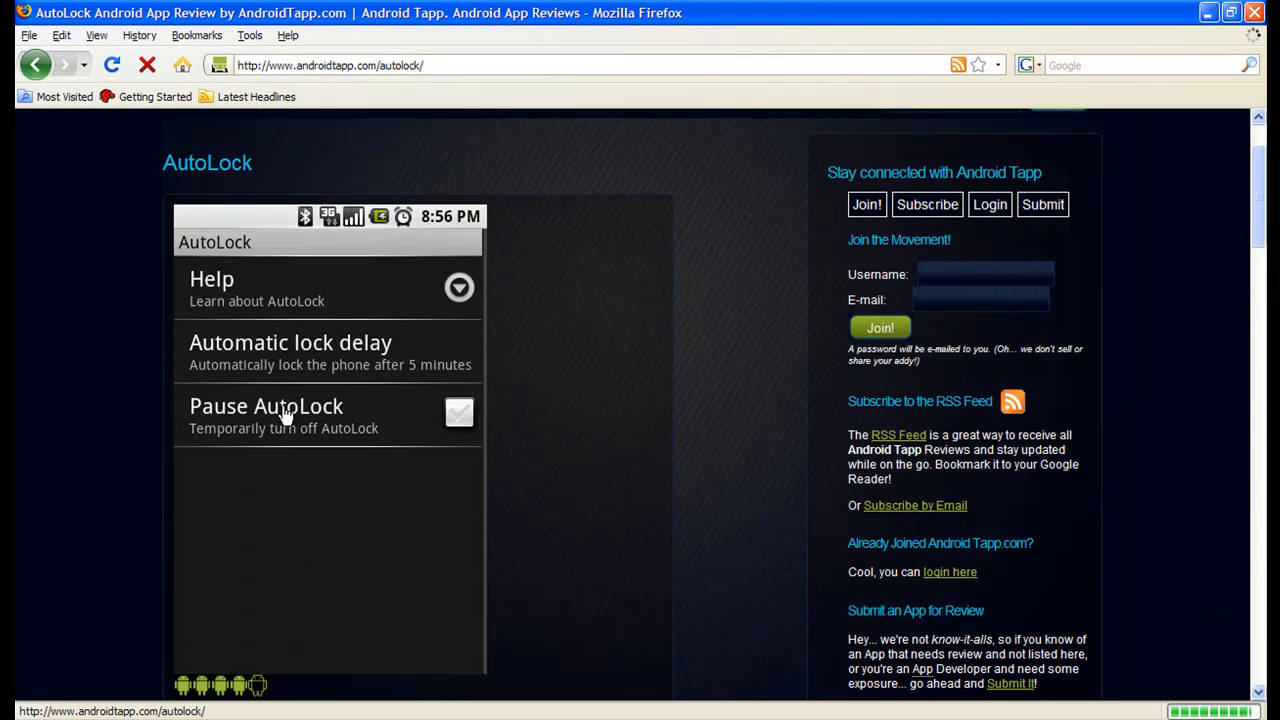
scroll(down, 3)
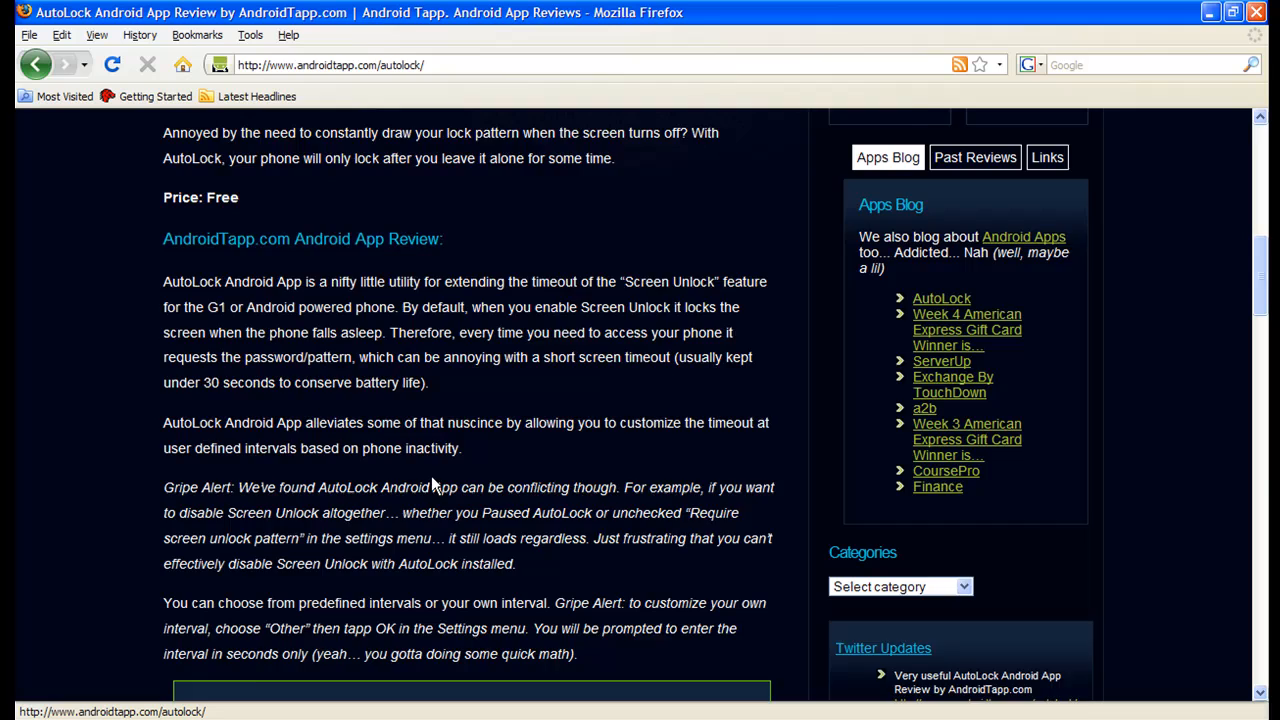
scroll(up, 3)
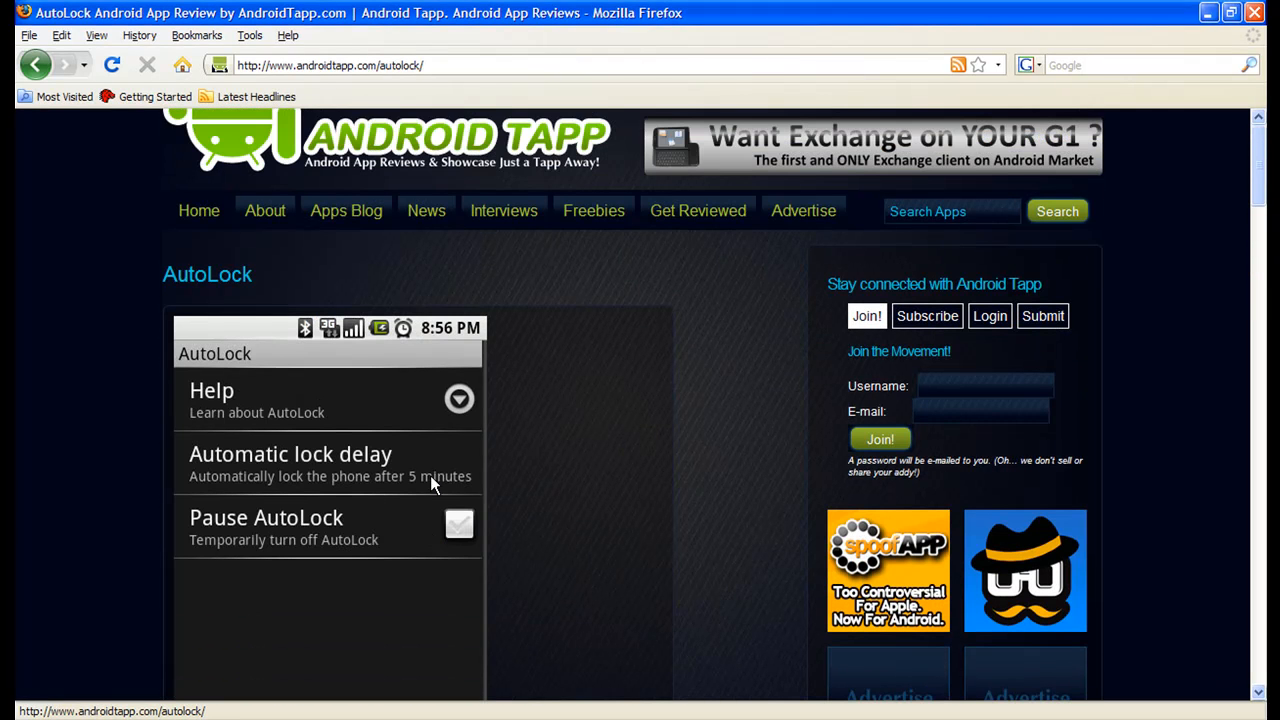
mouse_move(342, 338)
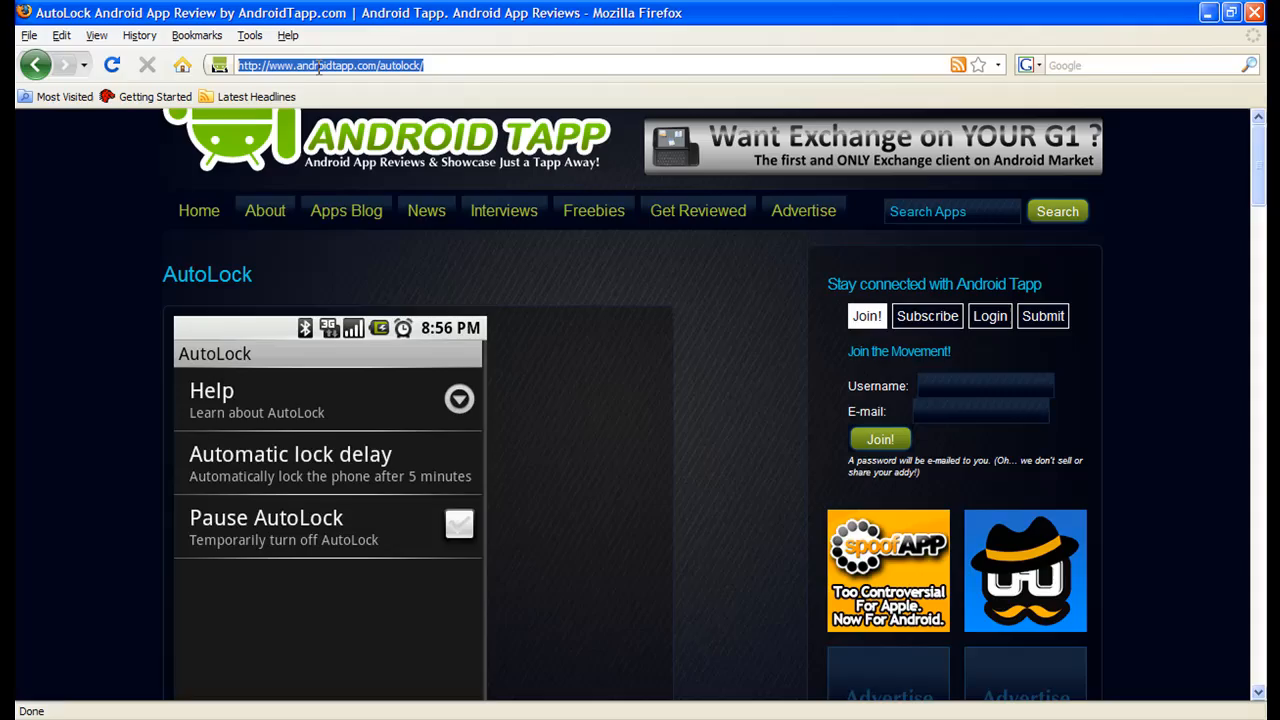
- Go to Droideo from the address-bar suggestion and scroll to its Recently Uploaded videos
text(droideo.)
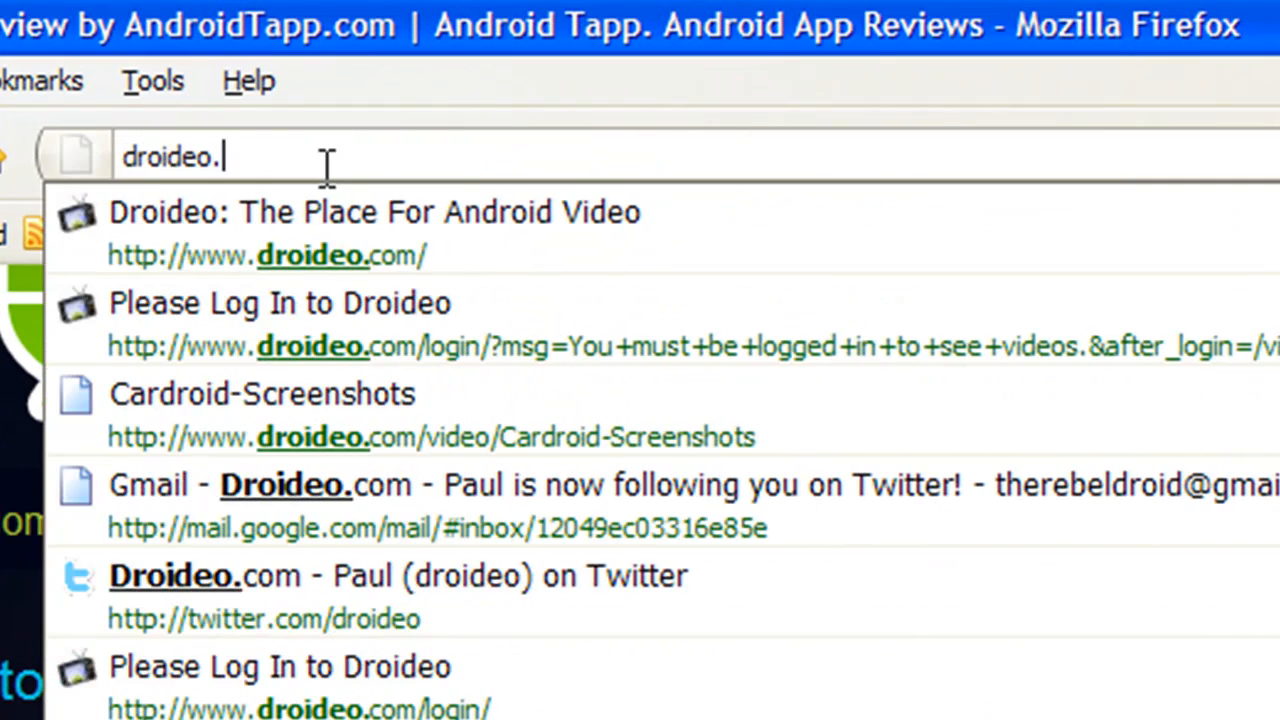
click(375, 211)
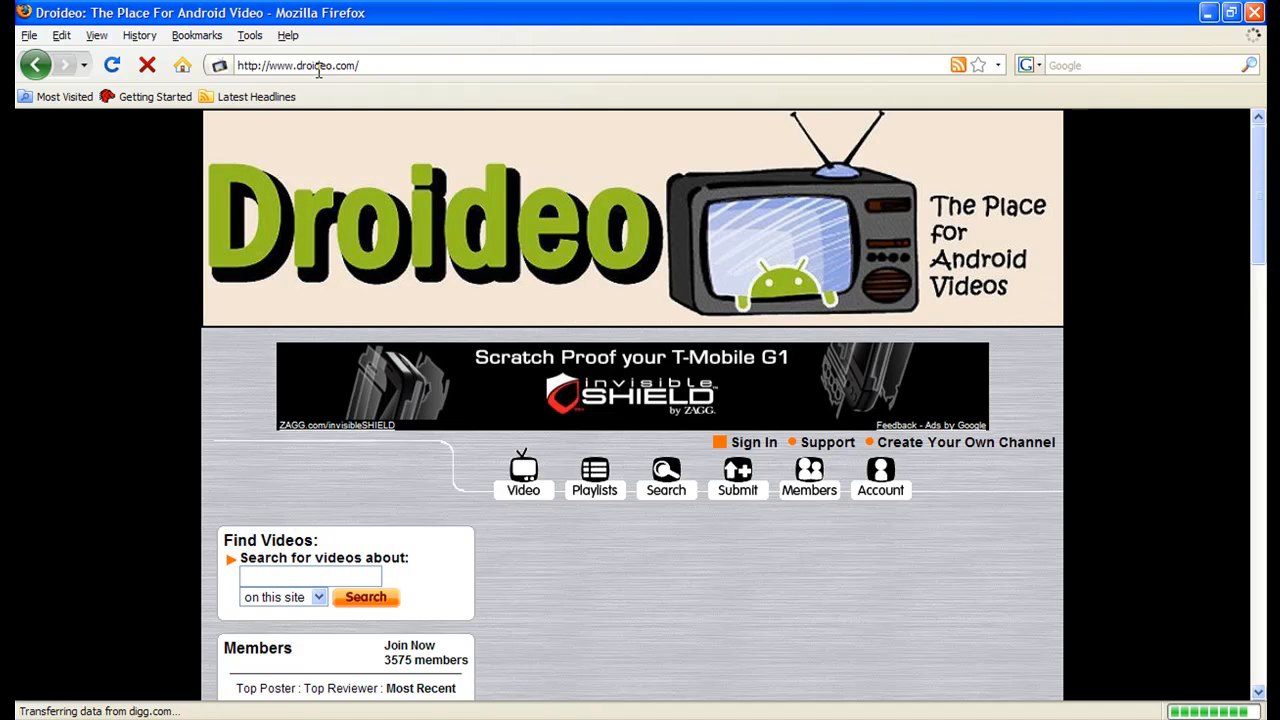
scroll(down, 3)
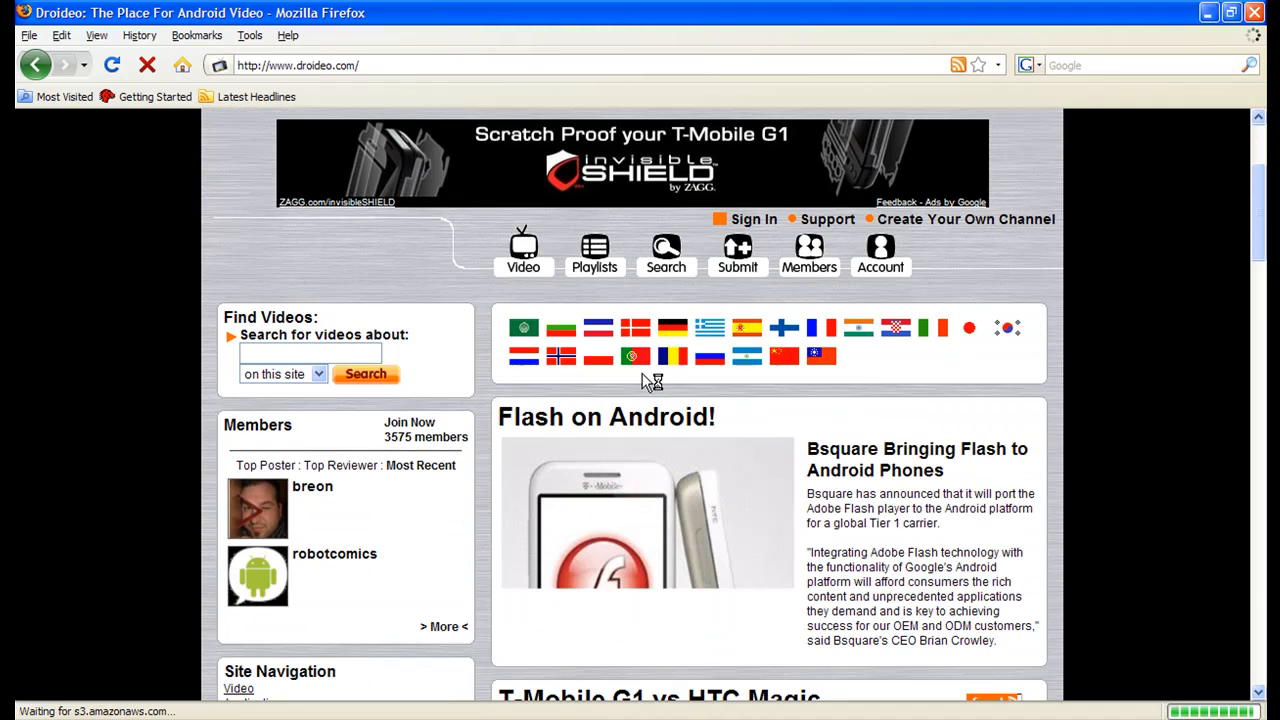
scroll(down, 3)
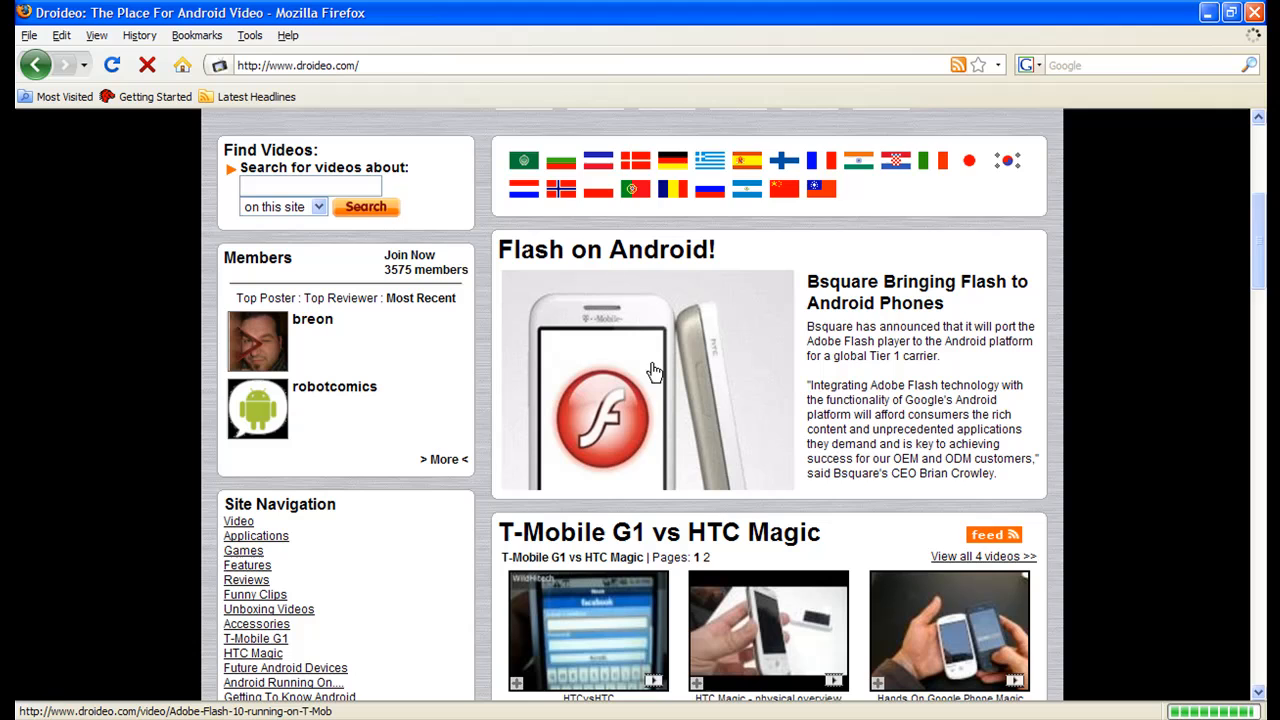
scroll(down, 3)
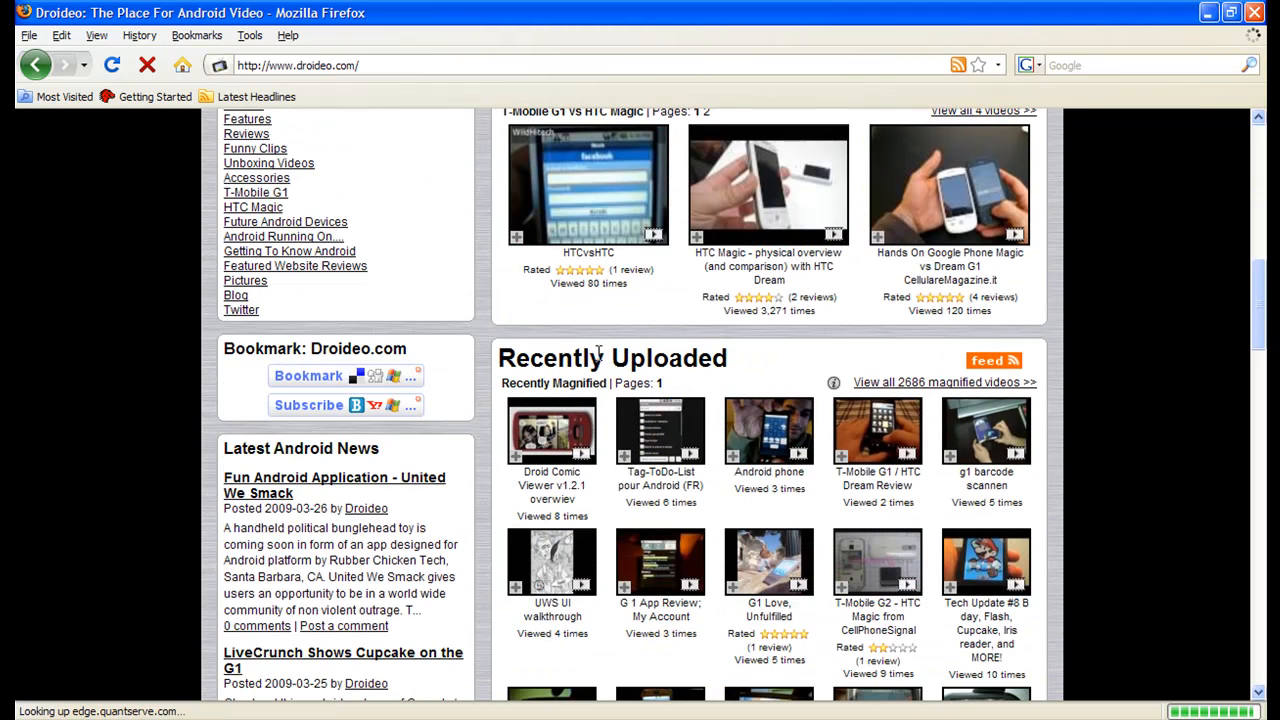
scroll(down, 3)
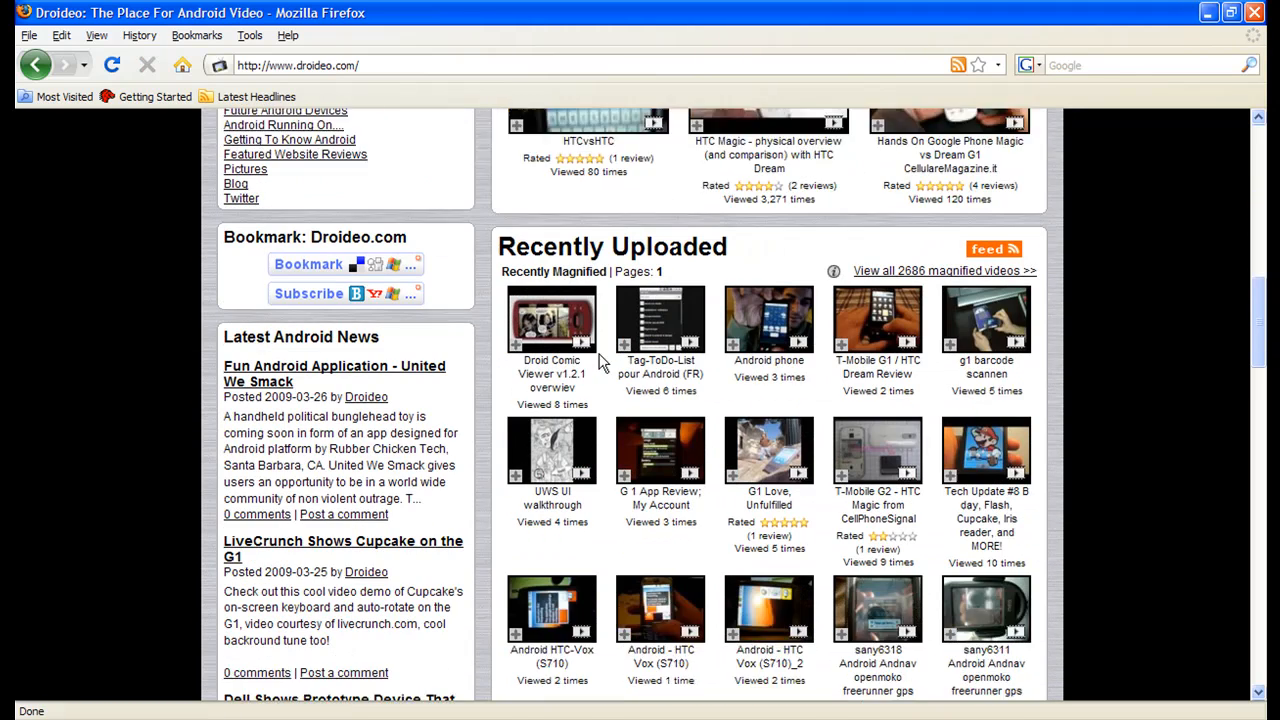
scroll(down, 3)
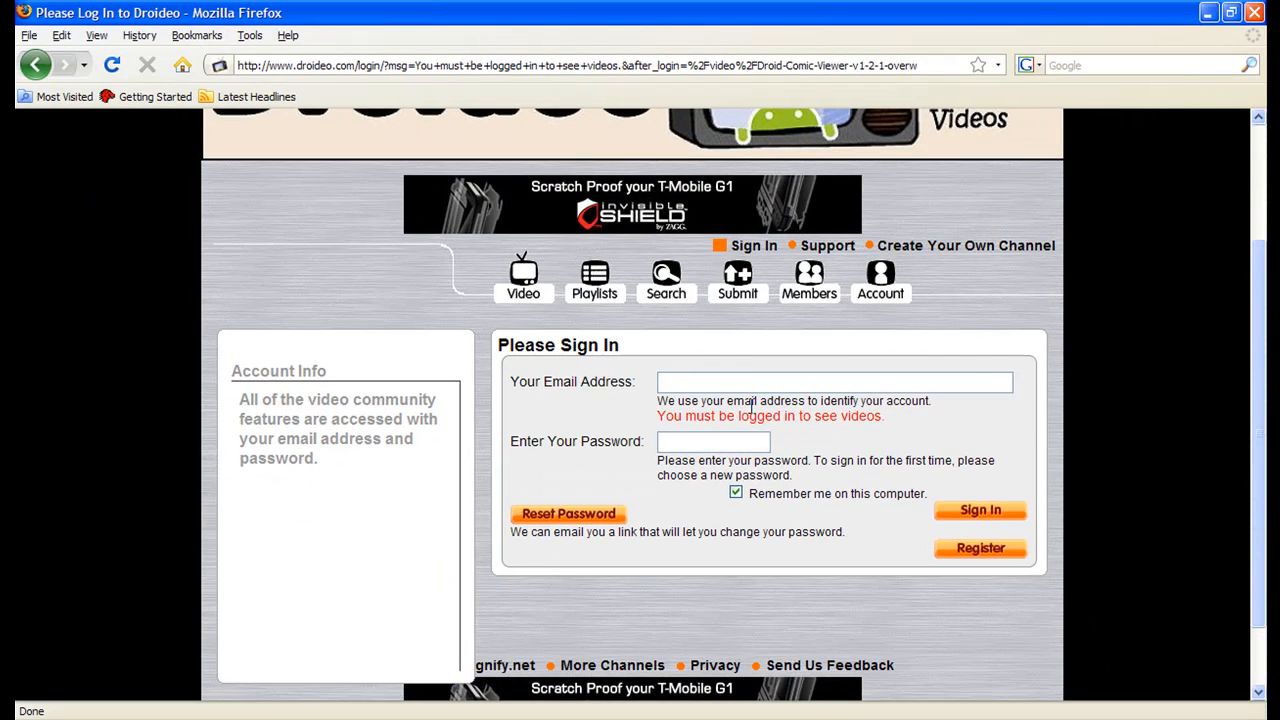
scroll(down, 3)
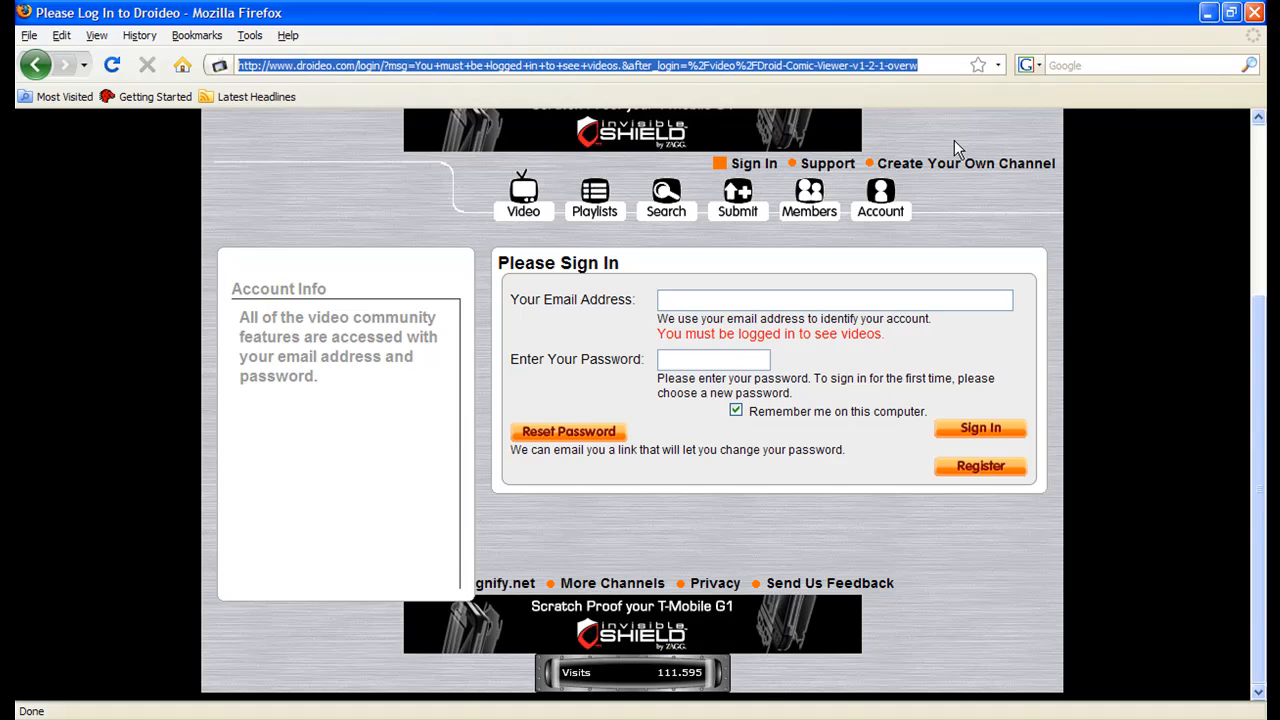
- Load talkandroid.com and scroll through its front-page news articles
text(ta)
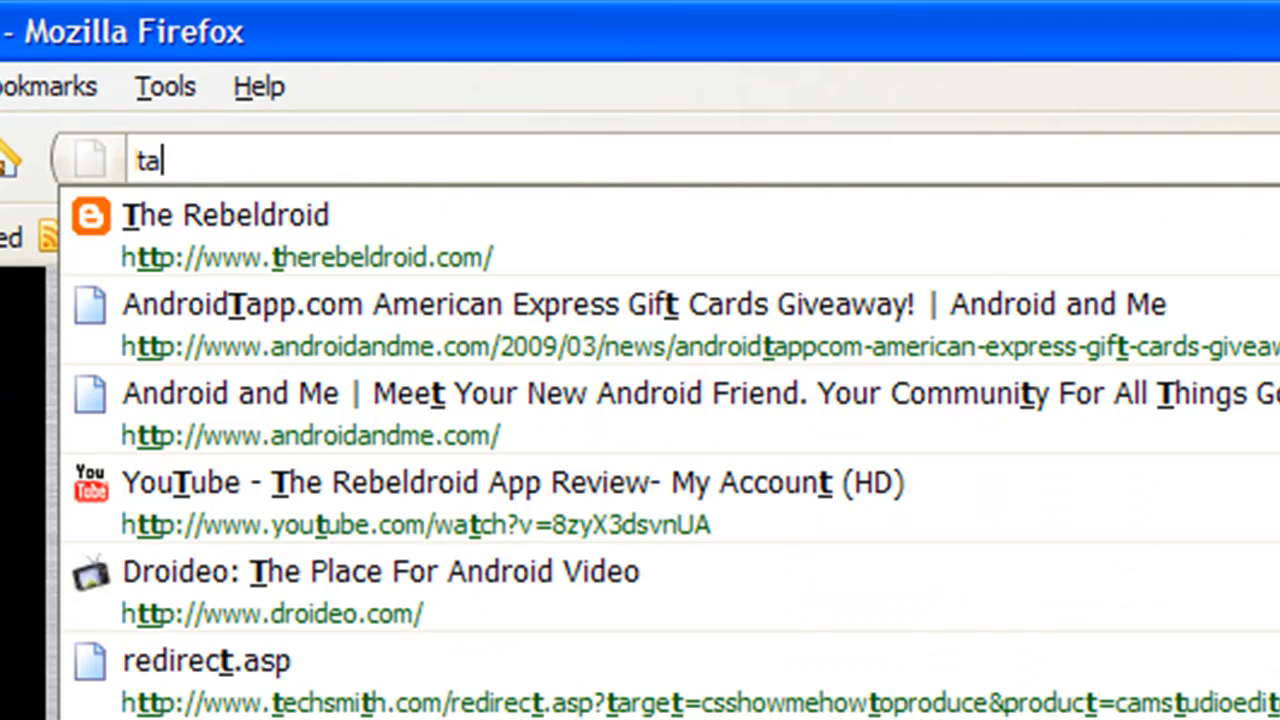
text(lkandroid.com/)
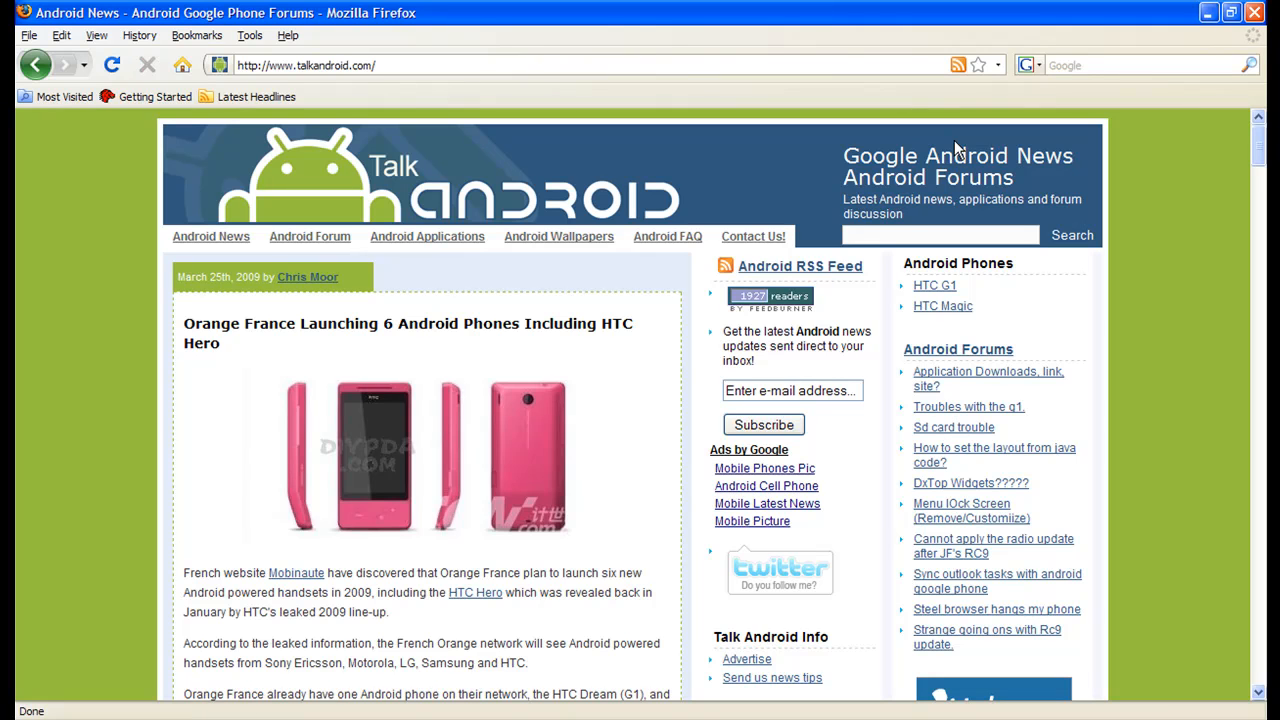
mouse_move(765, 375)
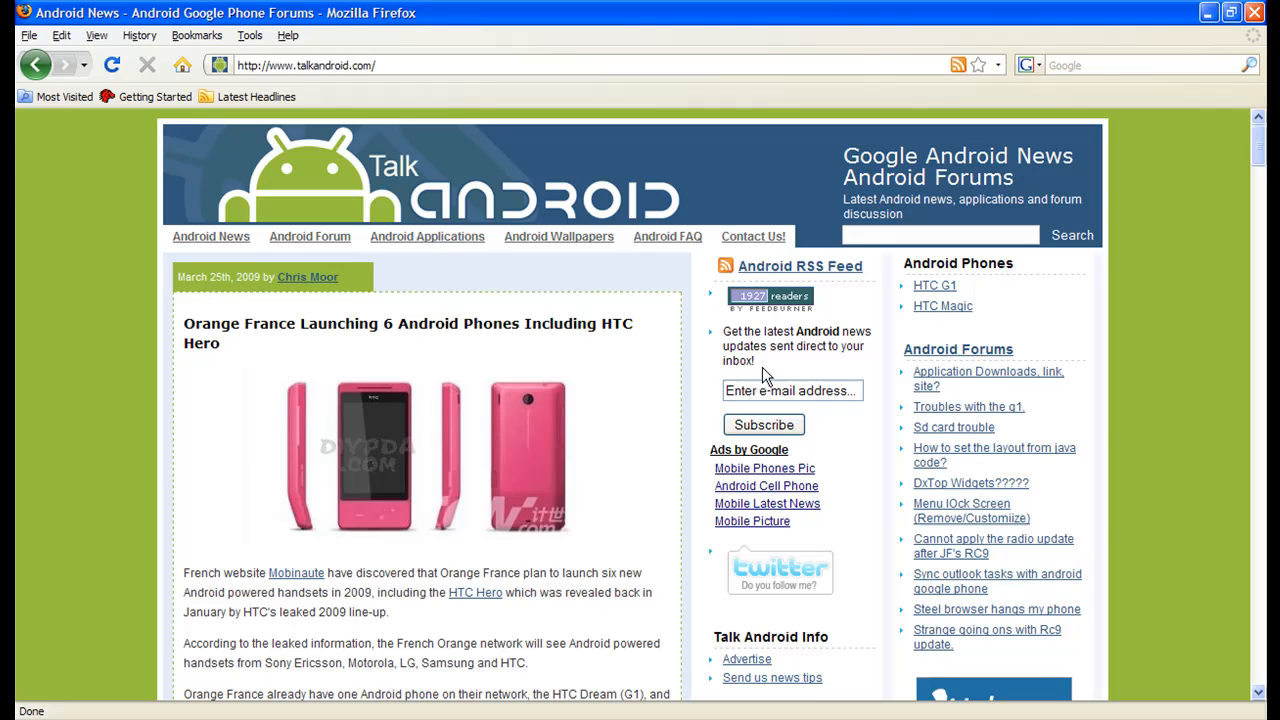
scroll(down, 3)
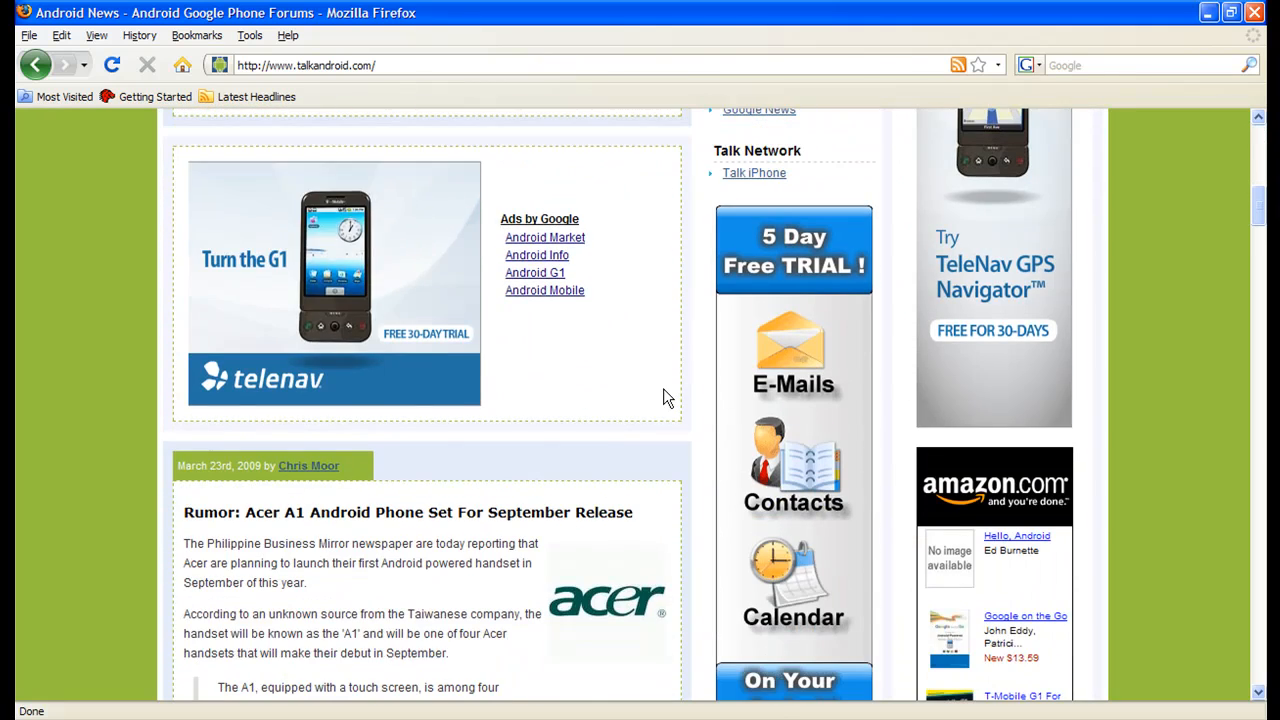
scroll(down, 3)
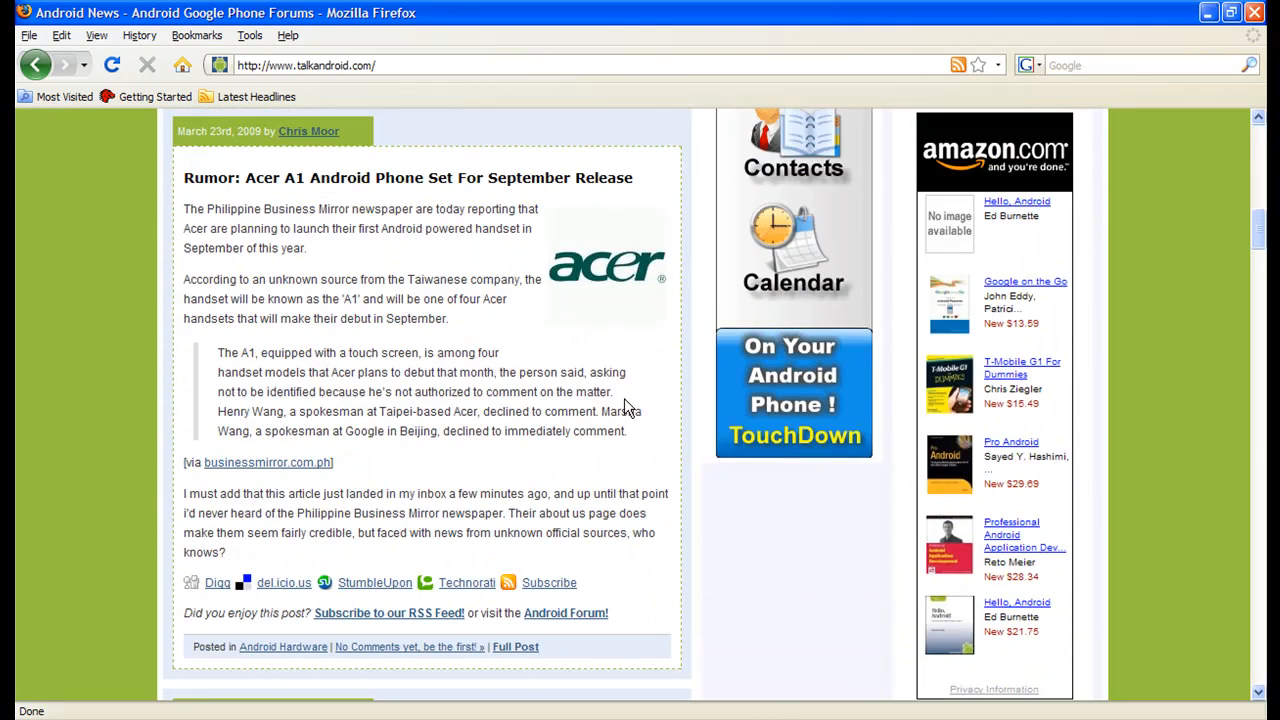
scroll(down, 3)
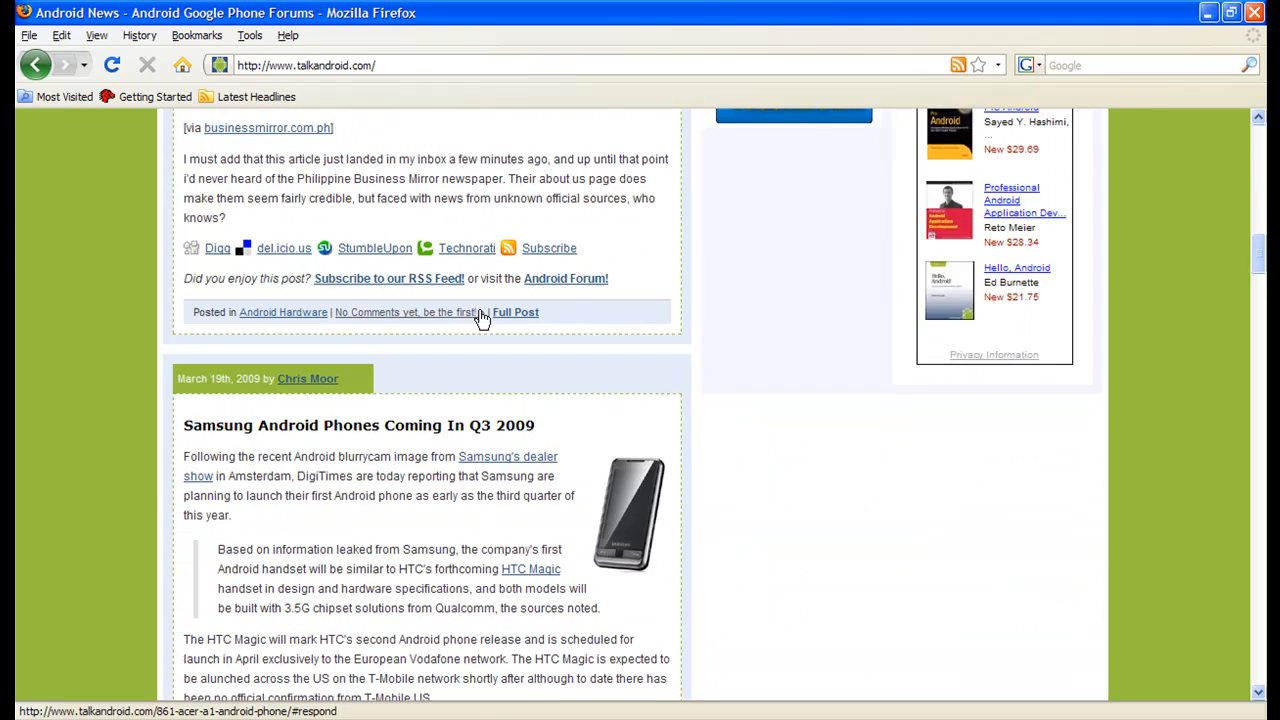
scroll(down, 3)
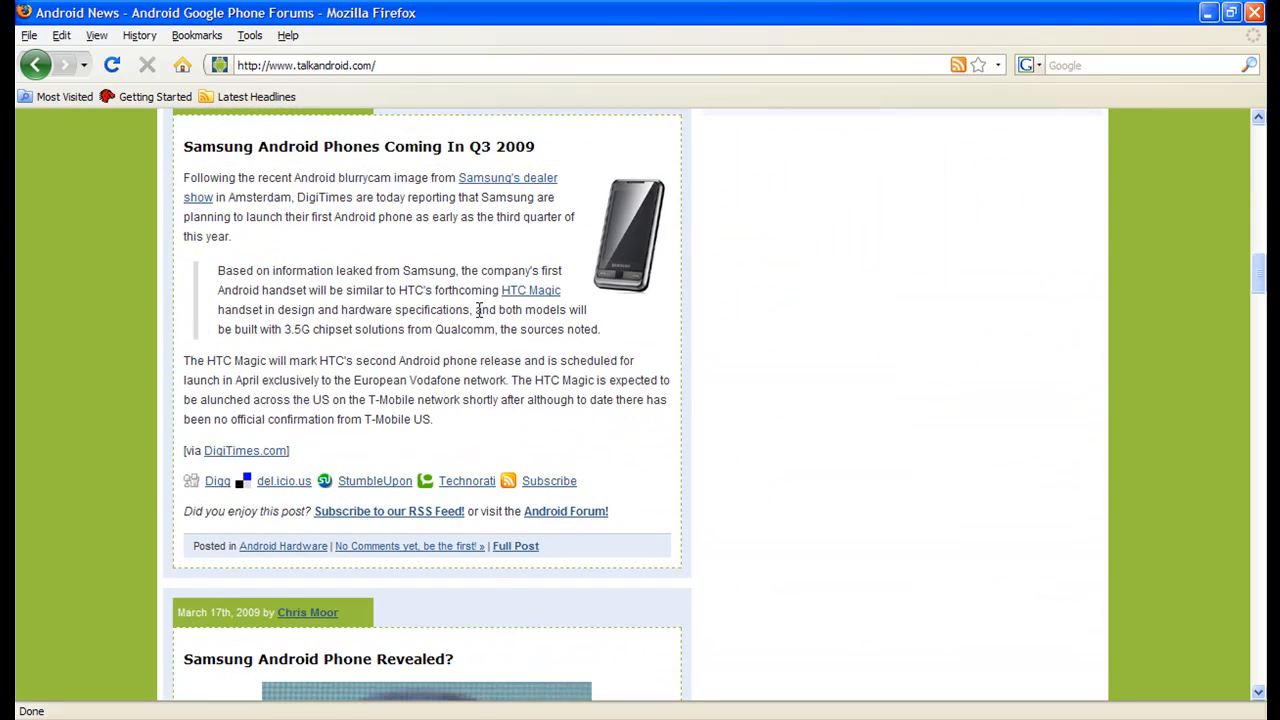
scroll(down, 3)
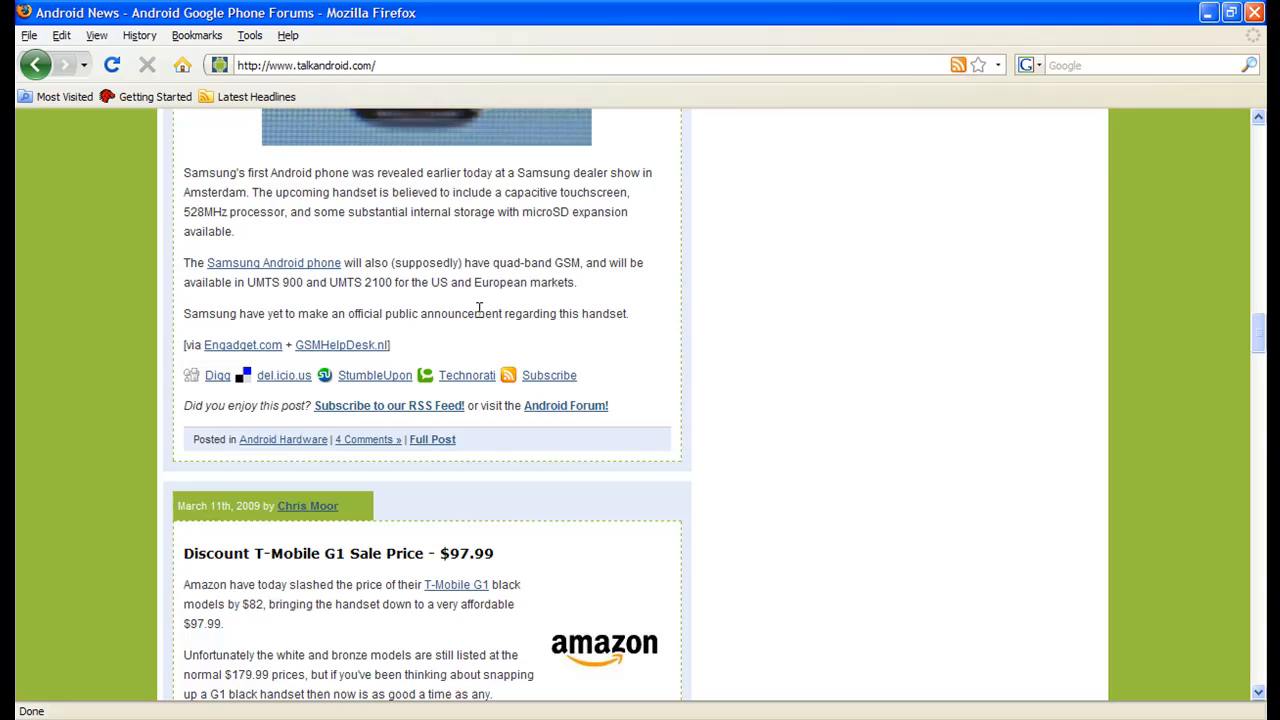
scroll(up, 3)
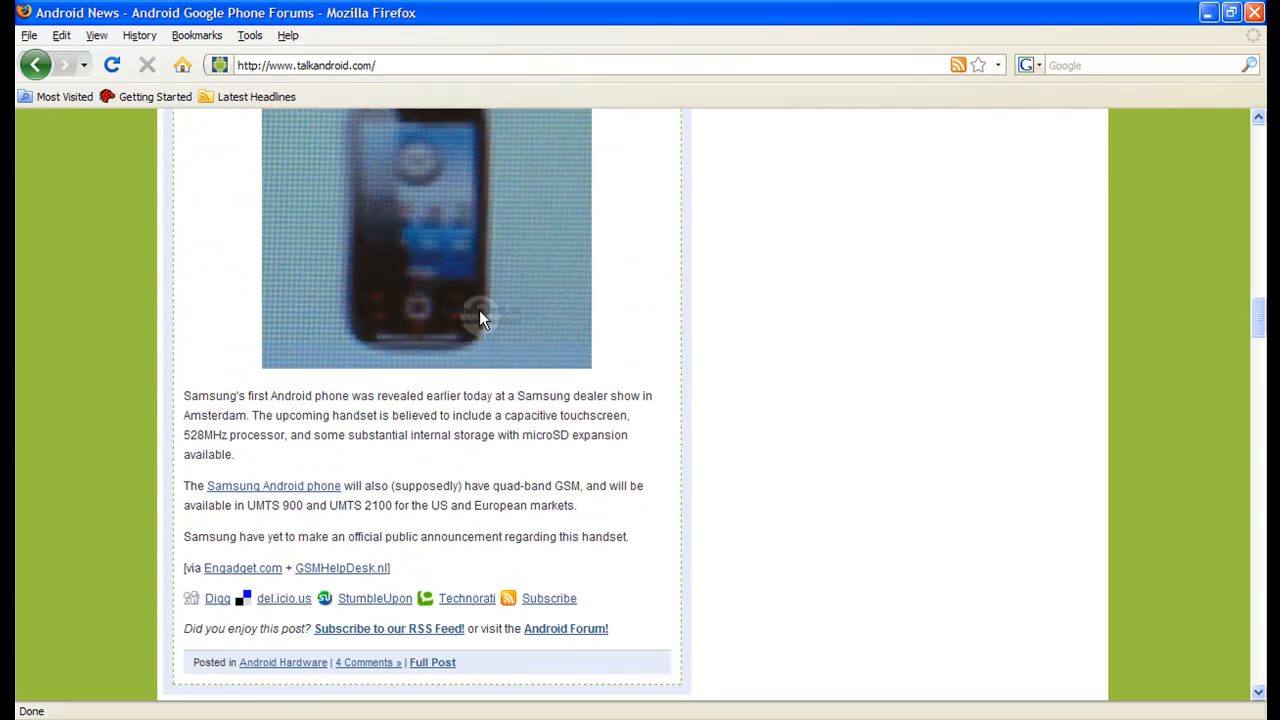
scroll(down, 3)
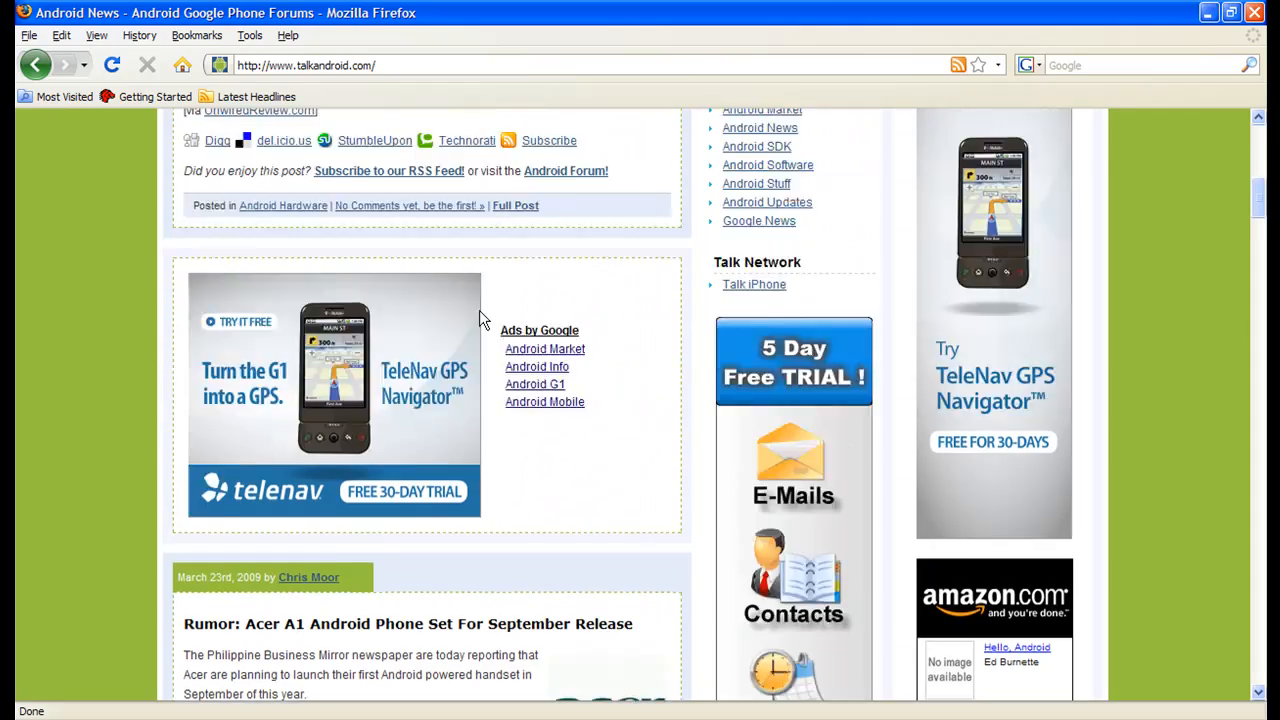
scroll(up, 3)
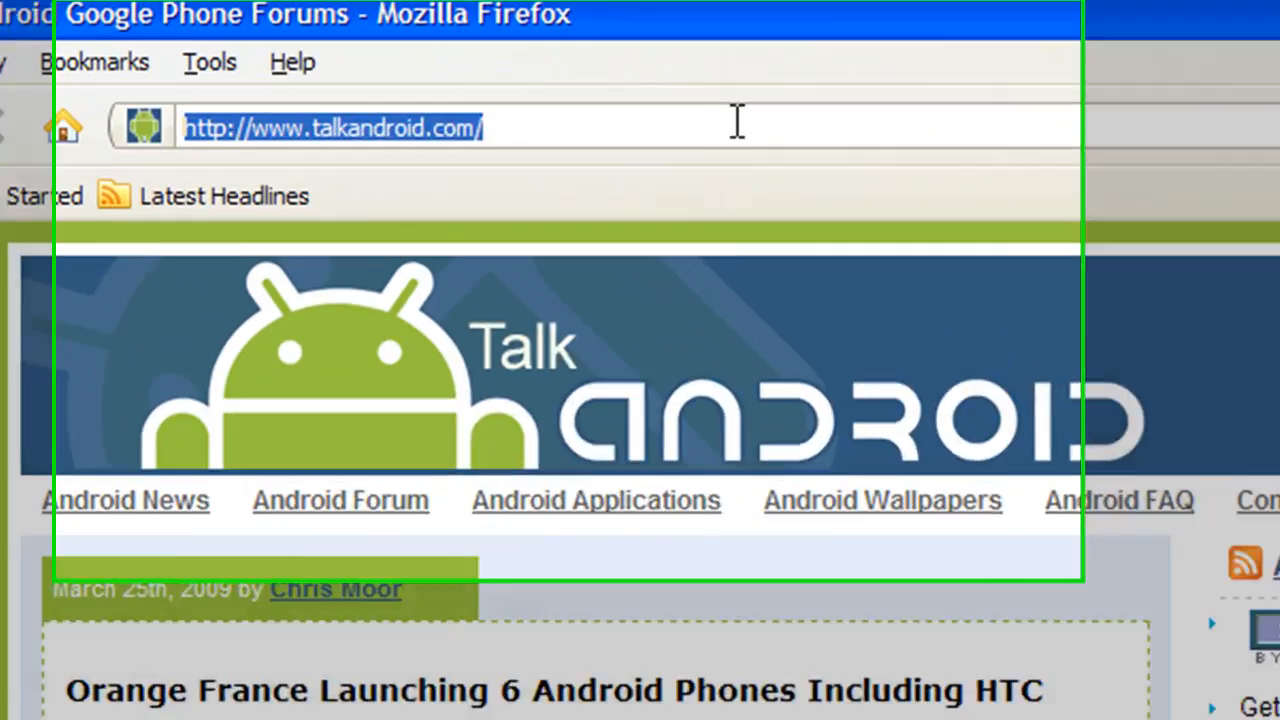
- Load androidguys.com and scroll down its op-eds and recent news posts
text(androidg)
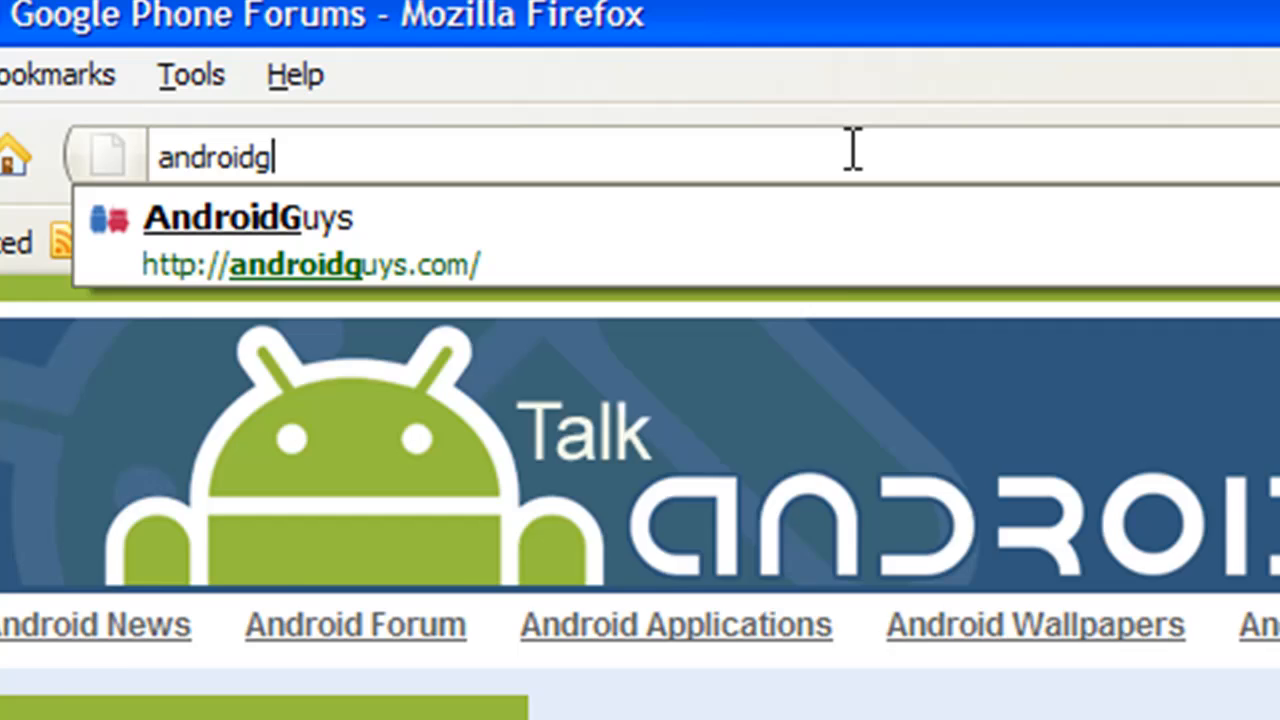
text(uys.com)
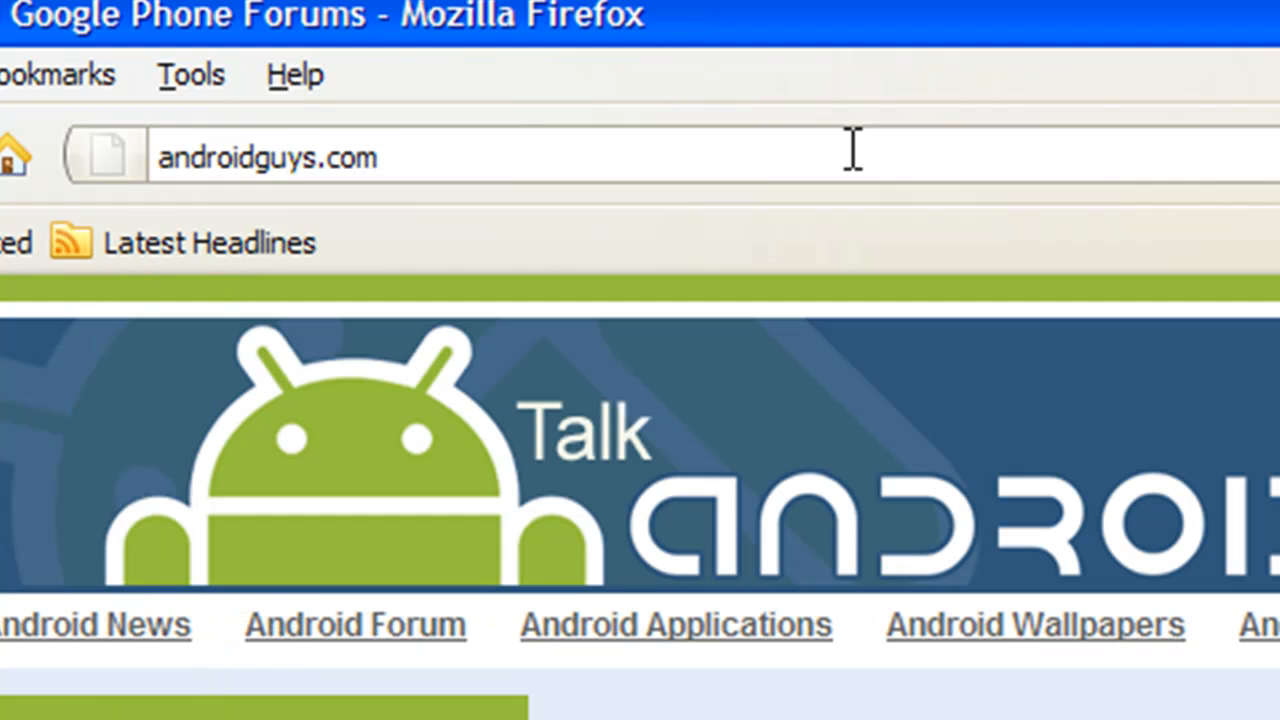
key(Return)
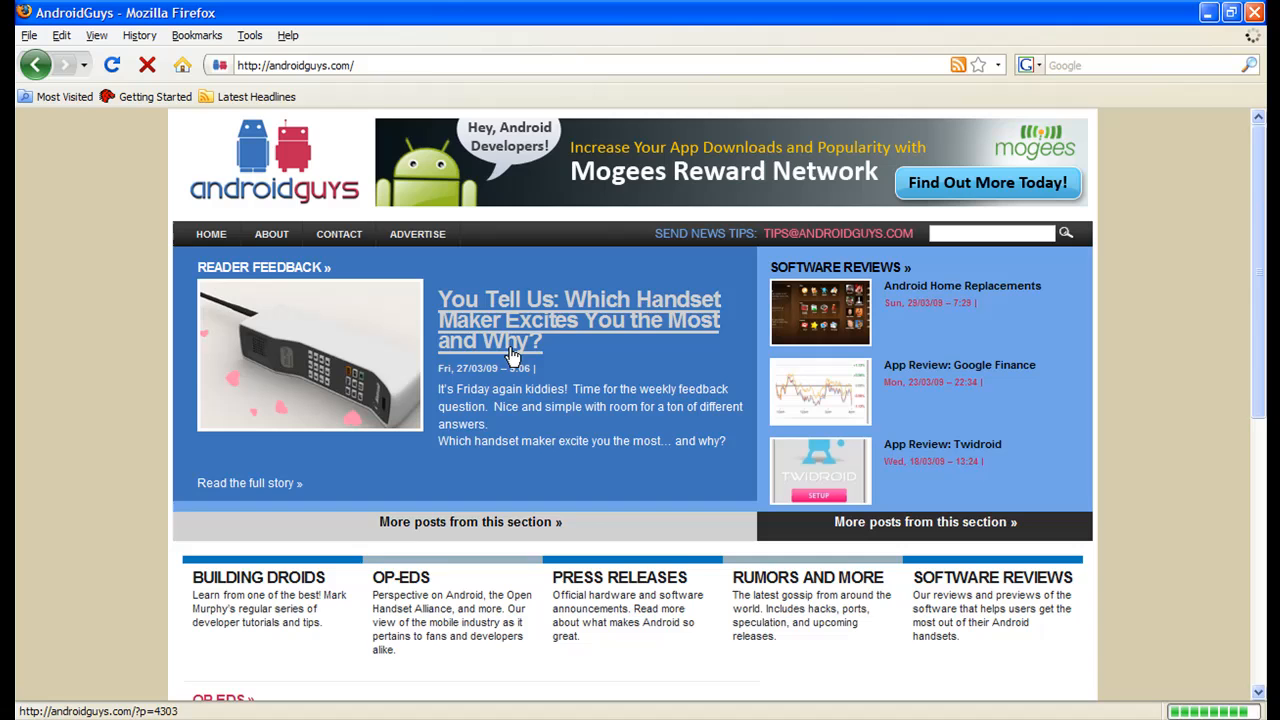
scroll(down, 3)
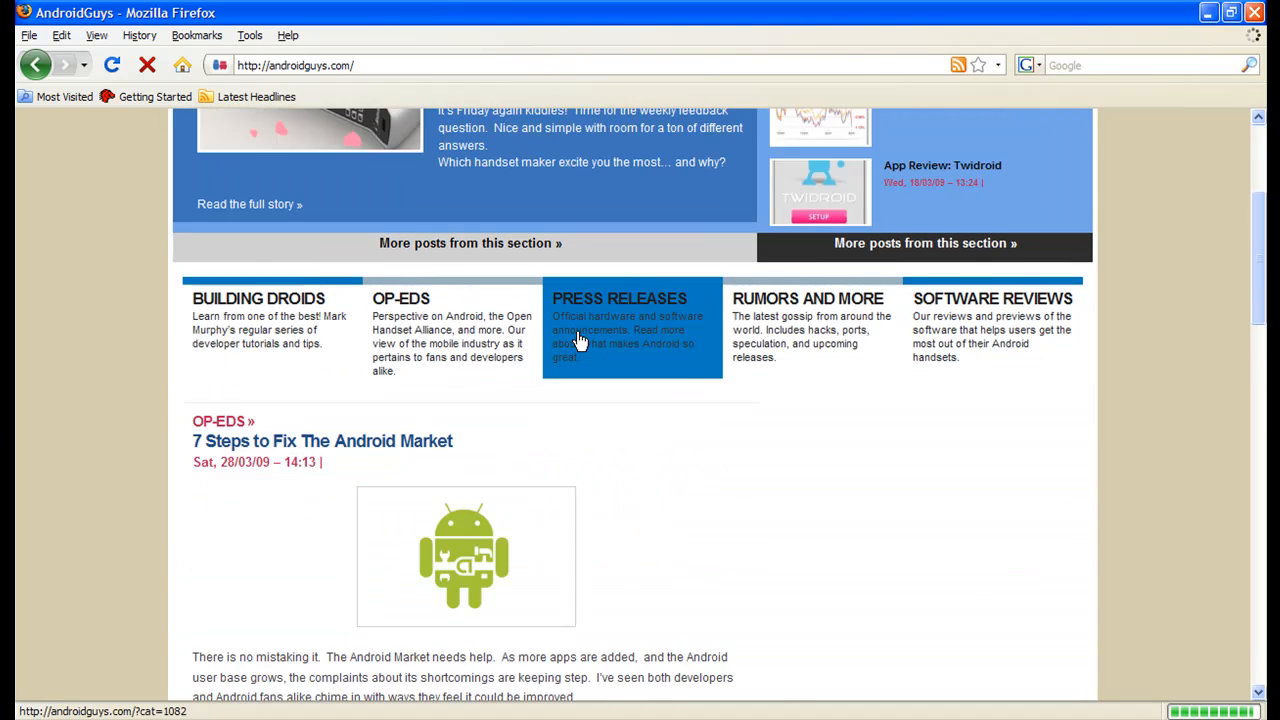
scroll(down, 3)
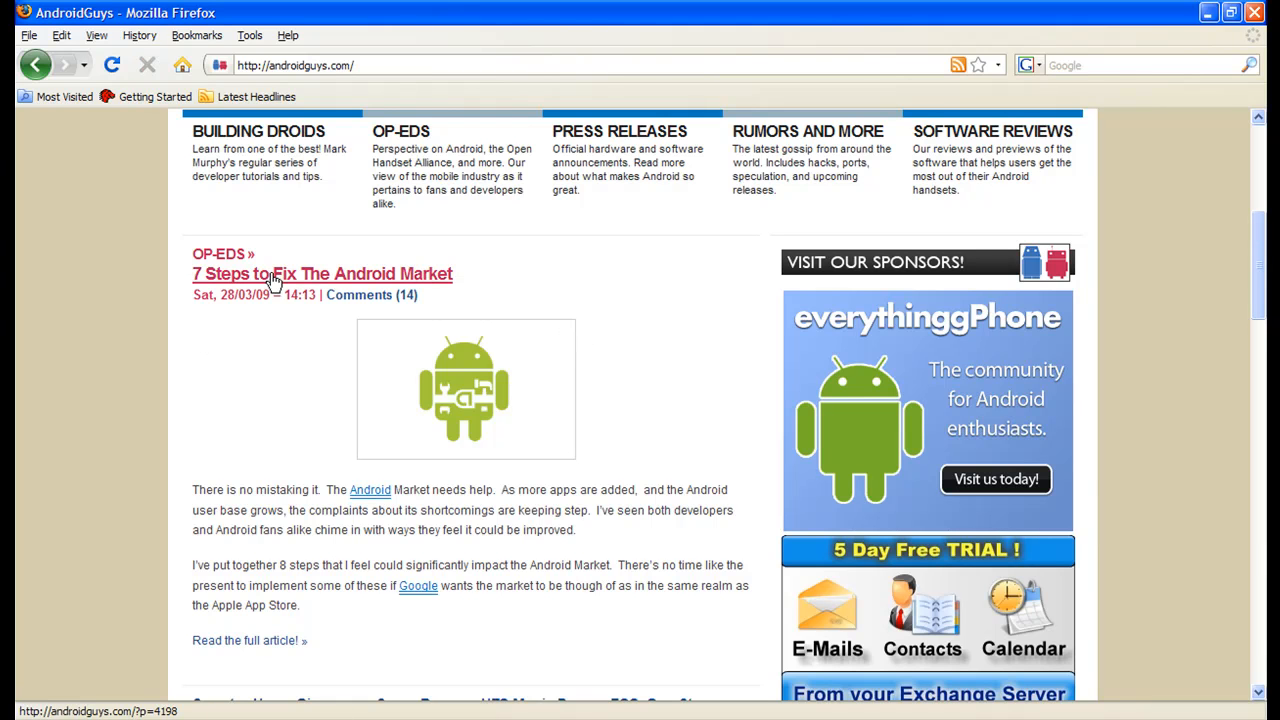
scroll(down, 3)
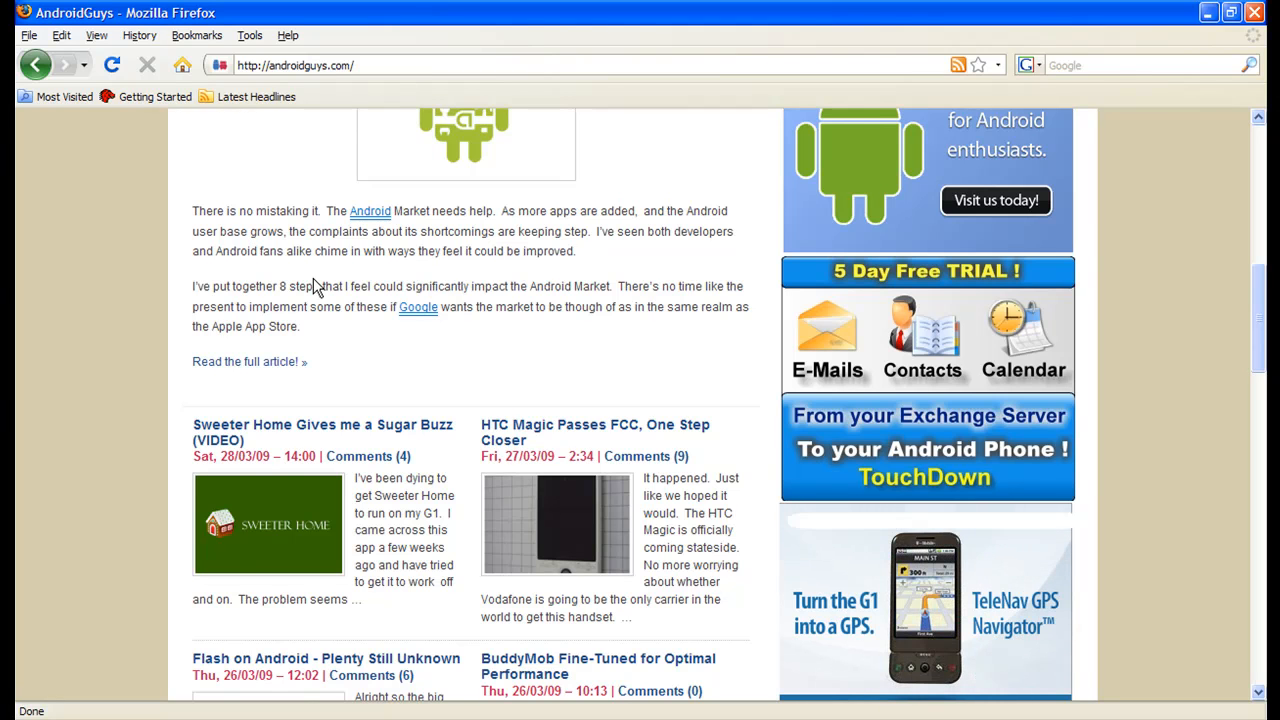
scroll(down, 3)
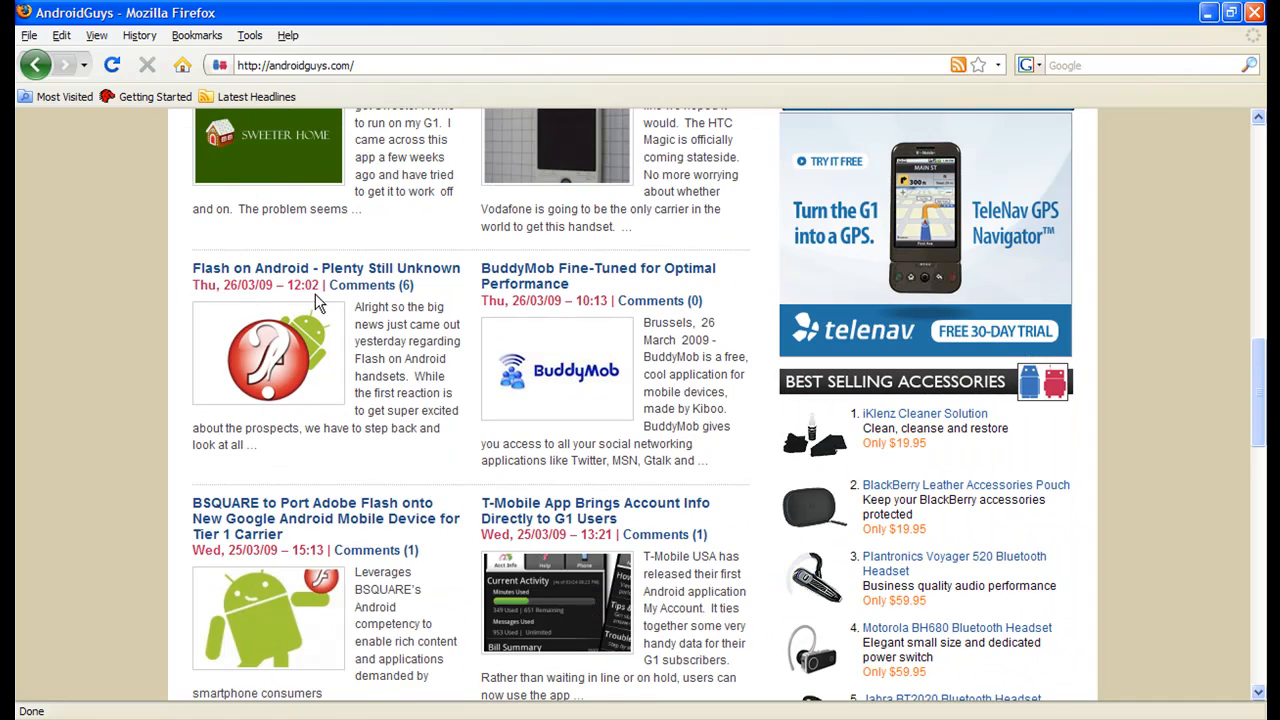
scroll(down, 3)
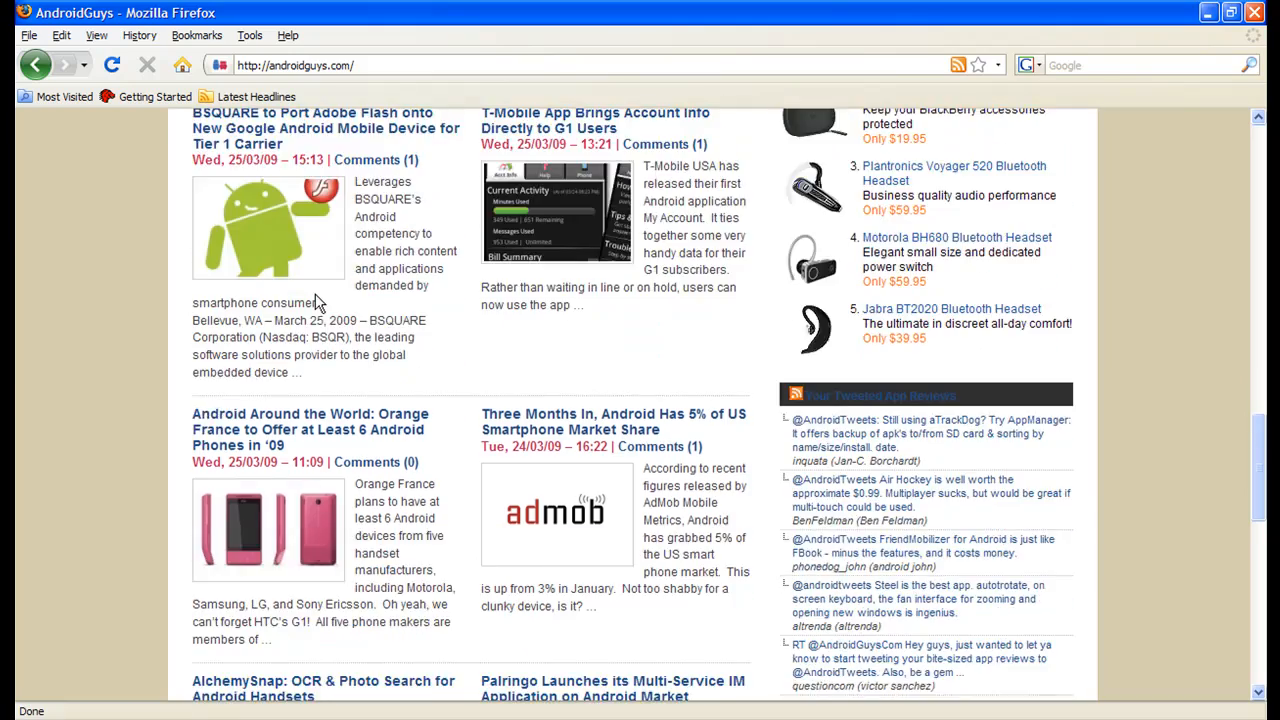
scroll(down, 3)
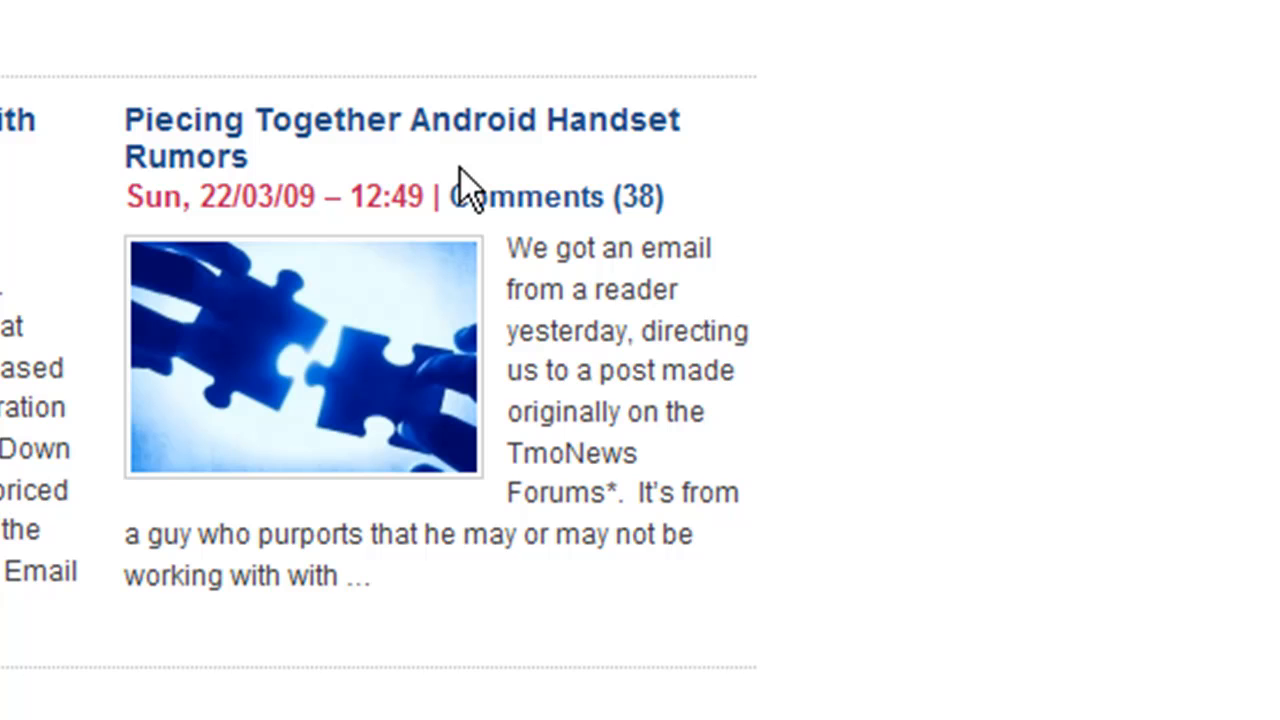
mouse_move(718, 228)
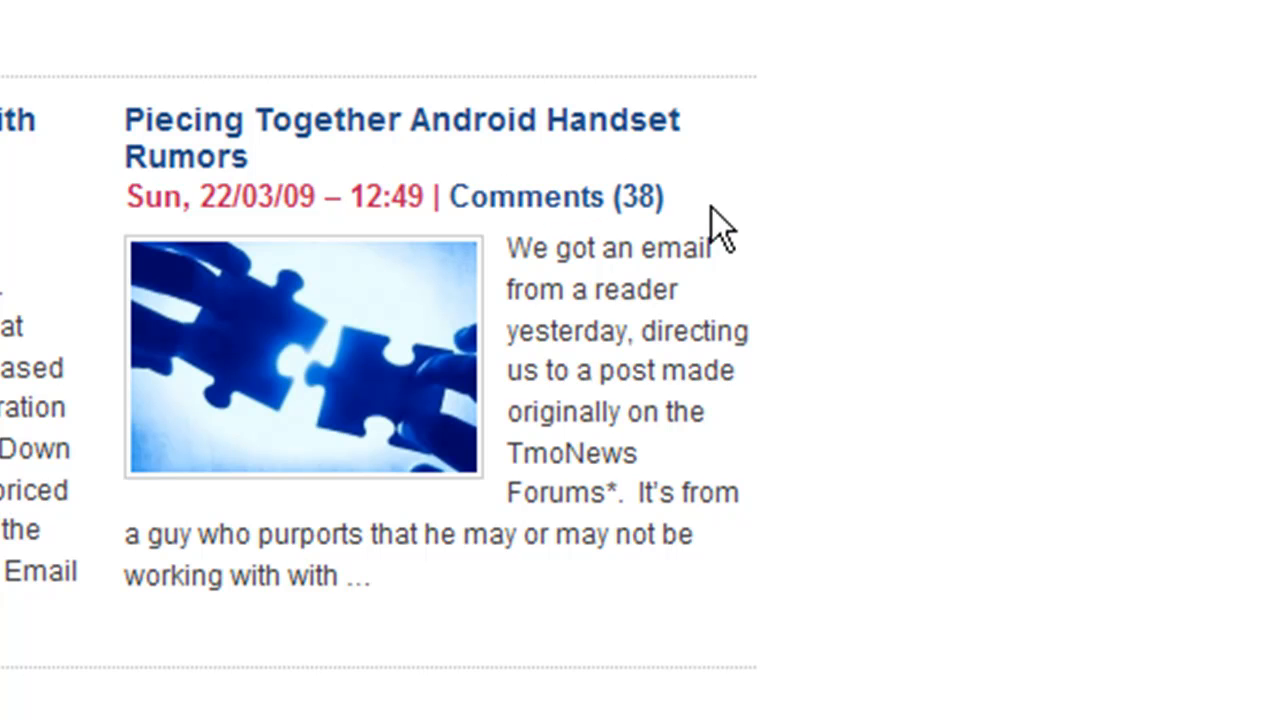
mouse_move(718, 458)
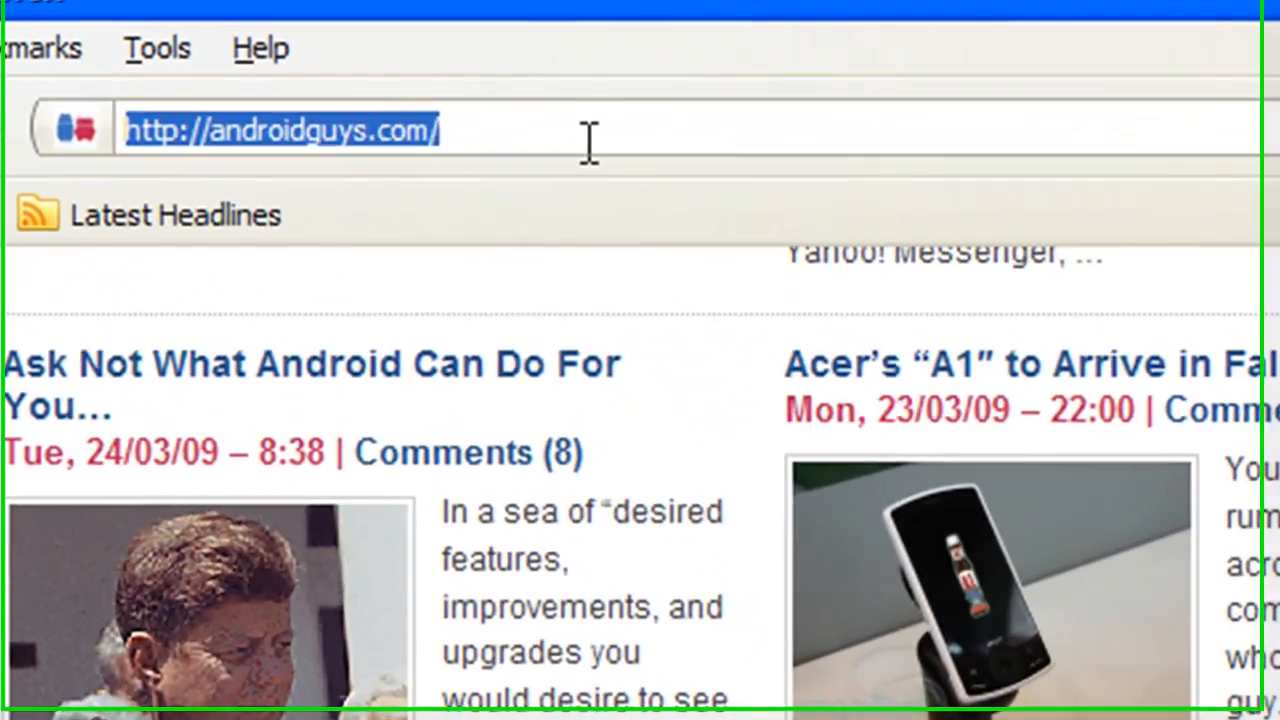
- Load phandroid.com and scroll through its recent news posts, then back up
text(phandroid.com)
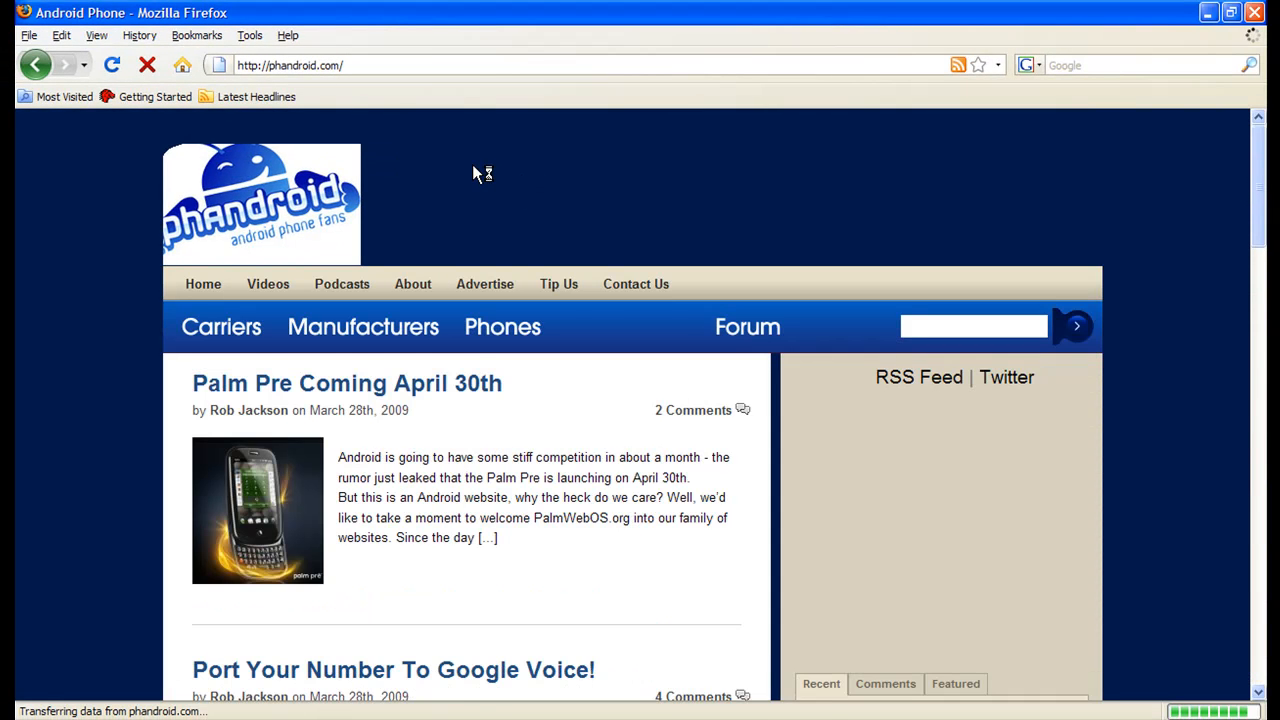
scroll(down, 3)
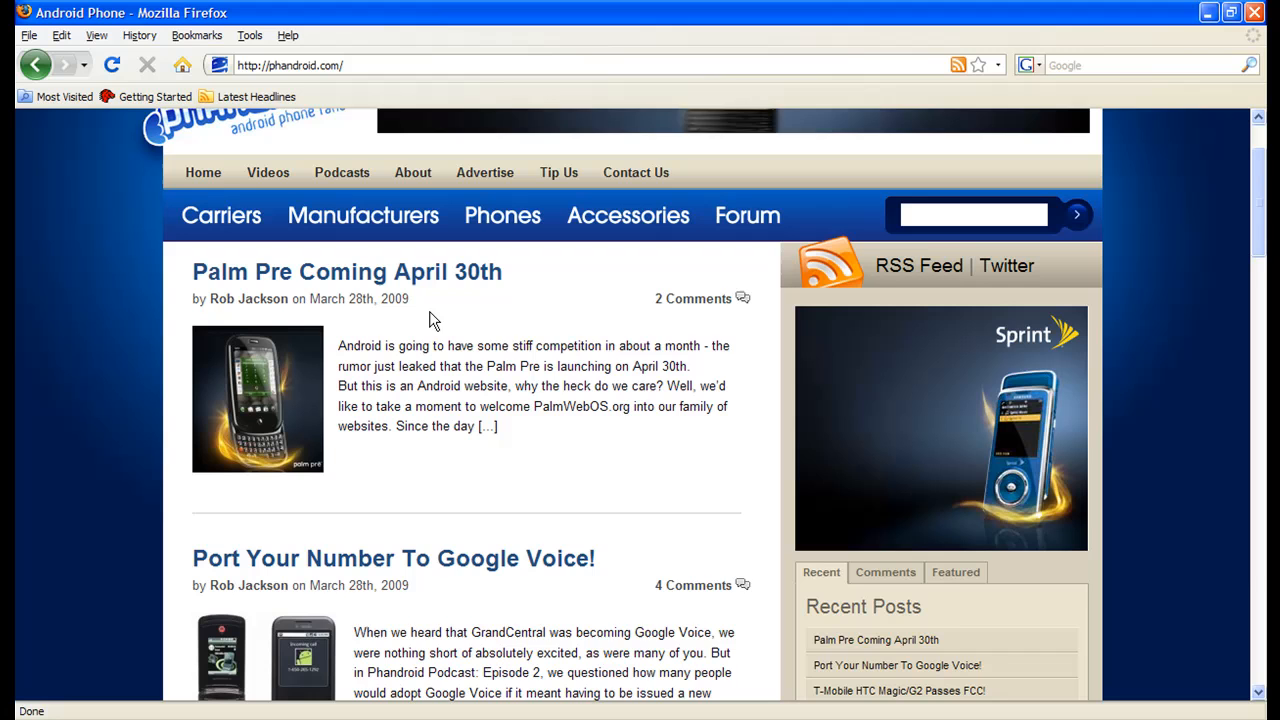
scroll(down, 3)
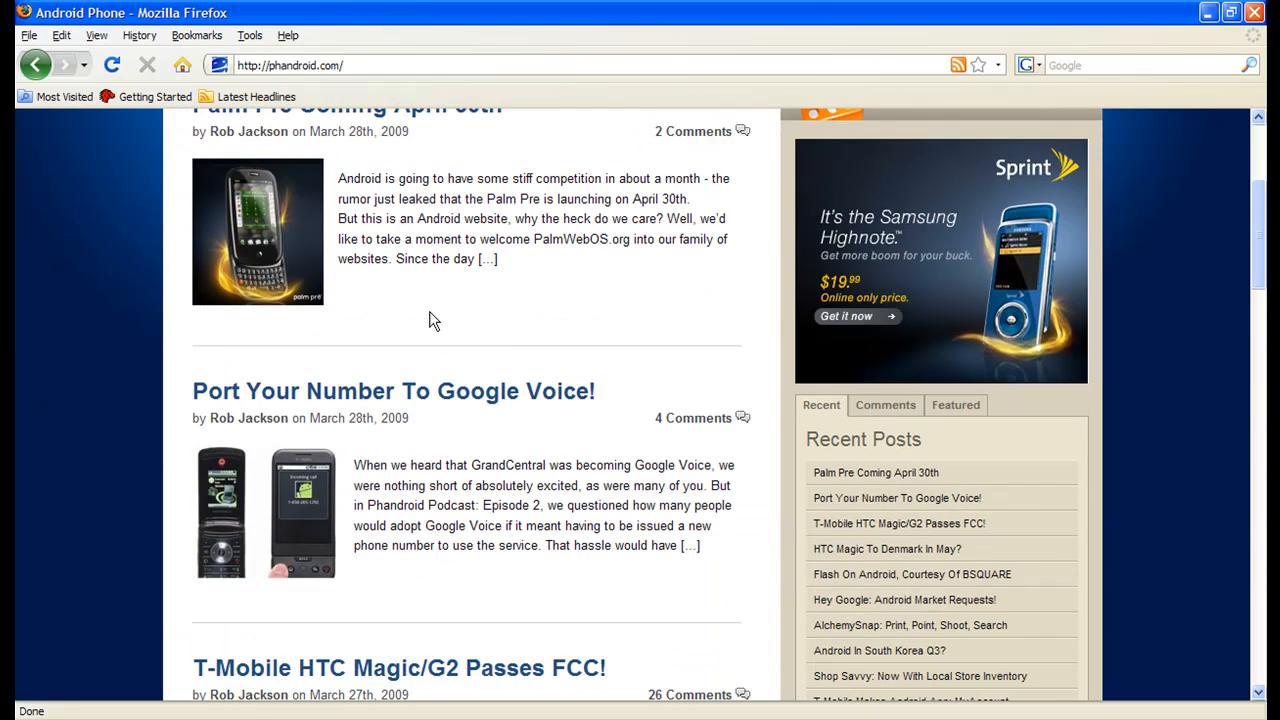
scroll(up, 3)
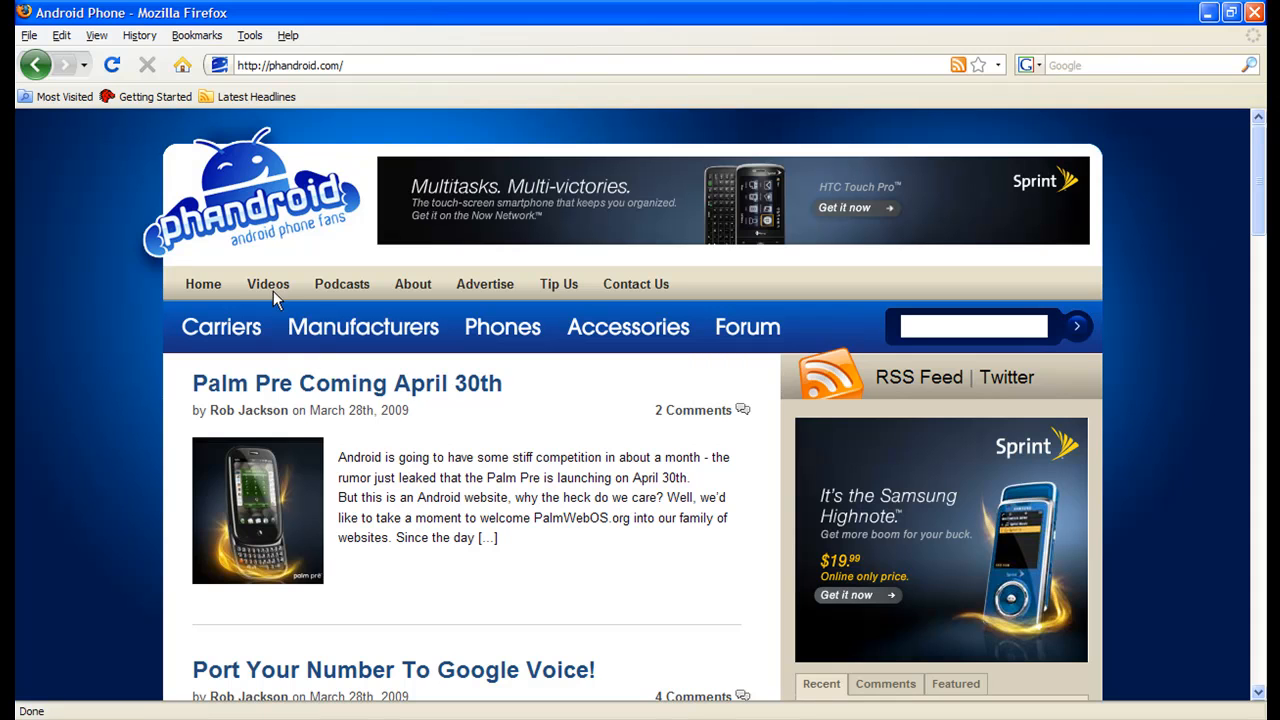
mouse_move(268, 288)
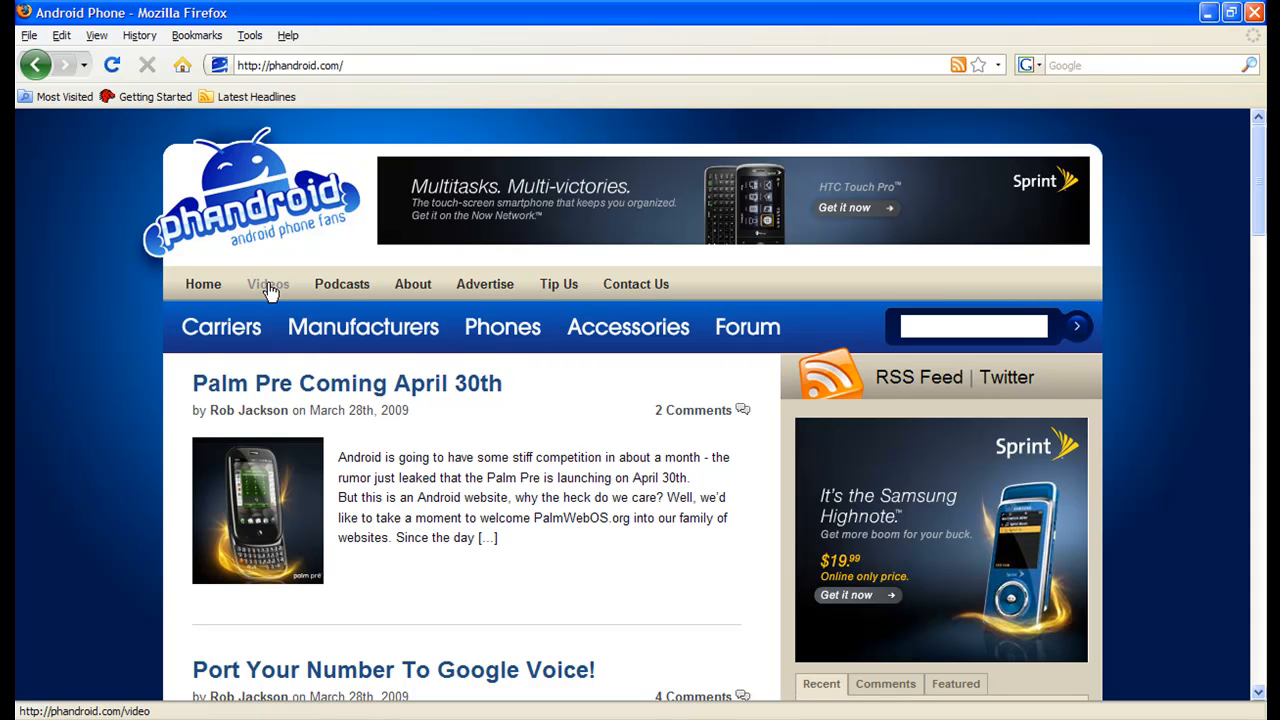
mouse_move(413, 290)
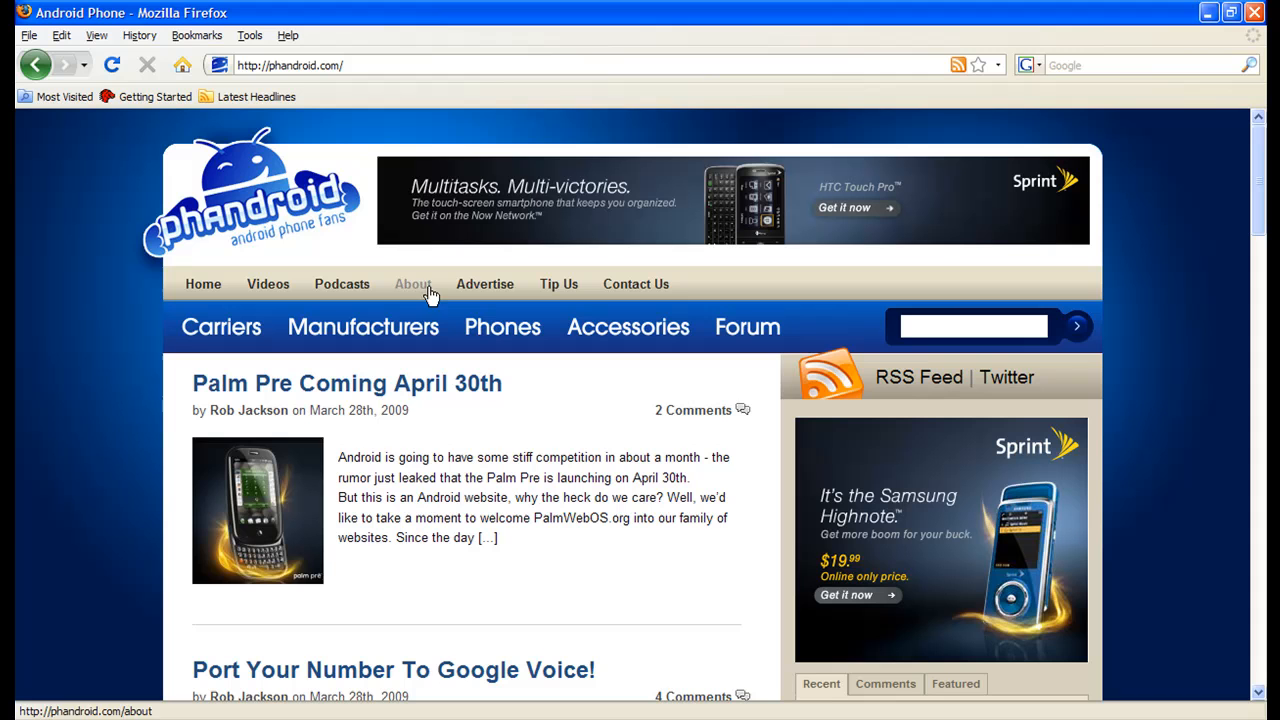
mouse_move(559, 290)
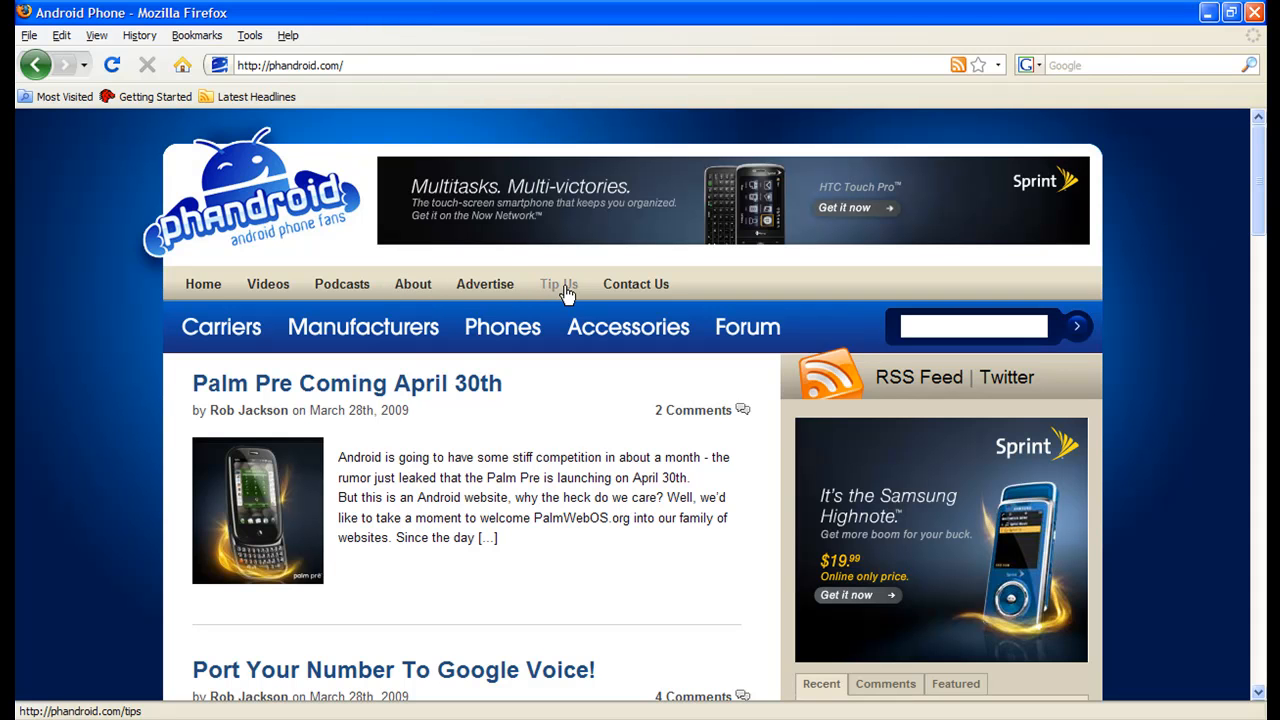
scroll(down, 3)
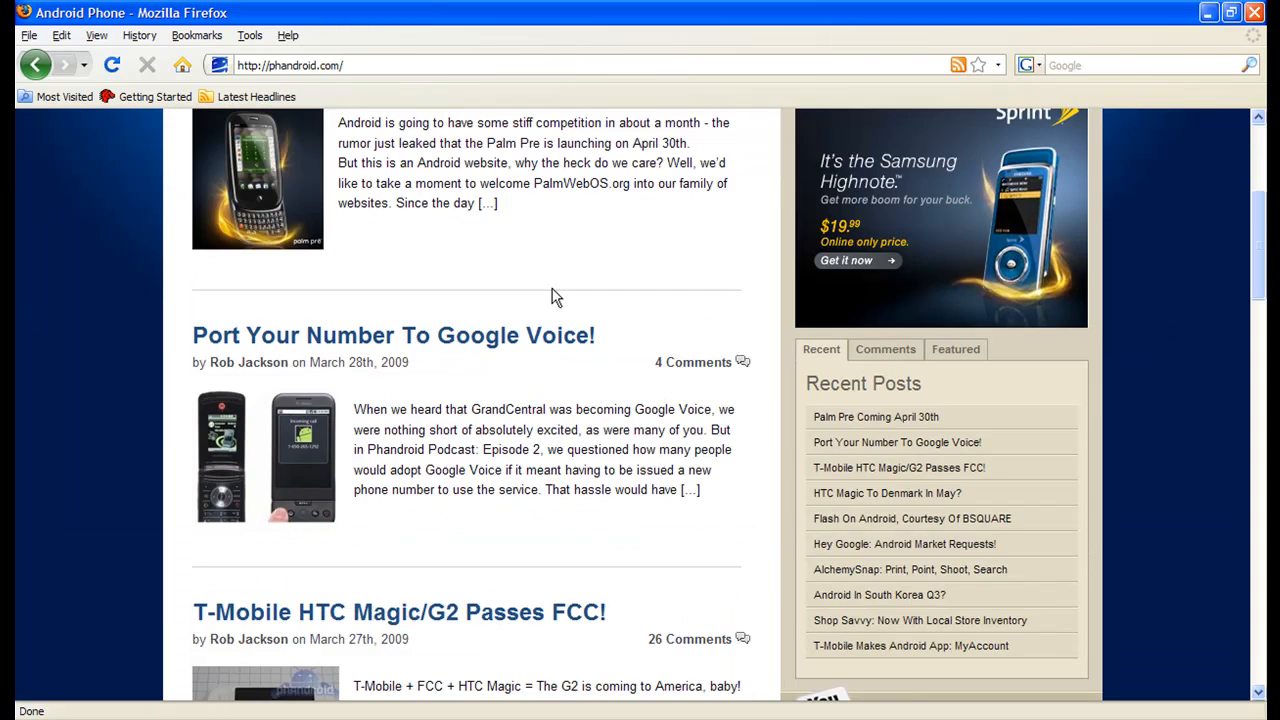
scroll(down, 3)
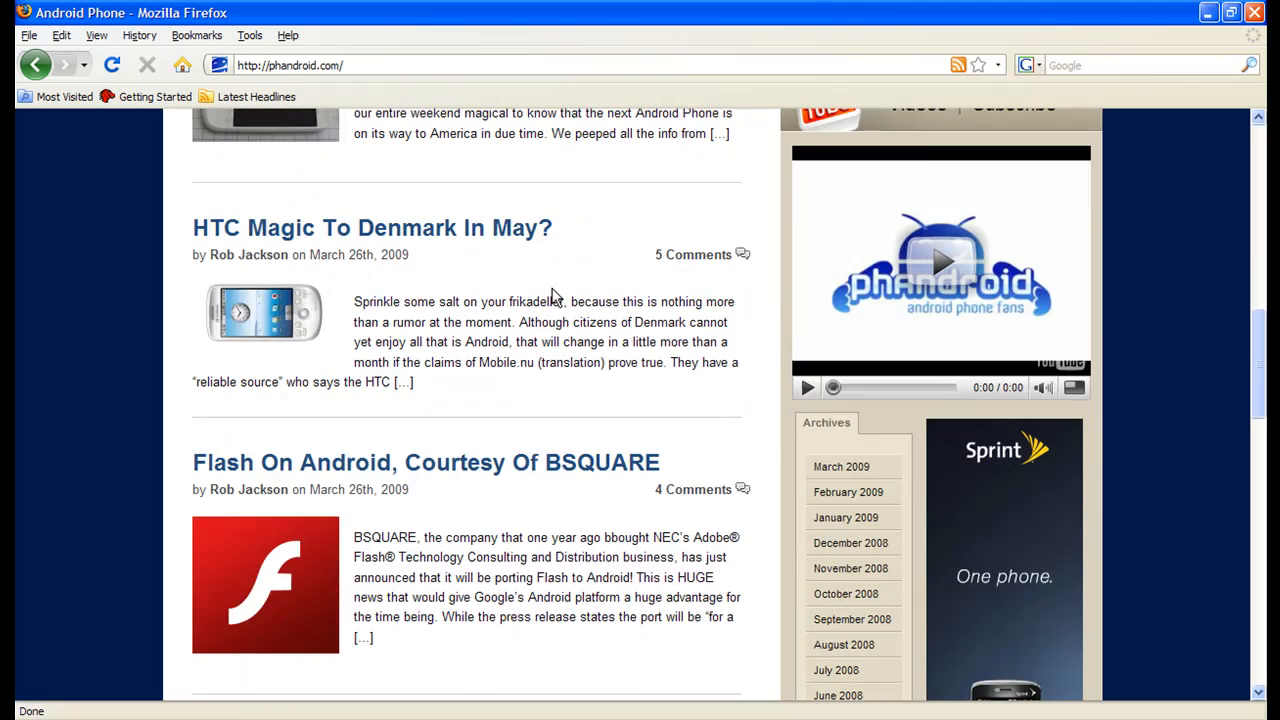
scroll(down, 3)
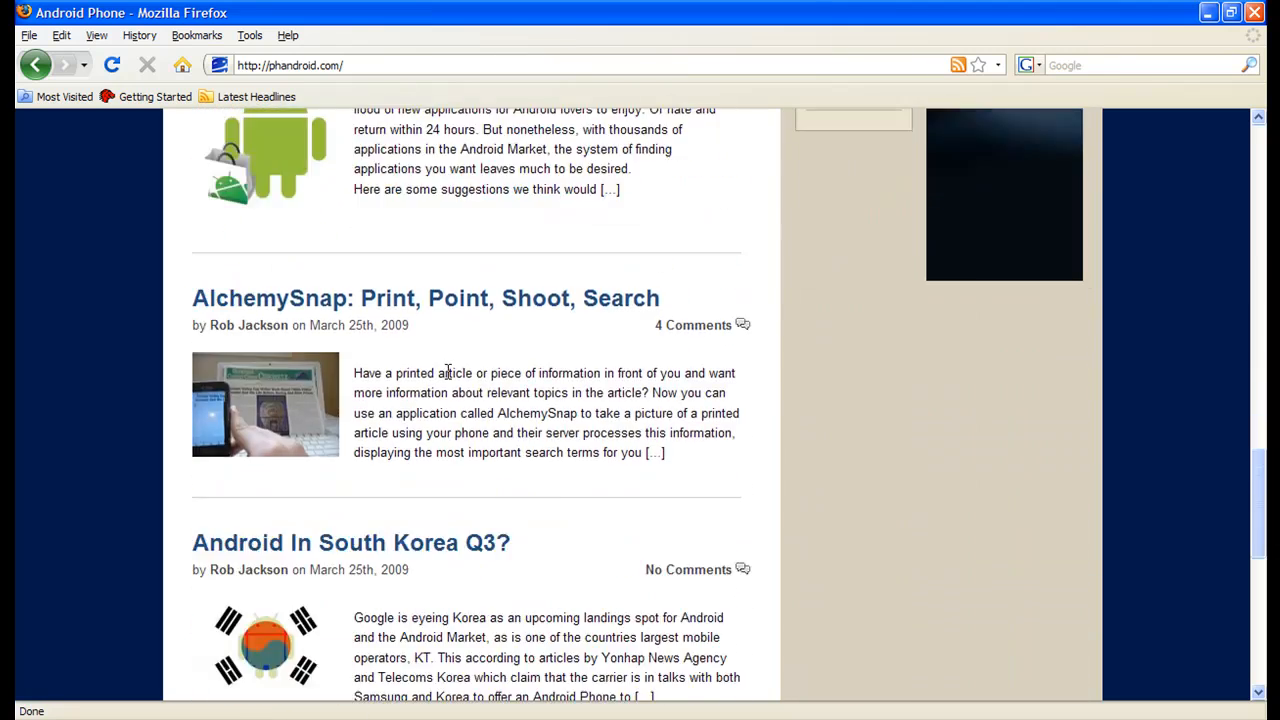
scroll(down, 3)
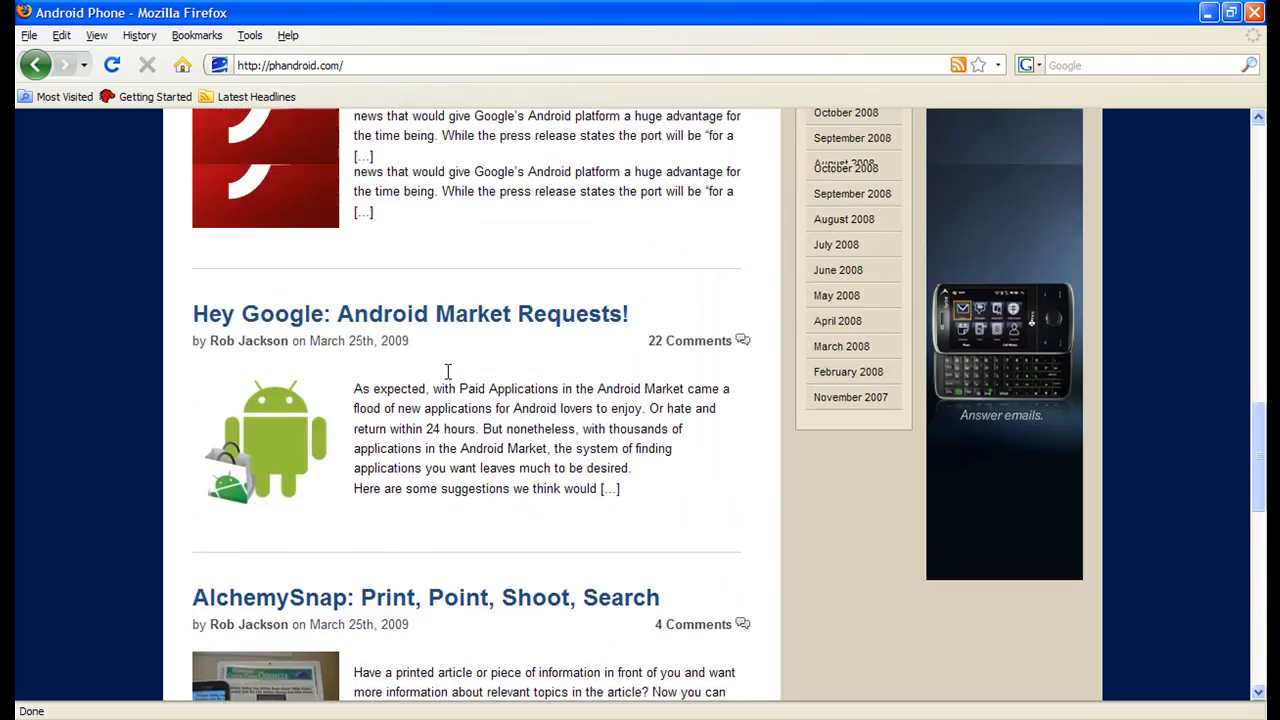
scroll(up, 3)
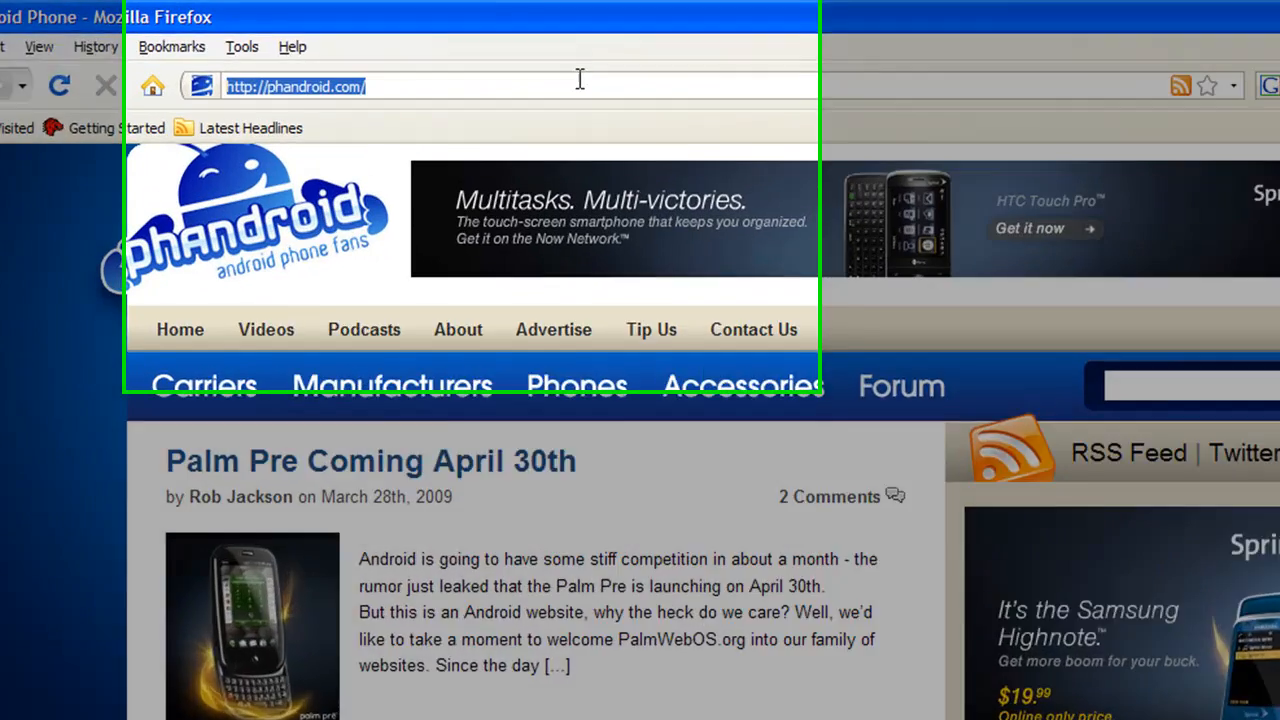
- Load androidandme.com and scroll through posts like Market Millionaire and aHome themes
text(andr)
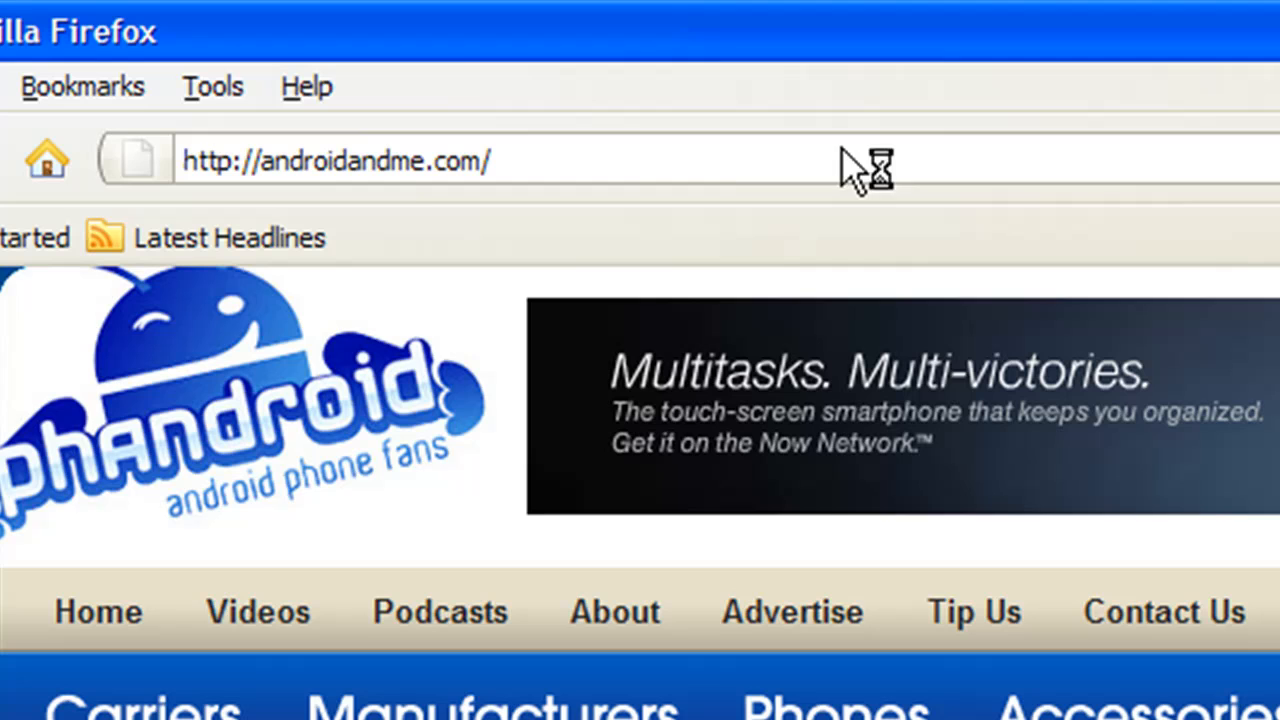
mouse_move(840, 150)
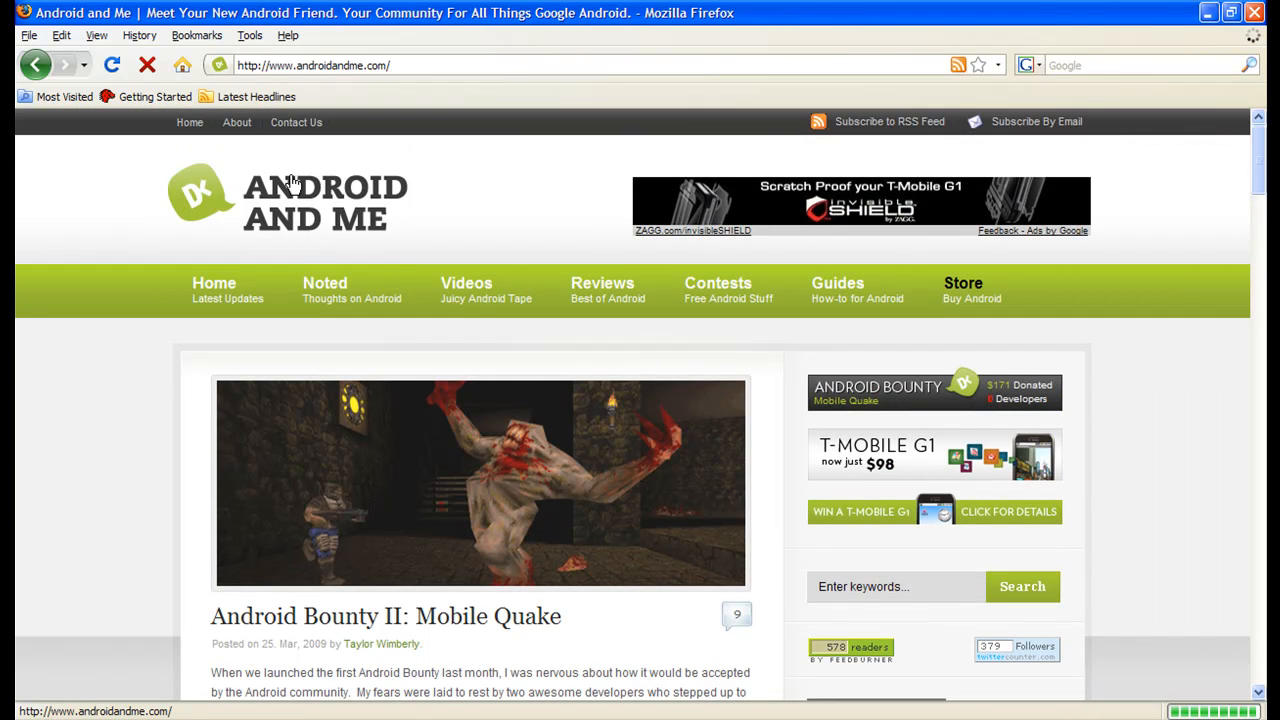
mouse_move(325, 290)
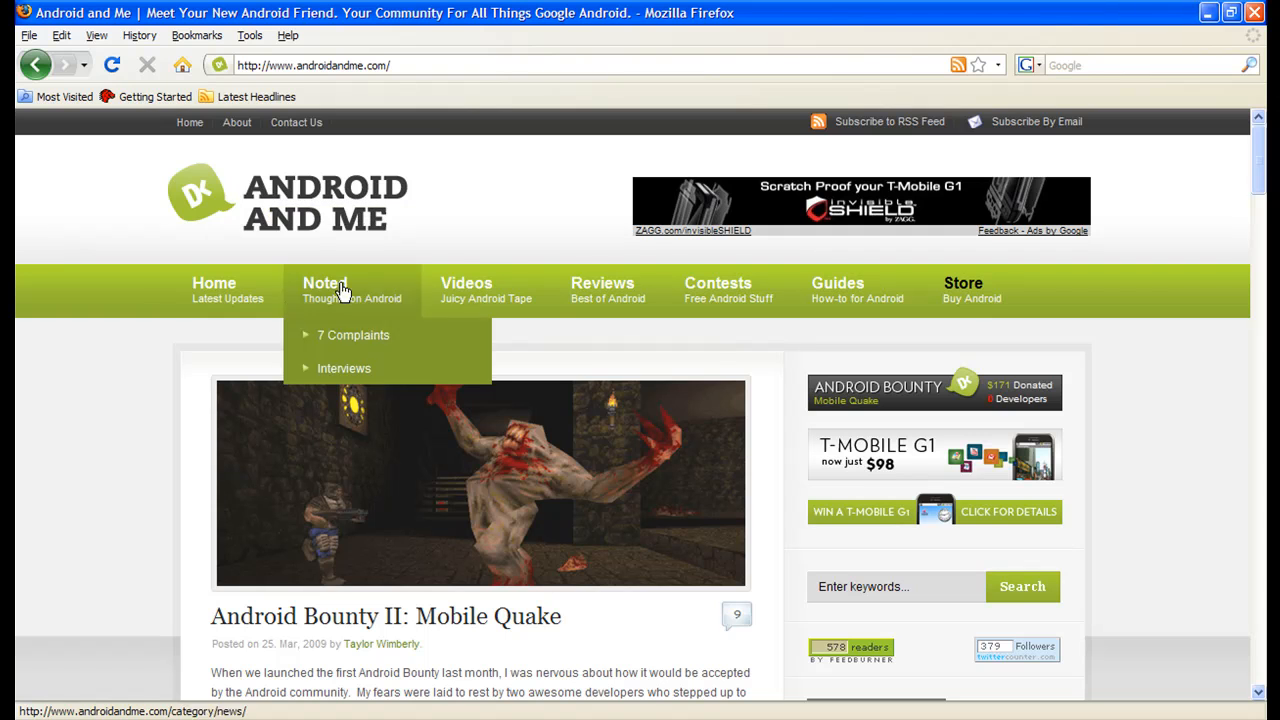
mouse_move(728, 290)
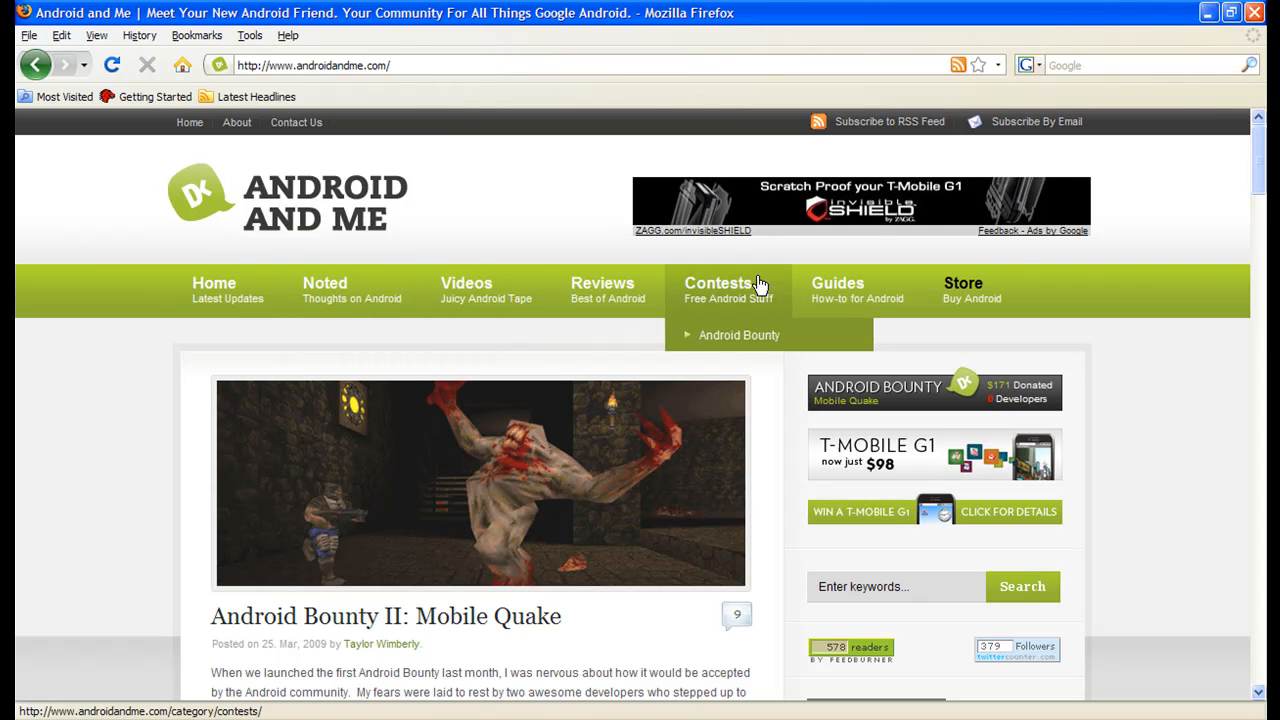
scroll(down, 3)
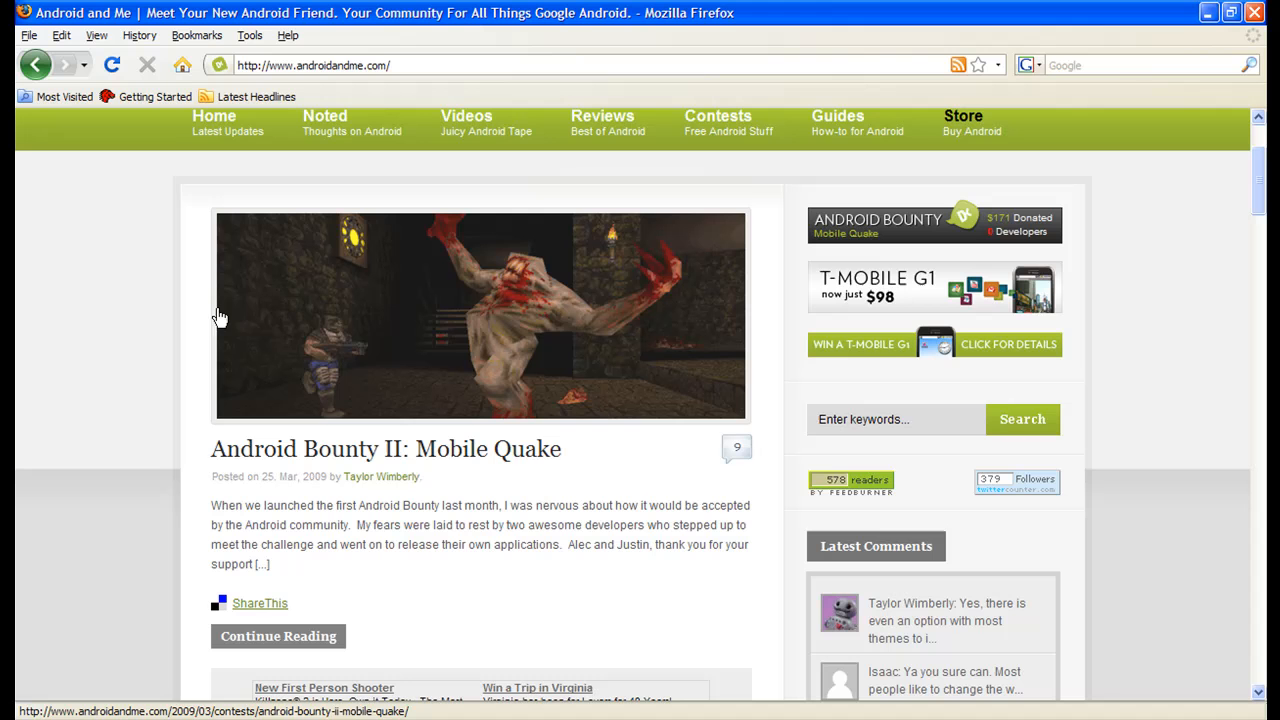
mouse_move(533, 311)
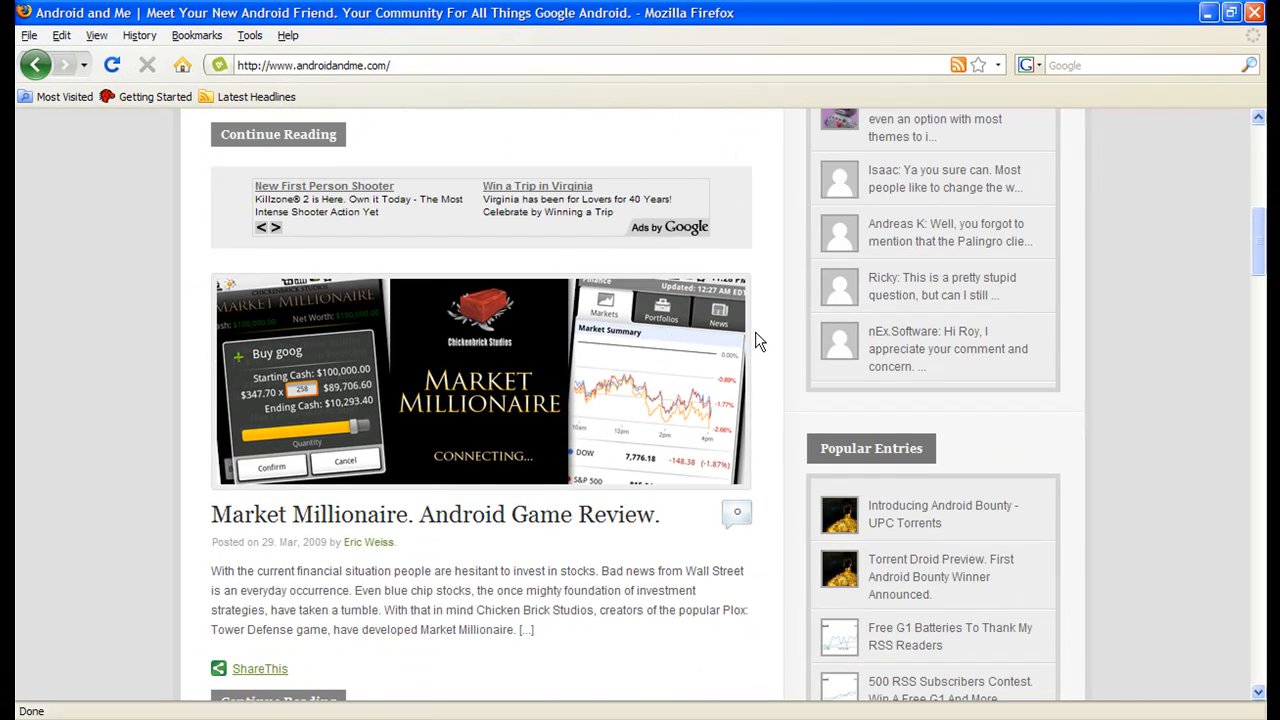
mouse_move(310, 514)
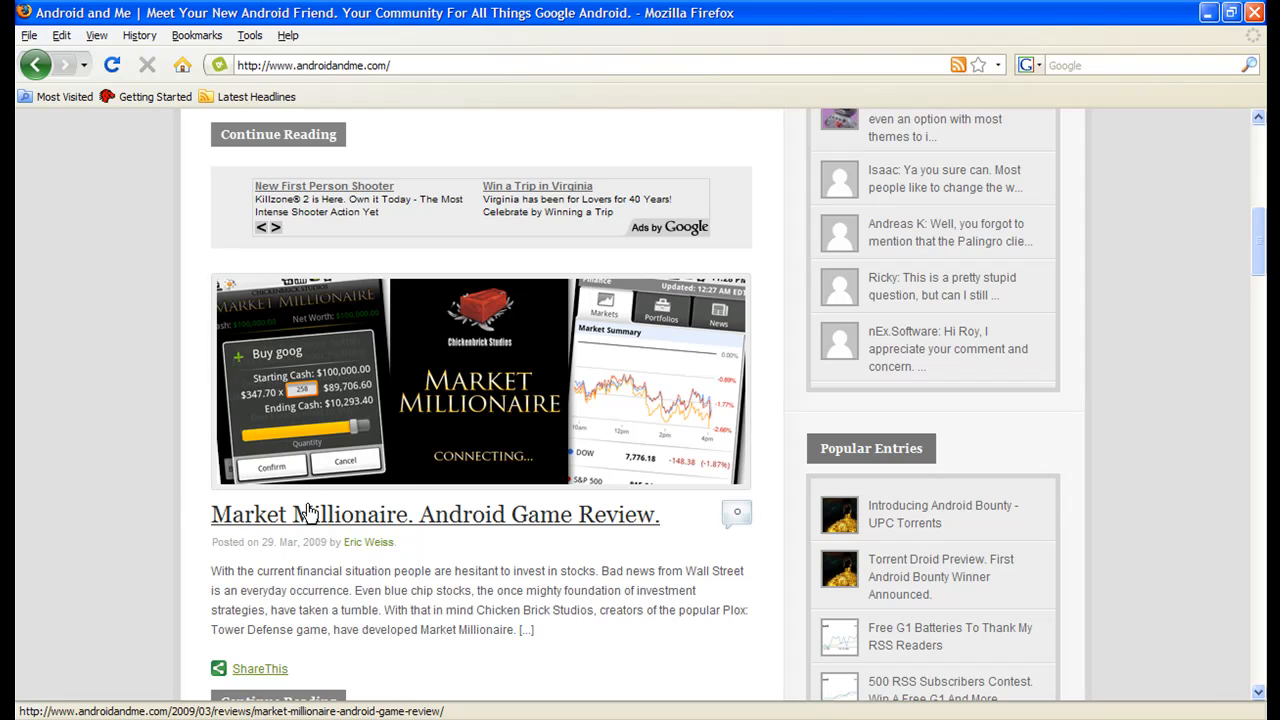
mouse_move(380, 458)
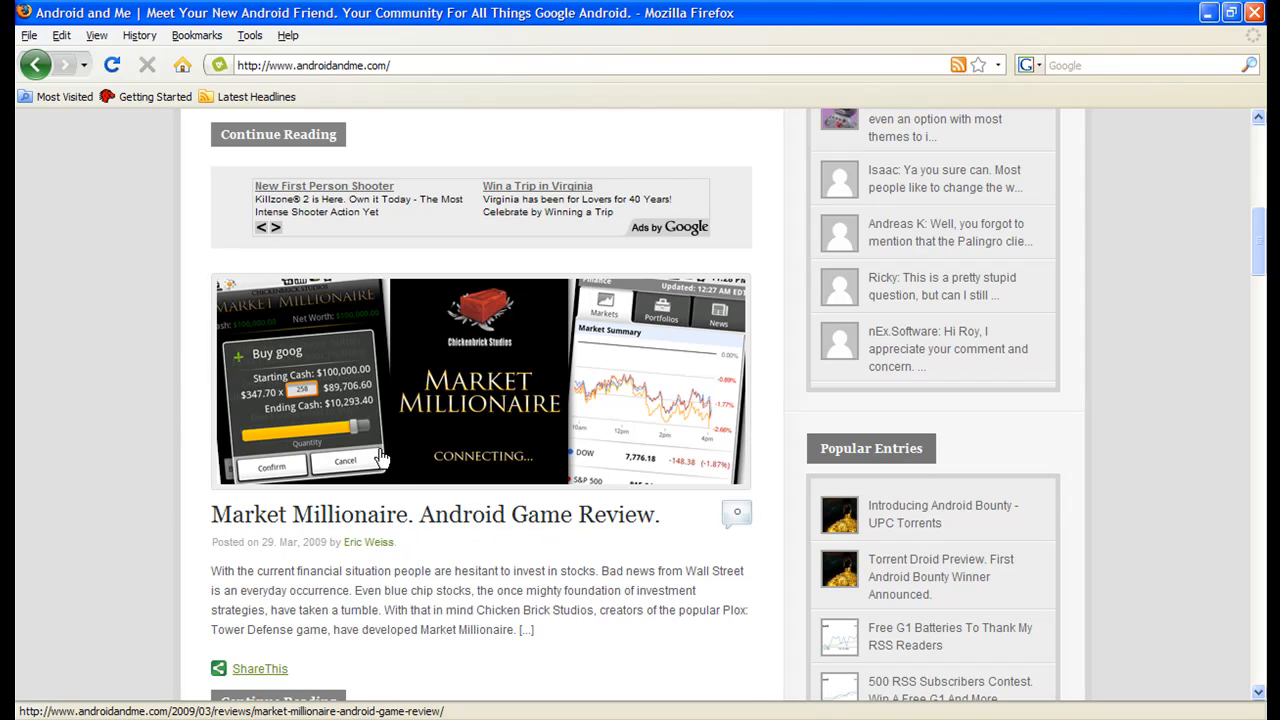
scroll(down, 3)
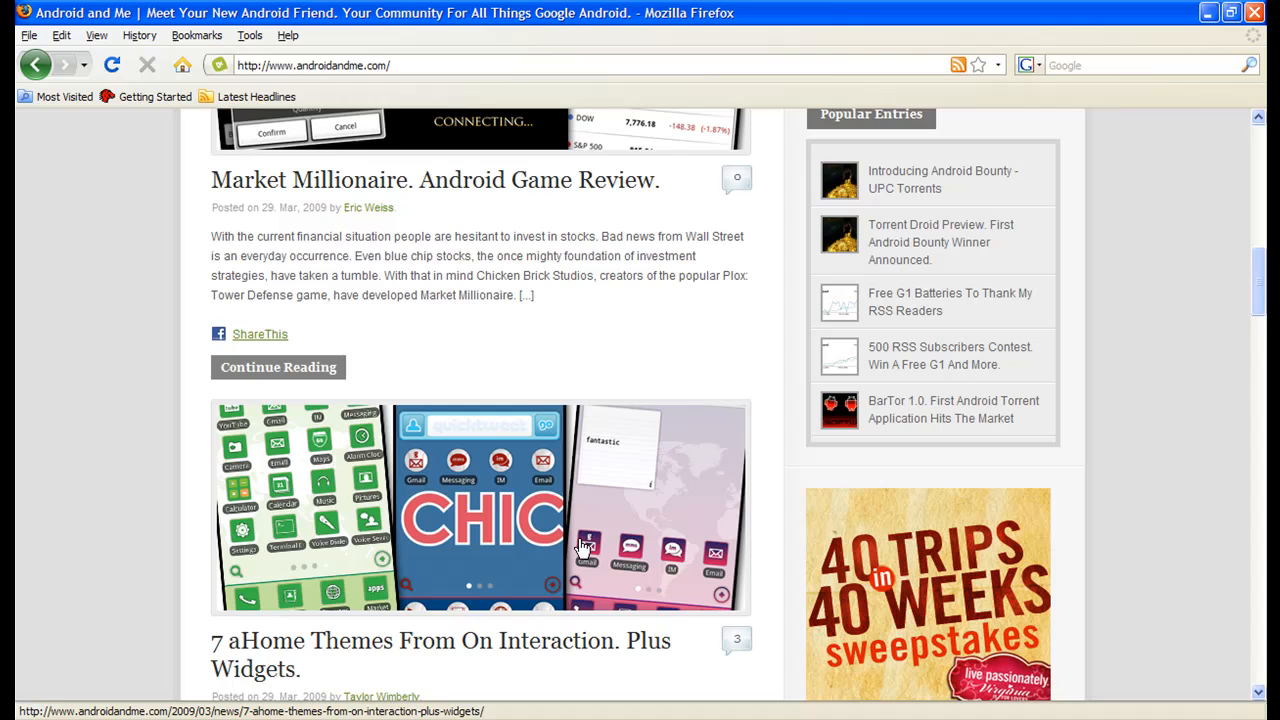
scroll(down, 3)
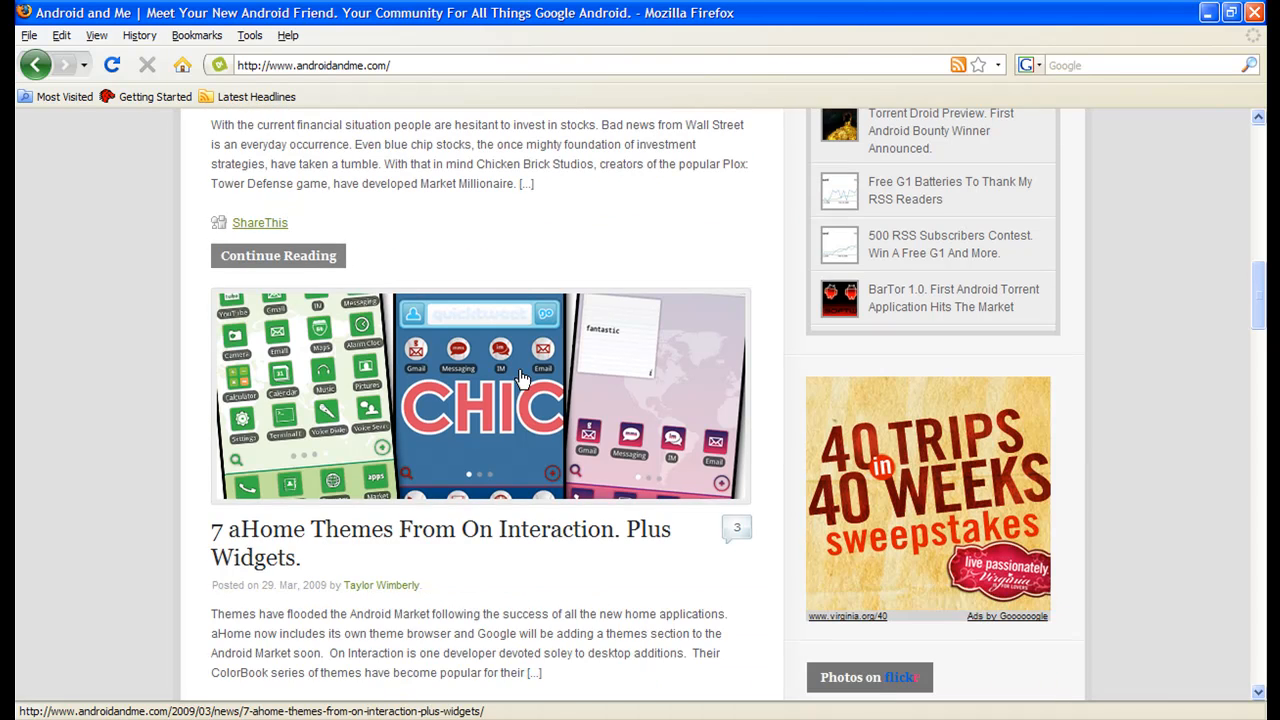
scroll(down, 3)
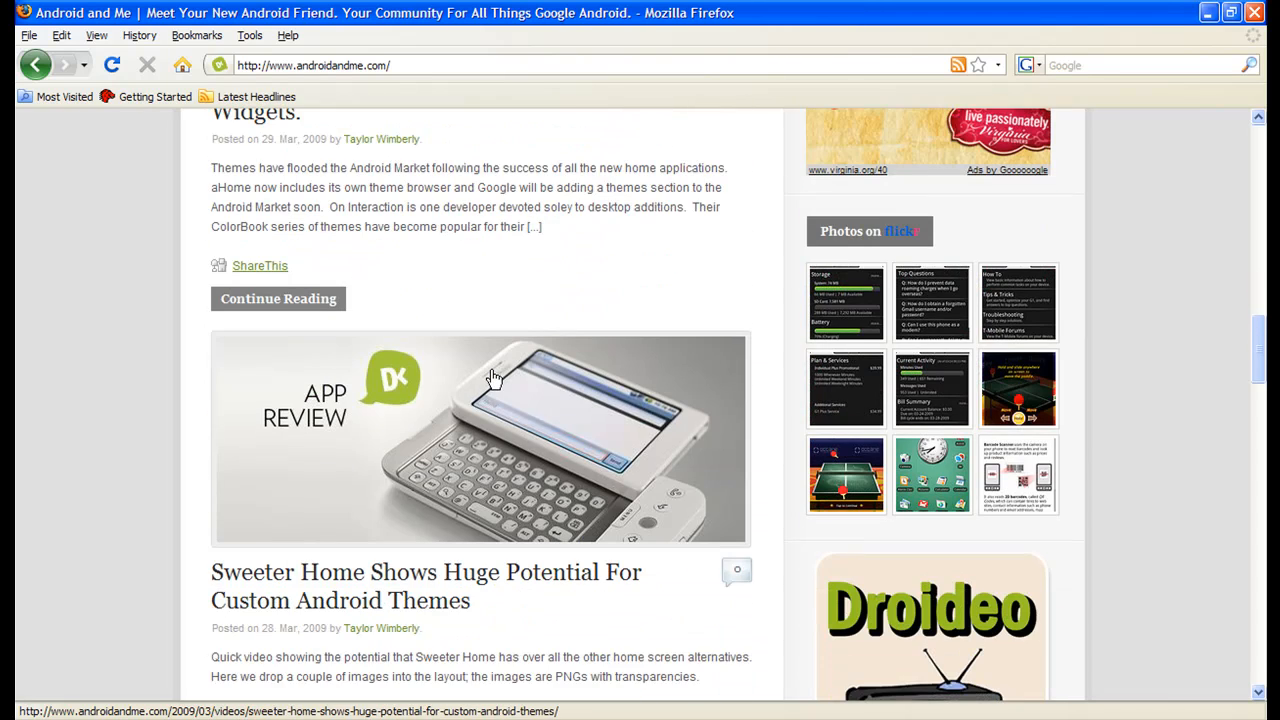
scroll(down, 3)
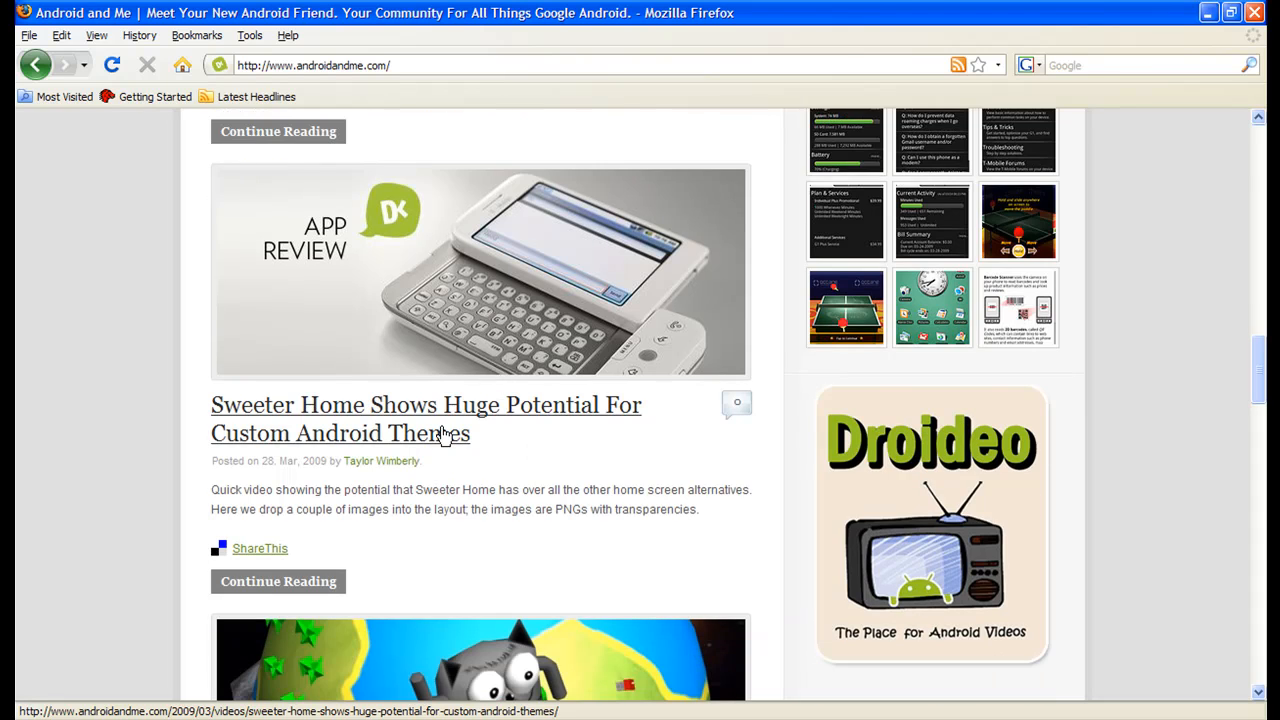
scroll(down, 3)
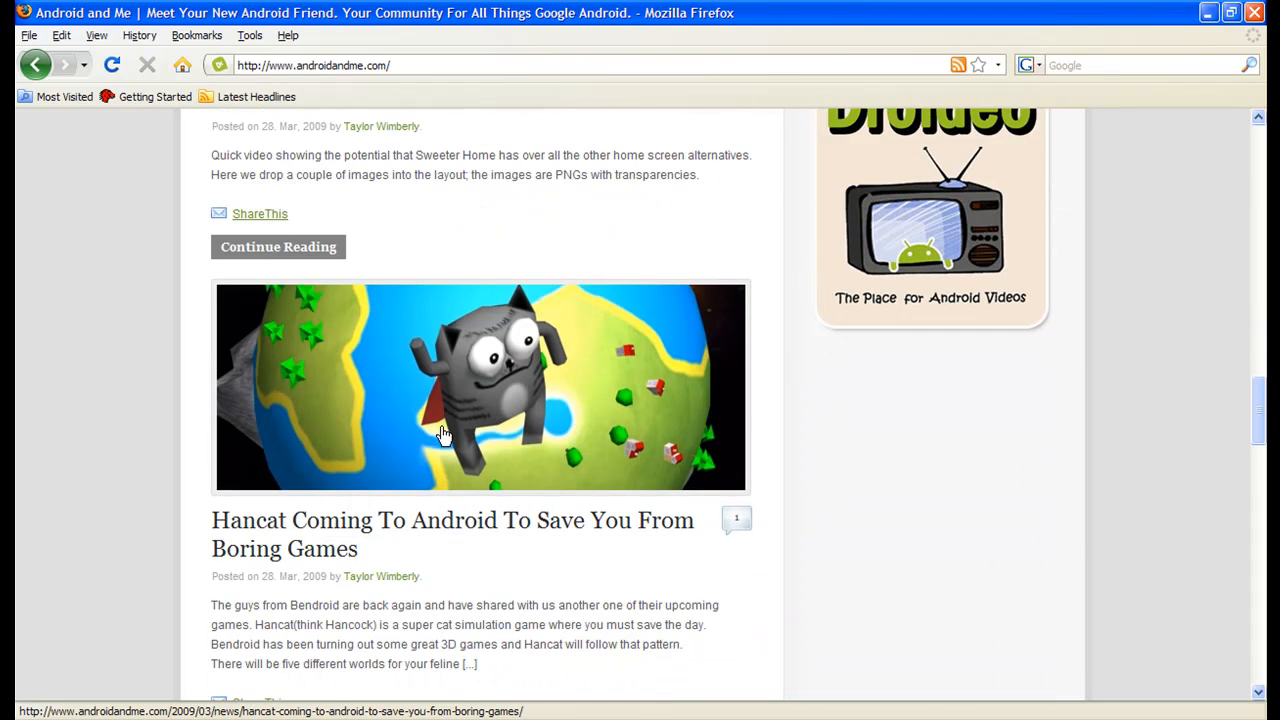
scroll(up, 3)
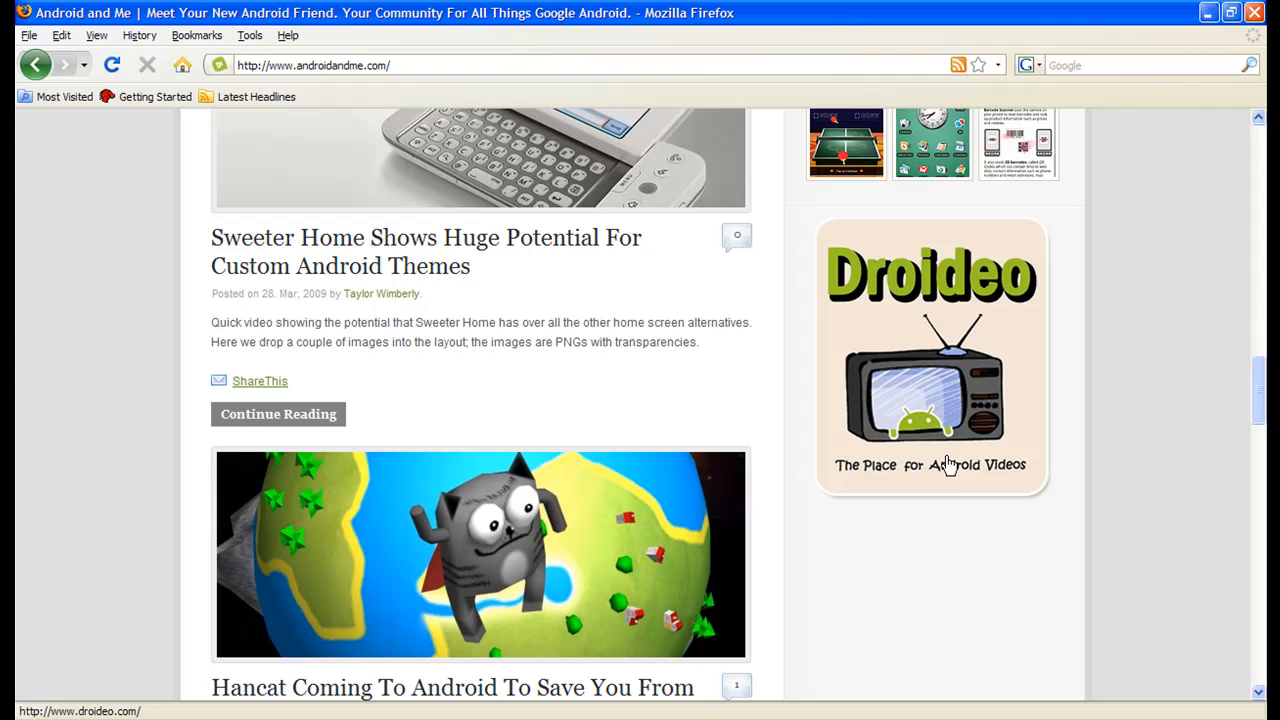
mouse_move(807, 370)
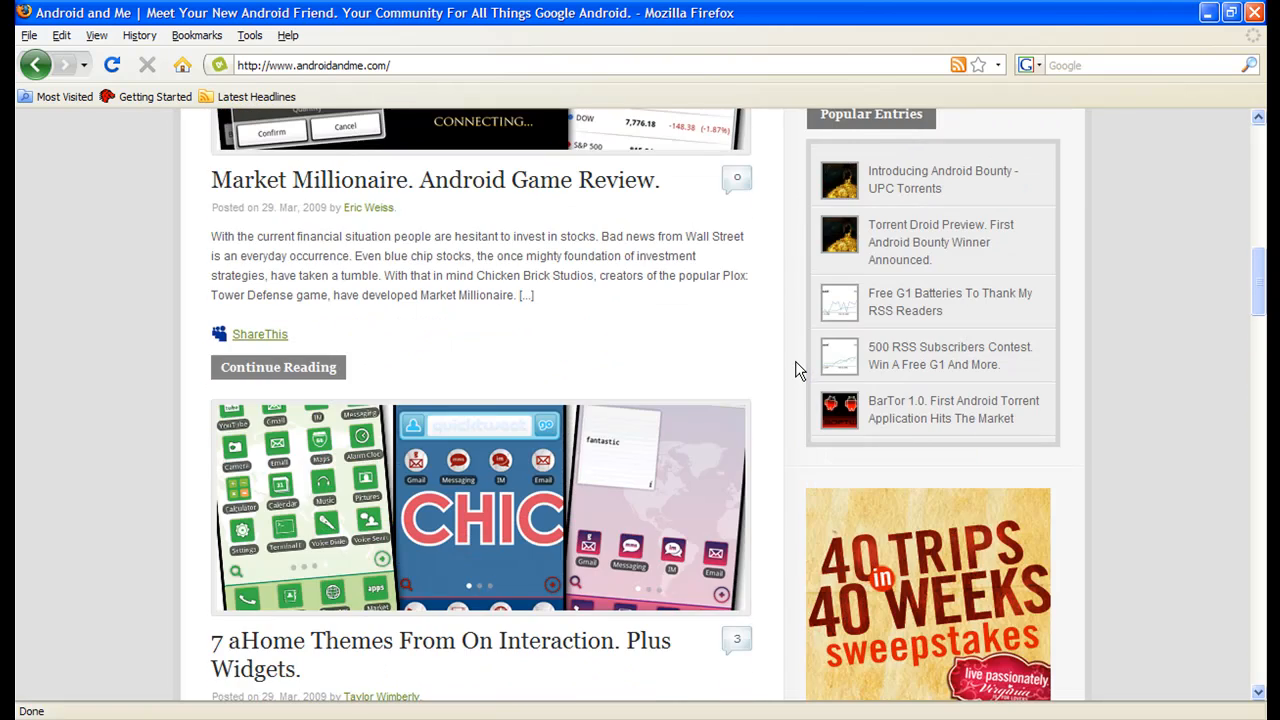
scroll(up, 3)
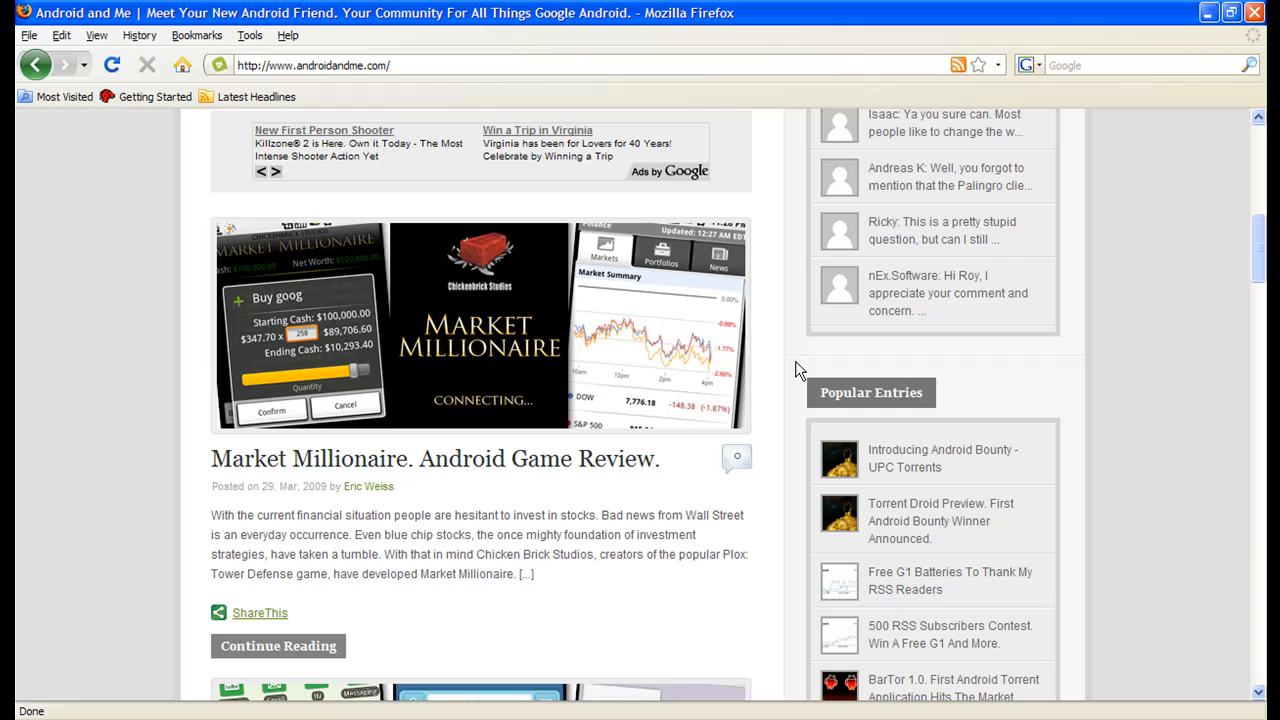
mouse_move(640, 90)
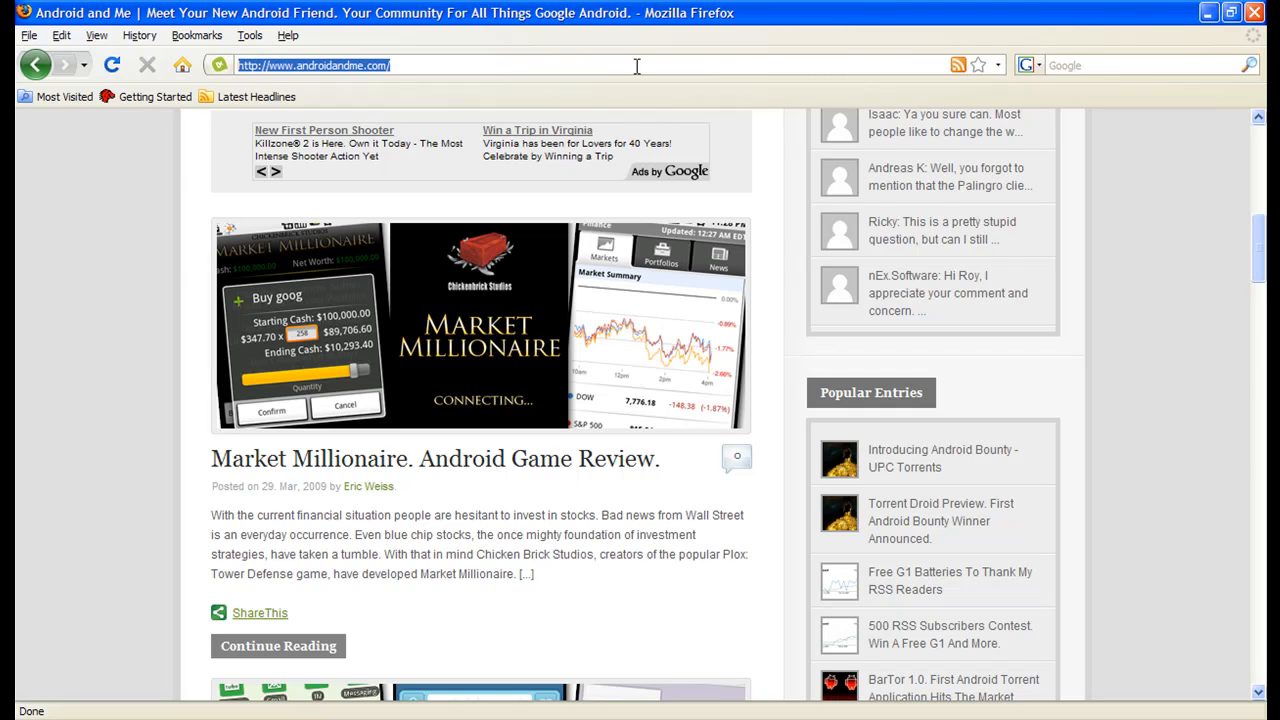
- Pick The Rebeldroid from address-bar suggestions and scroll to its My Account review
text(there)
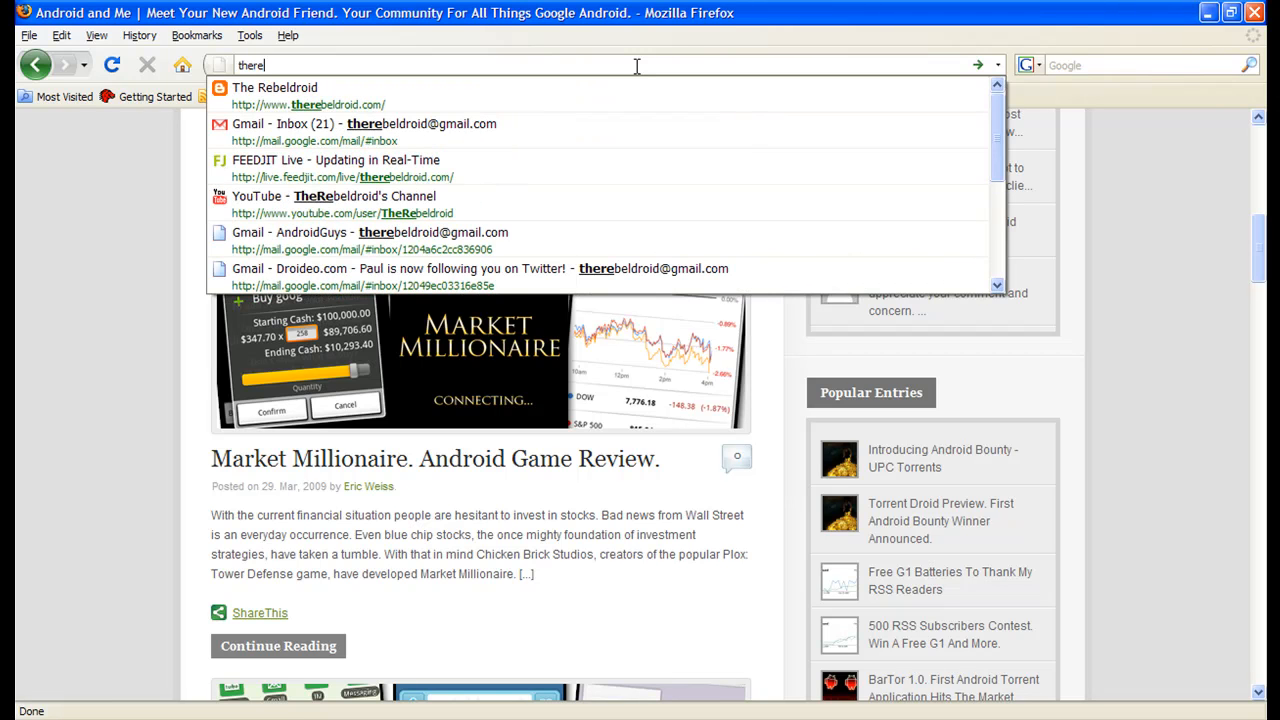
click(275, 87)
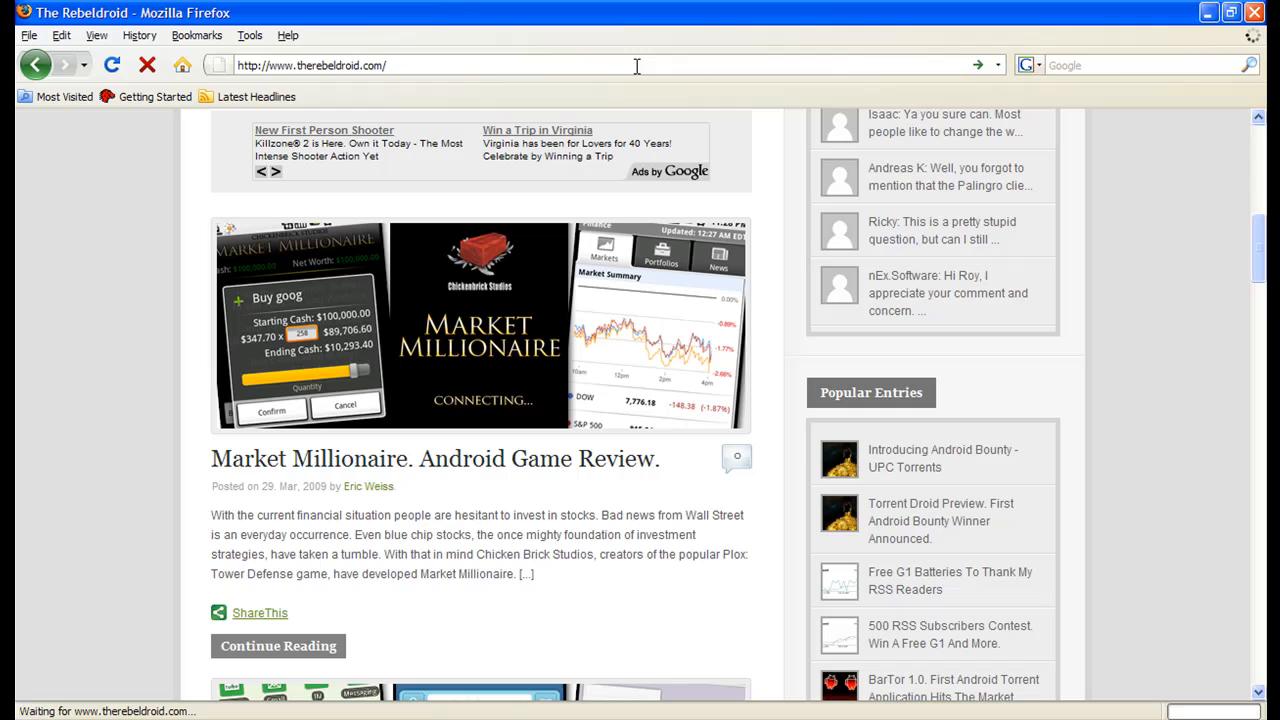
mouse_move(714, 428)
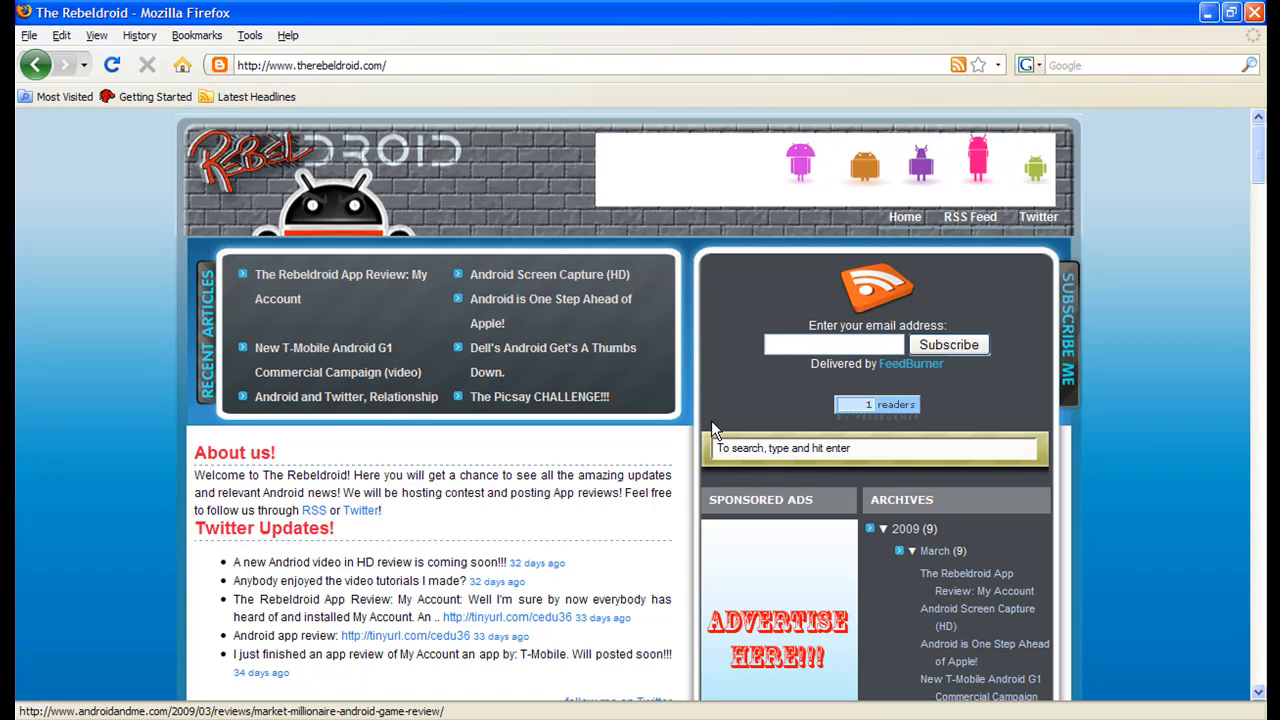
scroll(down, 3)
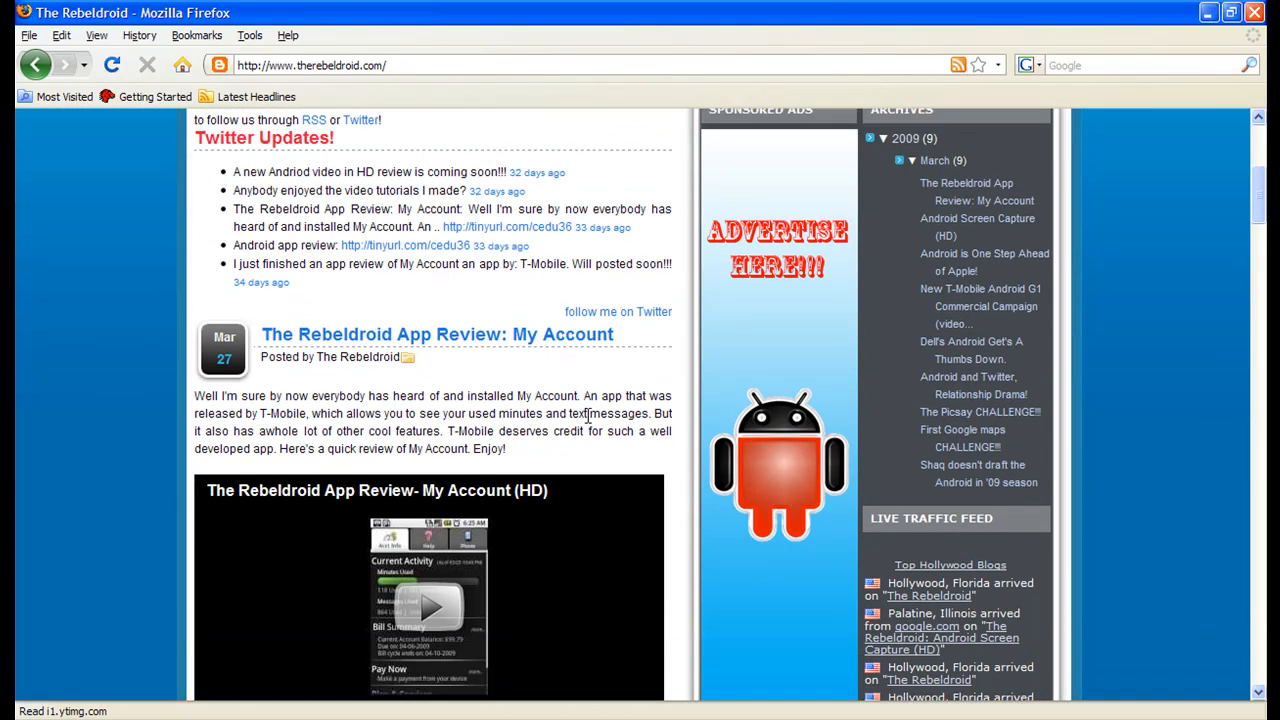
scroll(down, 3)
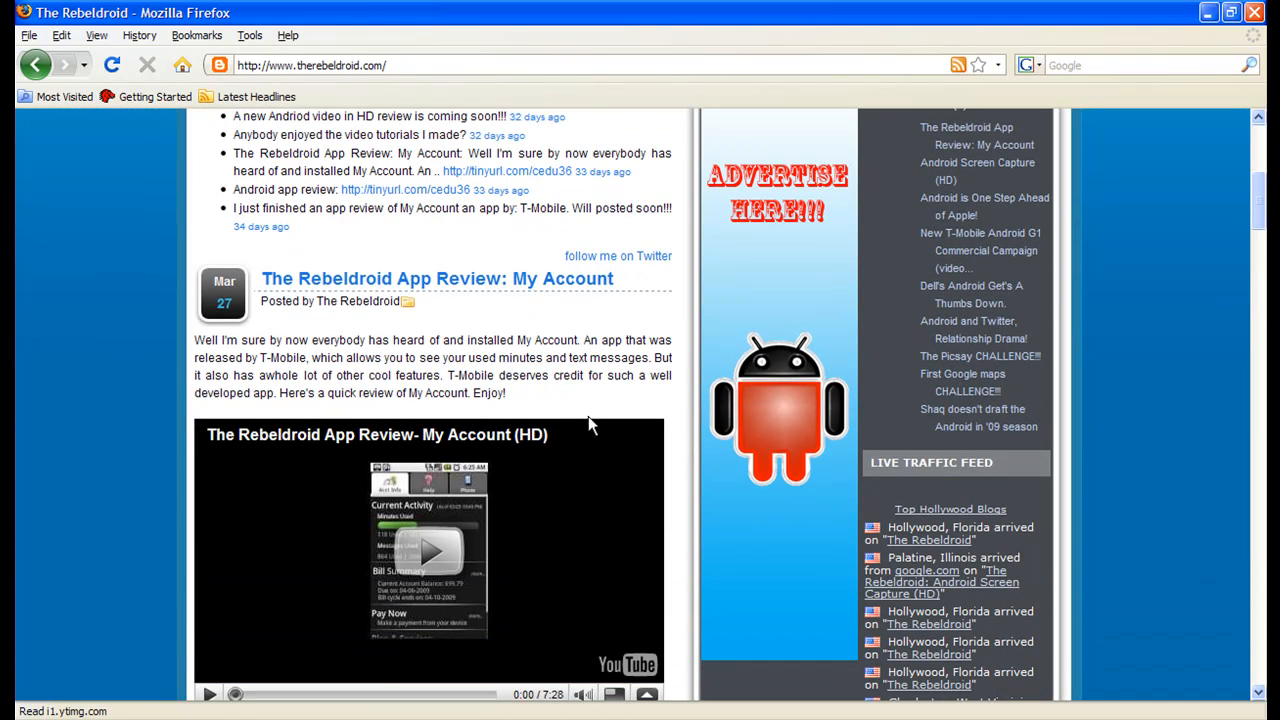